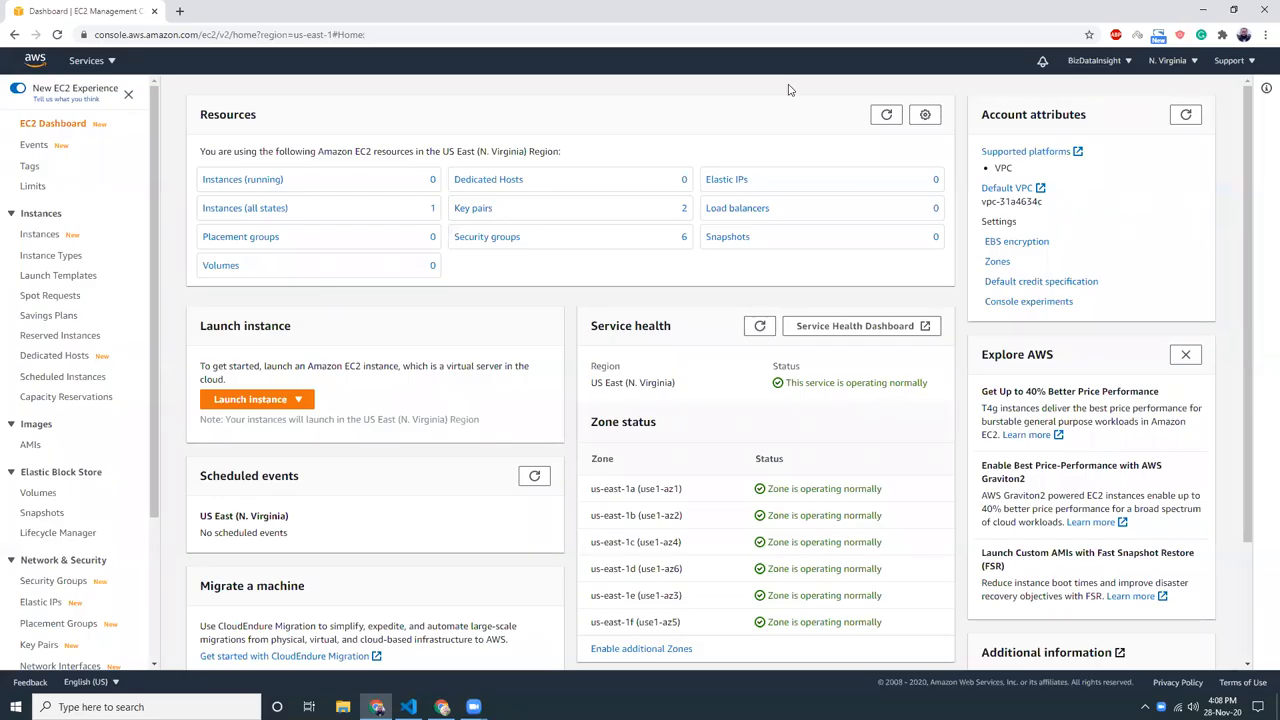
mouse_move(684, 100)
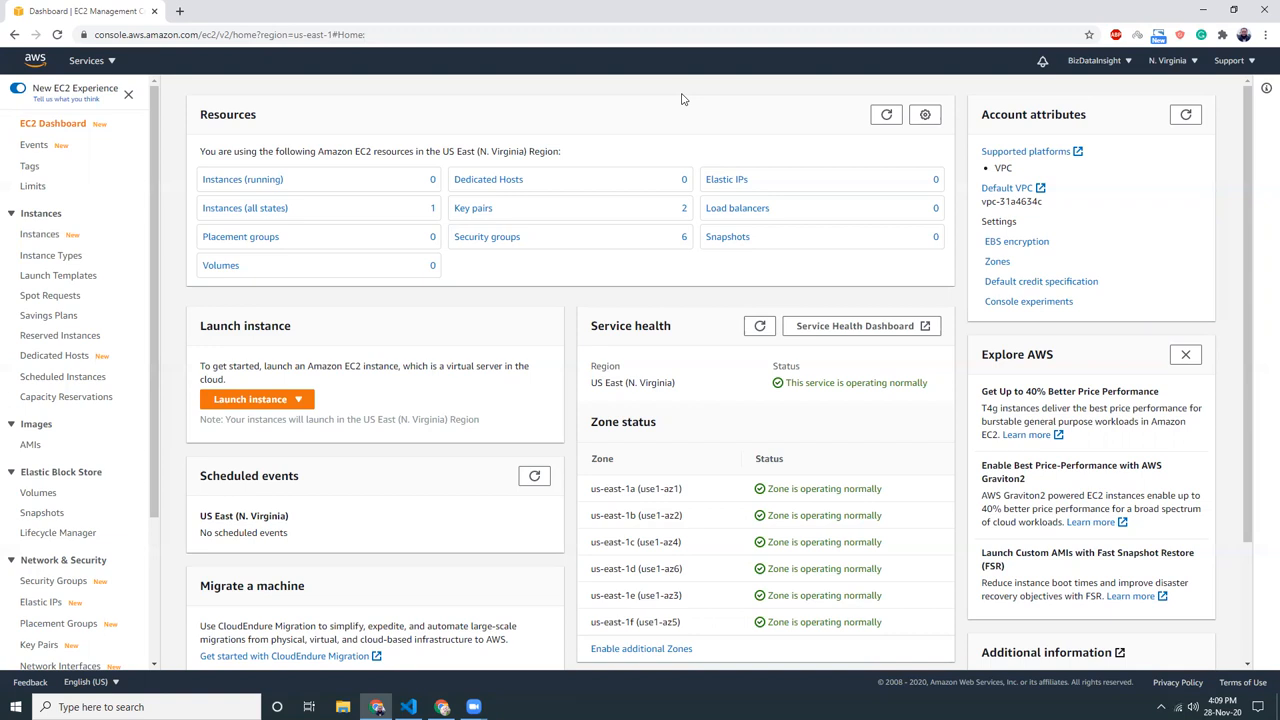
mouse_move(456, 138)
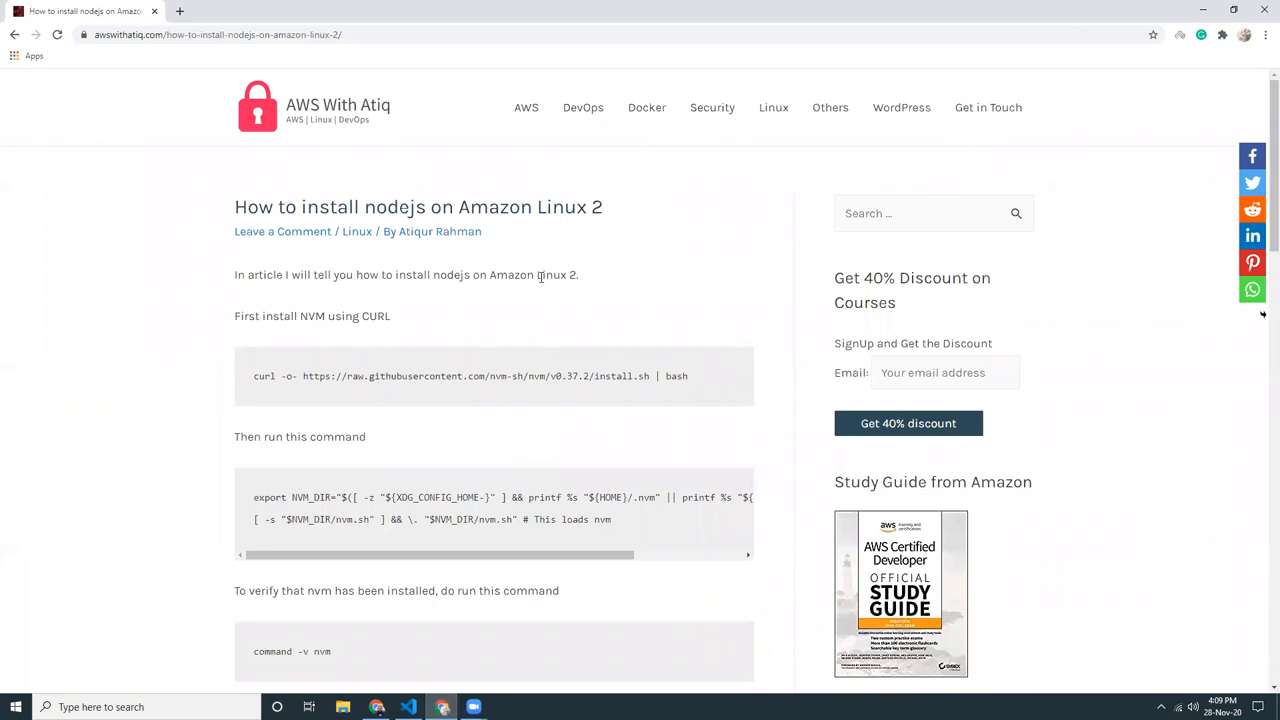
Scroll the Amazon Linux 2 nodejs install article down to the nvm verification and Node 11 commands.
scroll("down", 3)
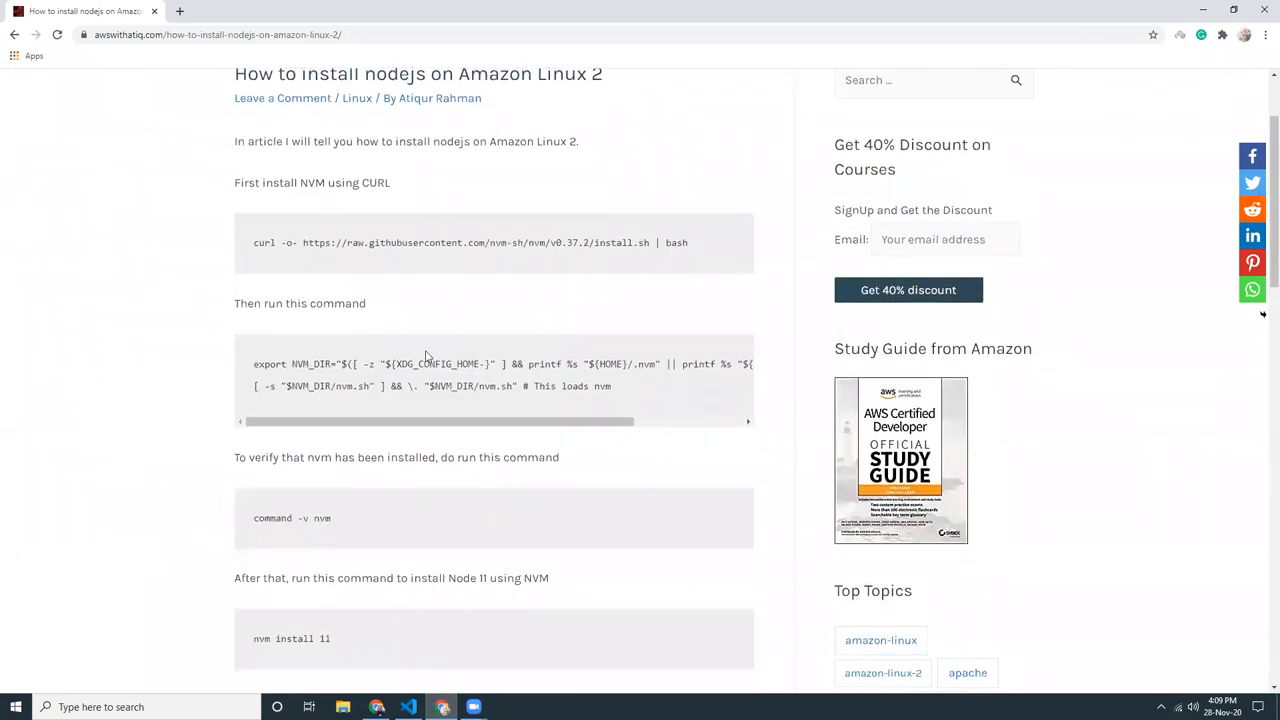
mouse_move(434, 180)
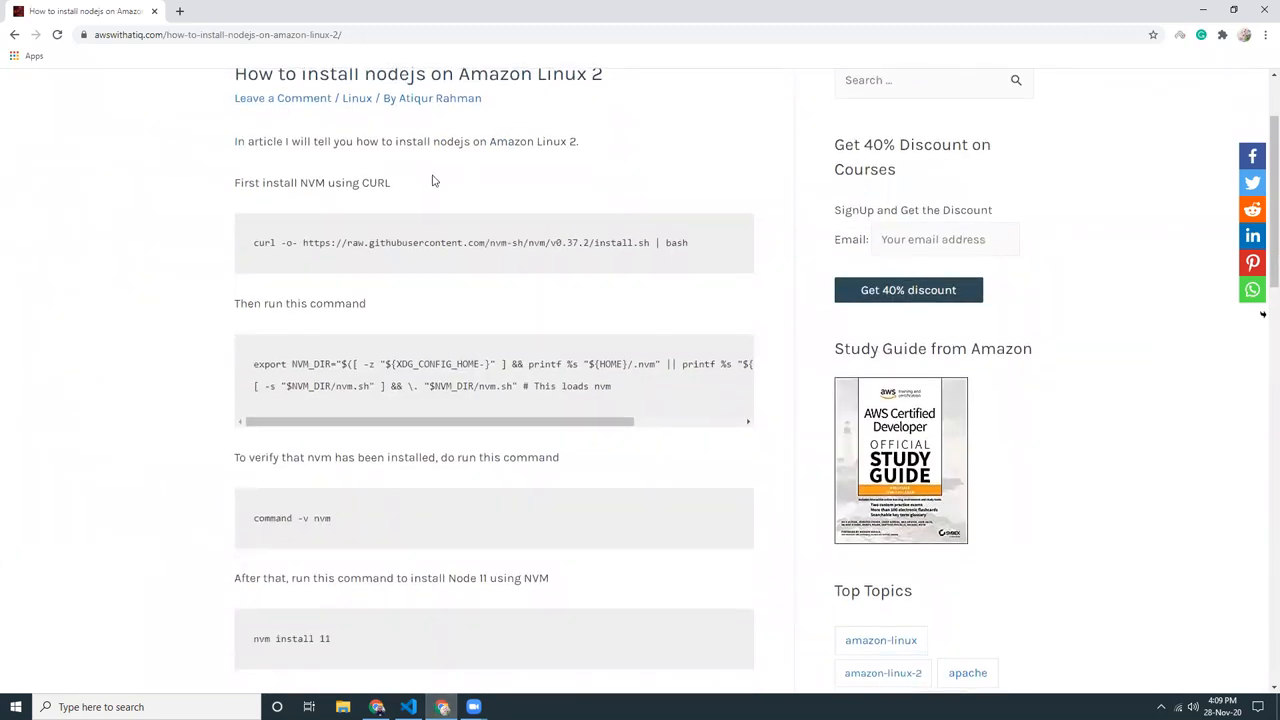
mouse_move(312, 236)
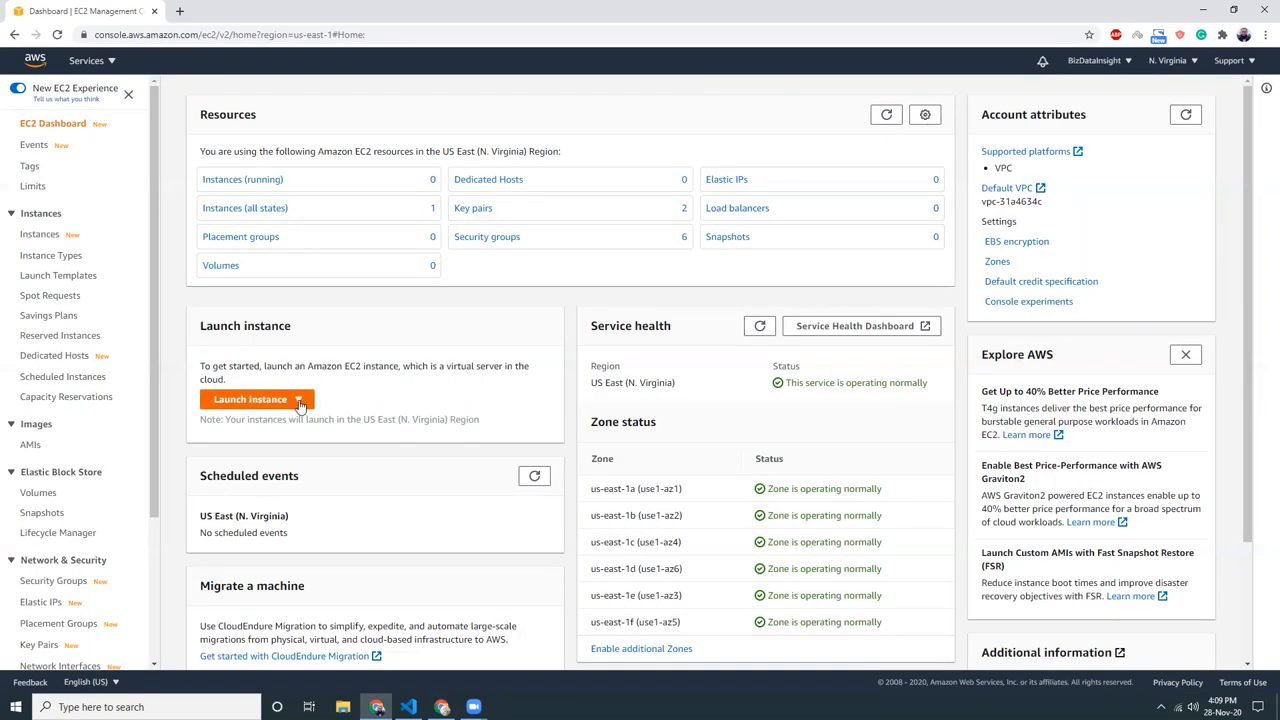
Start a new instance with the Amazon Linux 2 AMI, t2.micro, and an IAM role assigned.
left_click(250, 400)
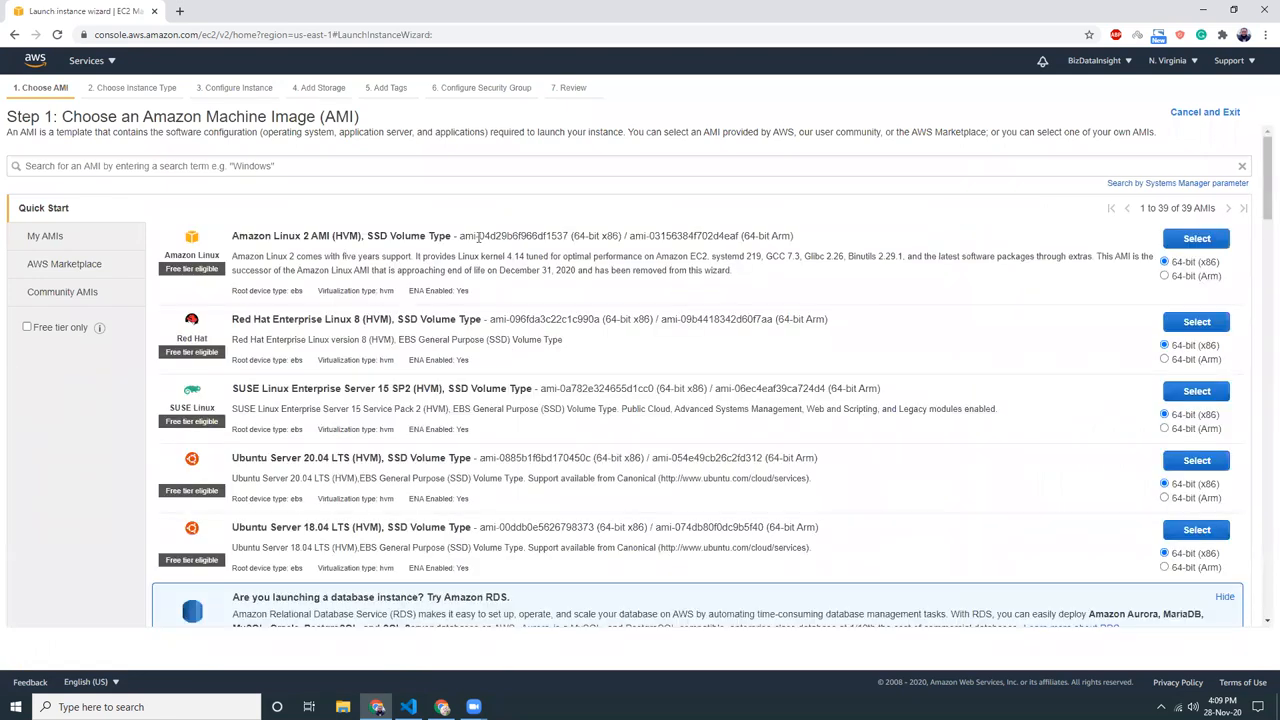
left_click(1196, 238)
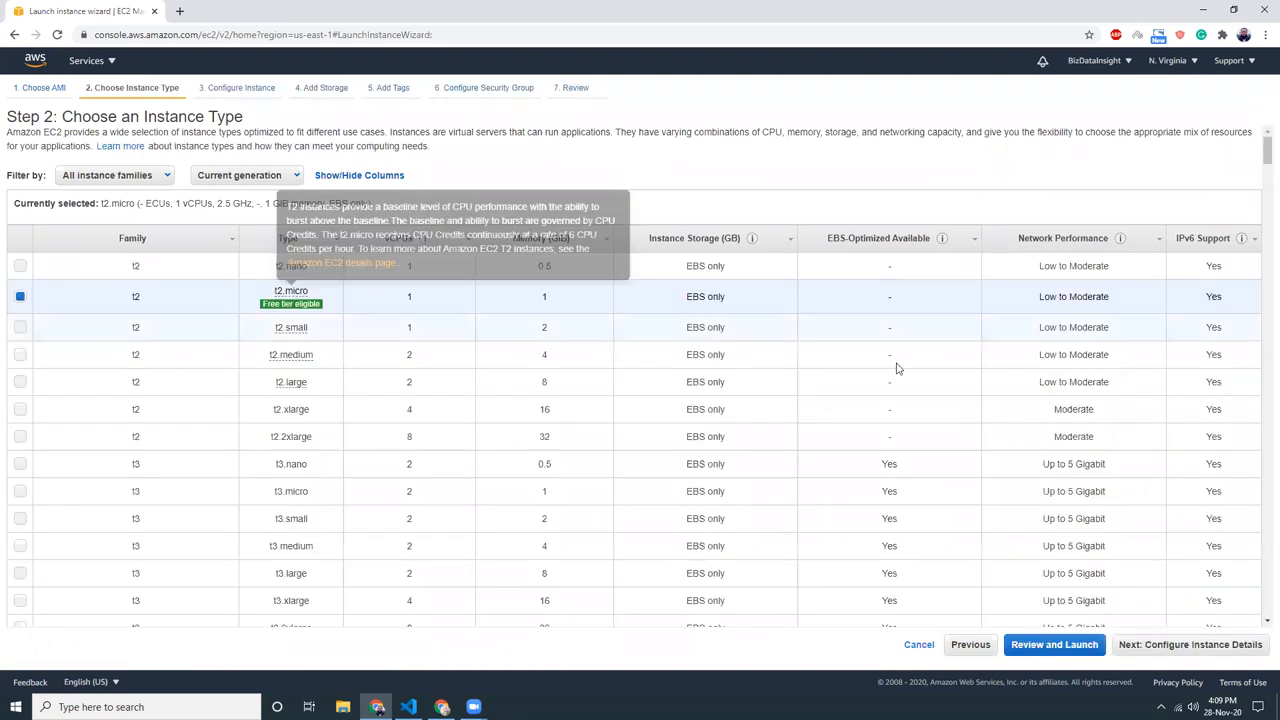
left_click(1188, 644)
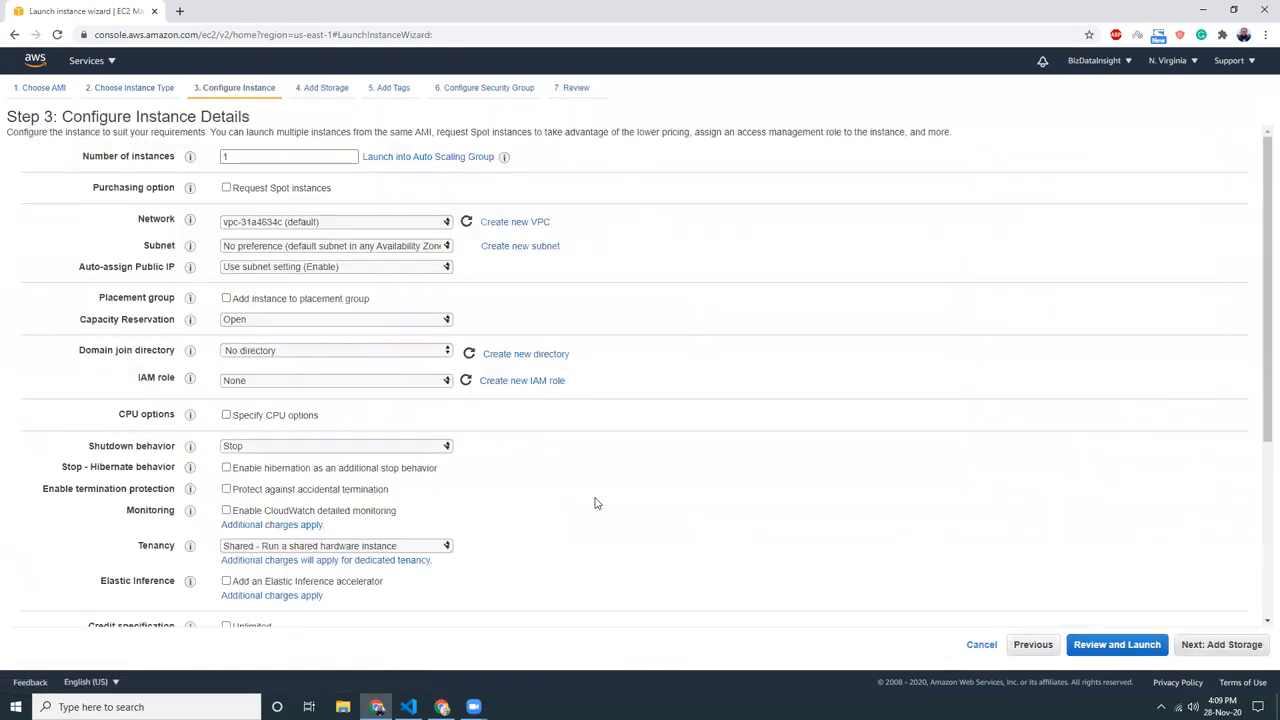
left_click(336, 380)
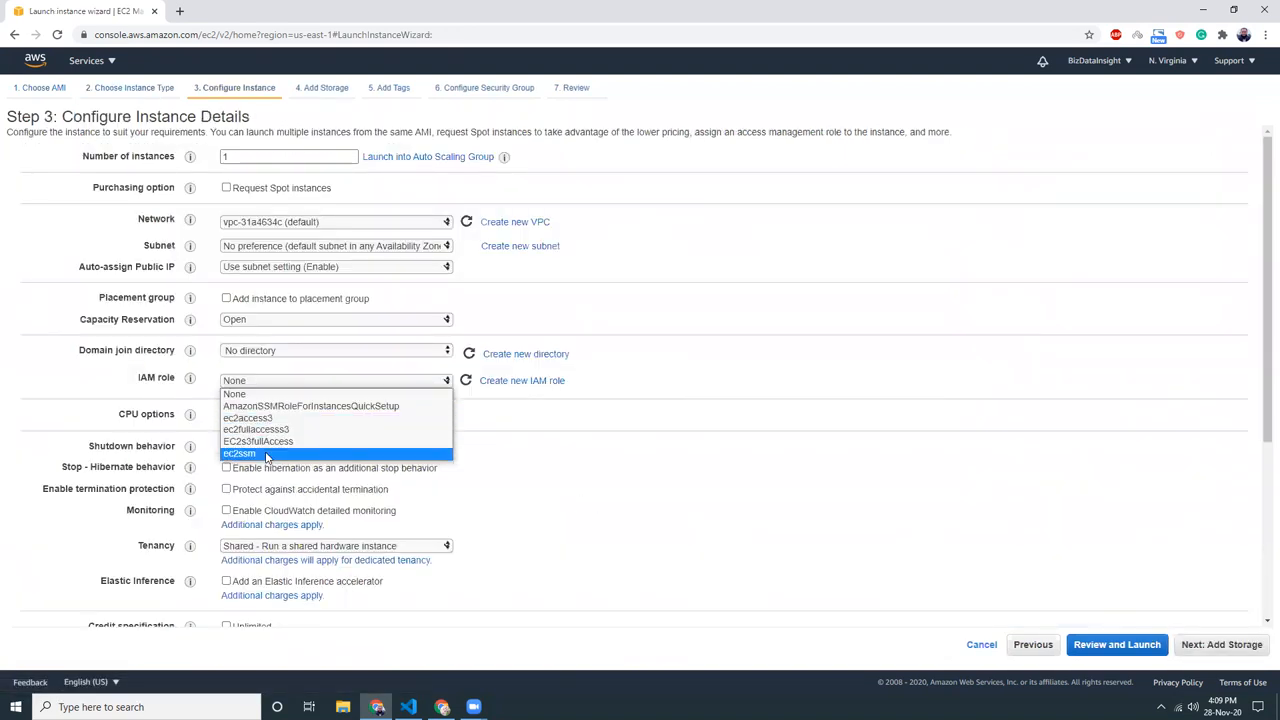
left_click(240, 452)
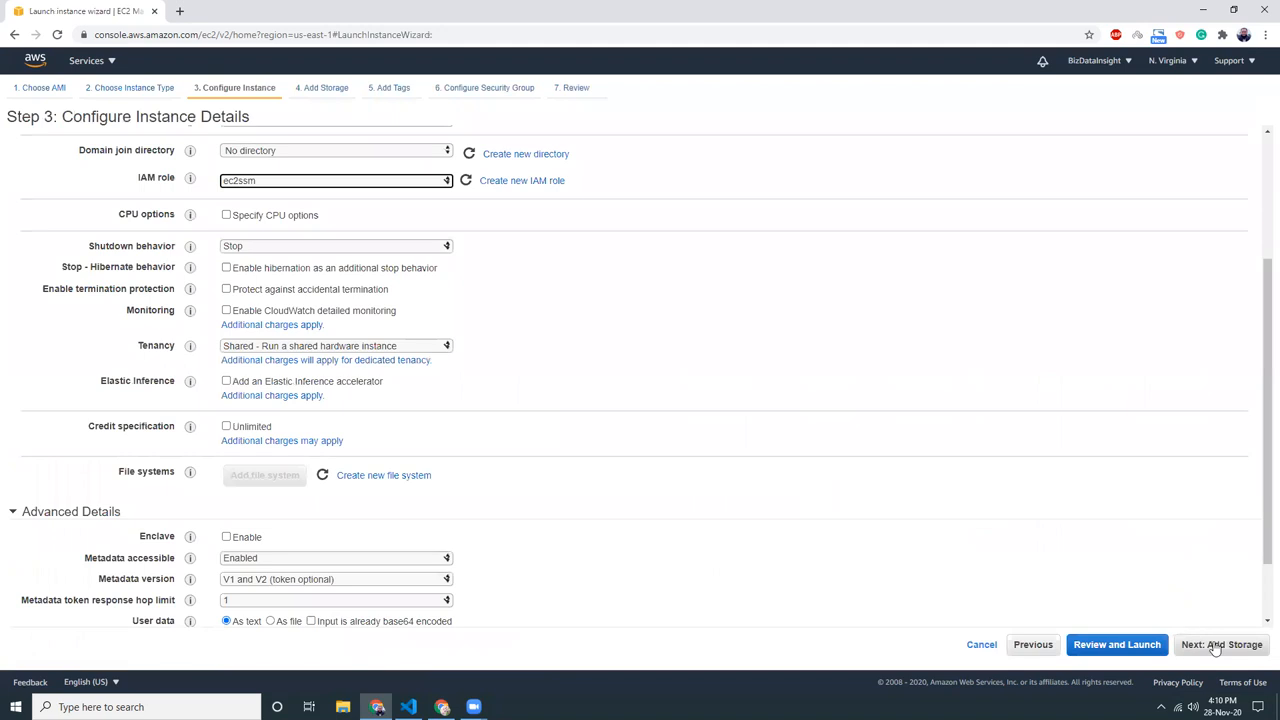
left_click(1220, 644)
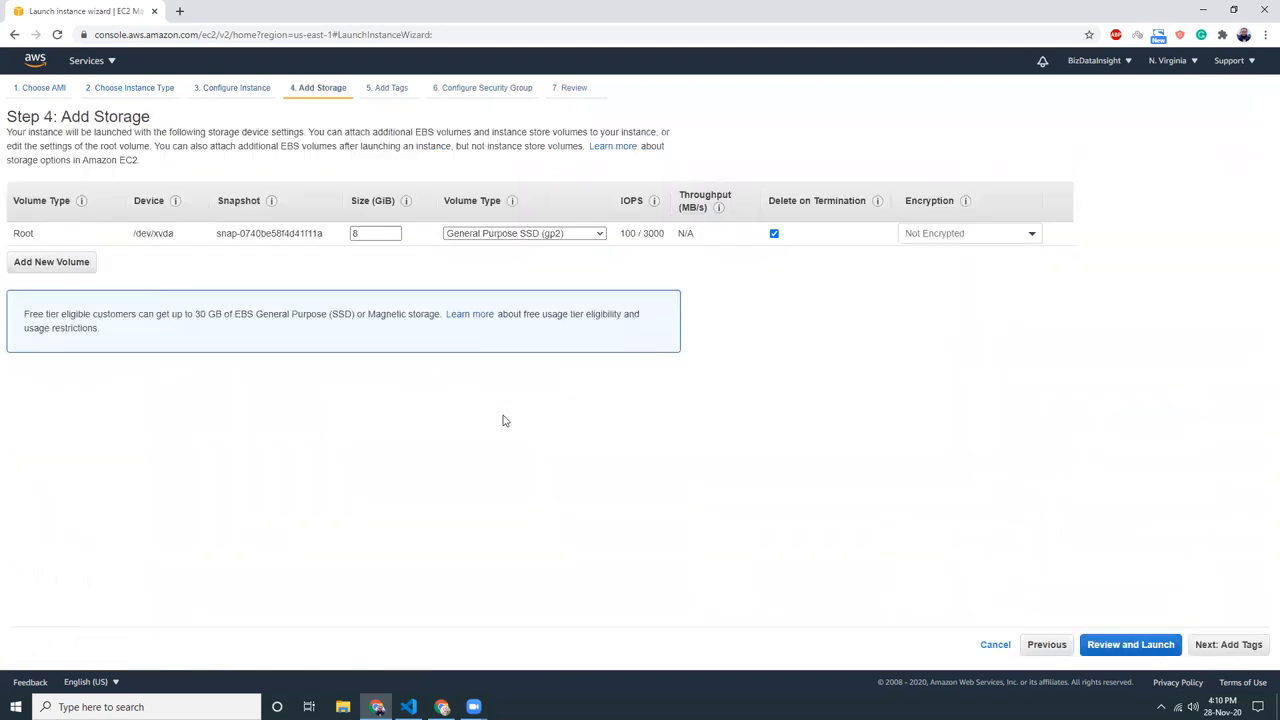
Keep default storage and the existing security group, review, and launch with the existing key pair.
left_click(1228, 644)
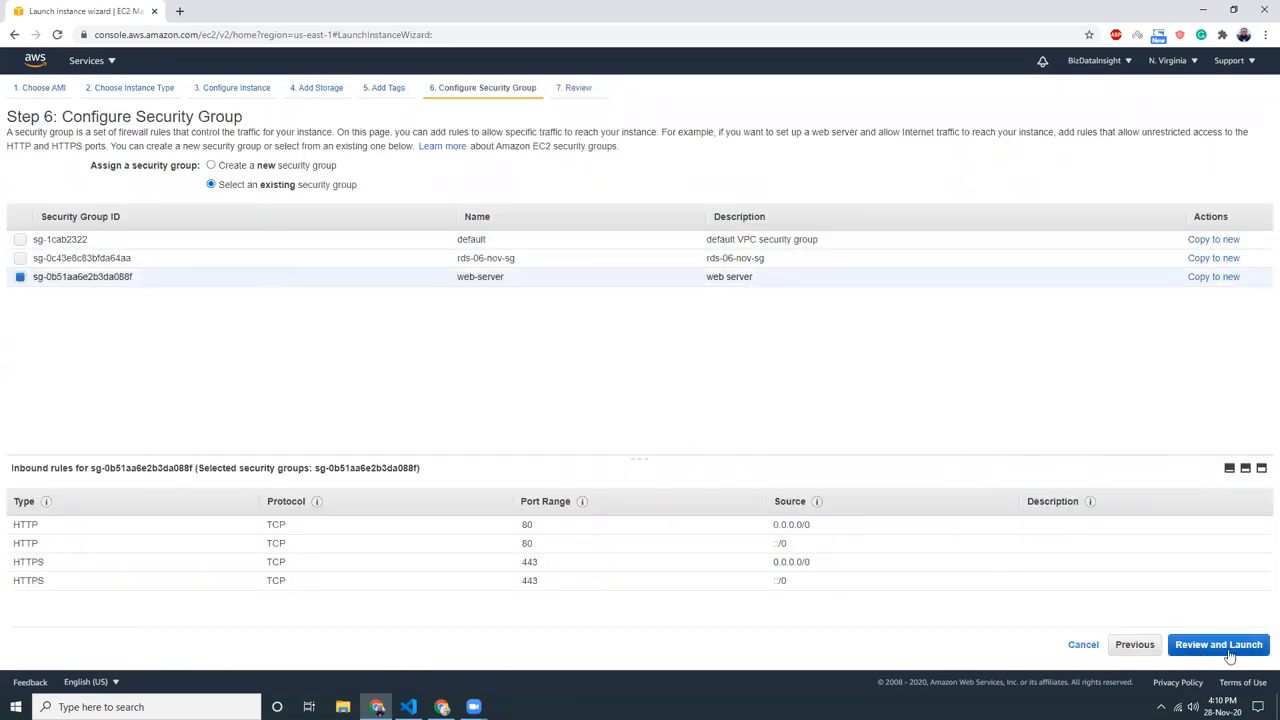
left_click(1218, 644)
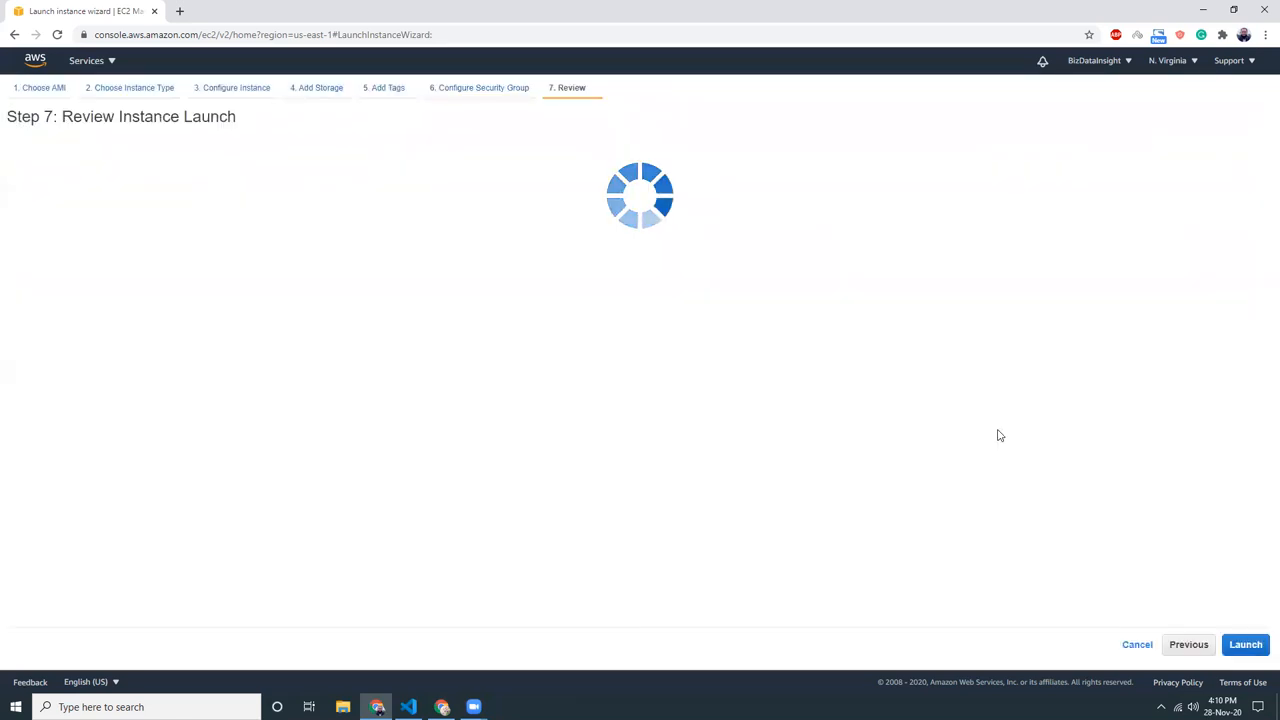
left_click(1244, 644)
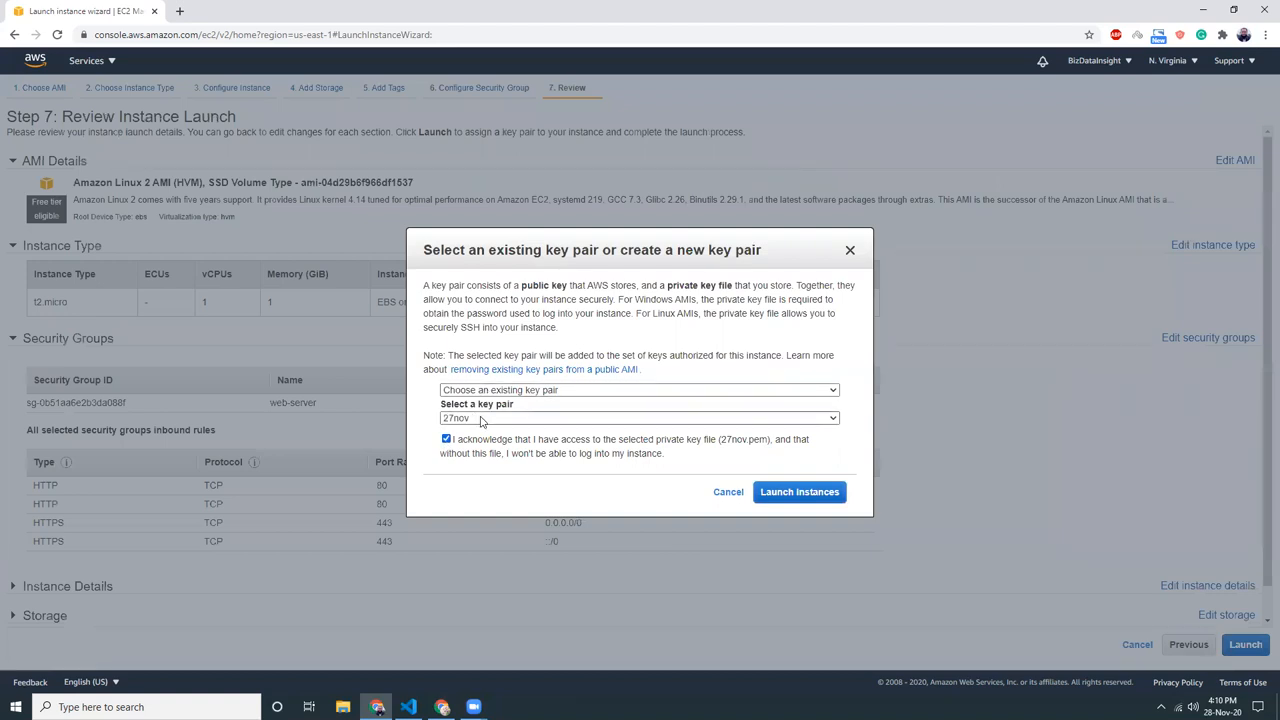
left_click(800, 492)
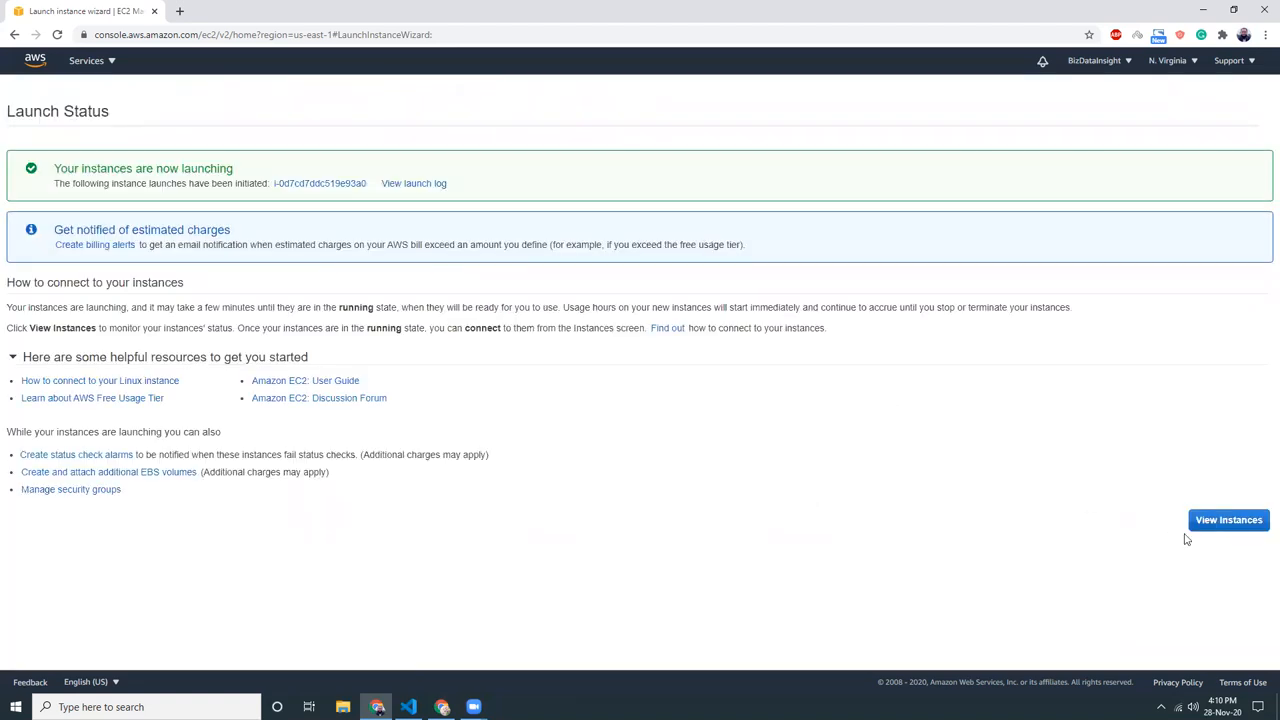
View the new instance's summary and bring up Systems Manager Session Manager separately.
left_click(1228, 520)
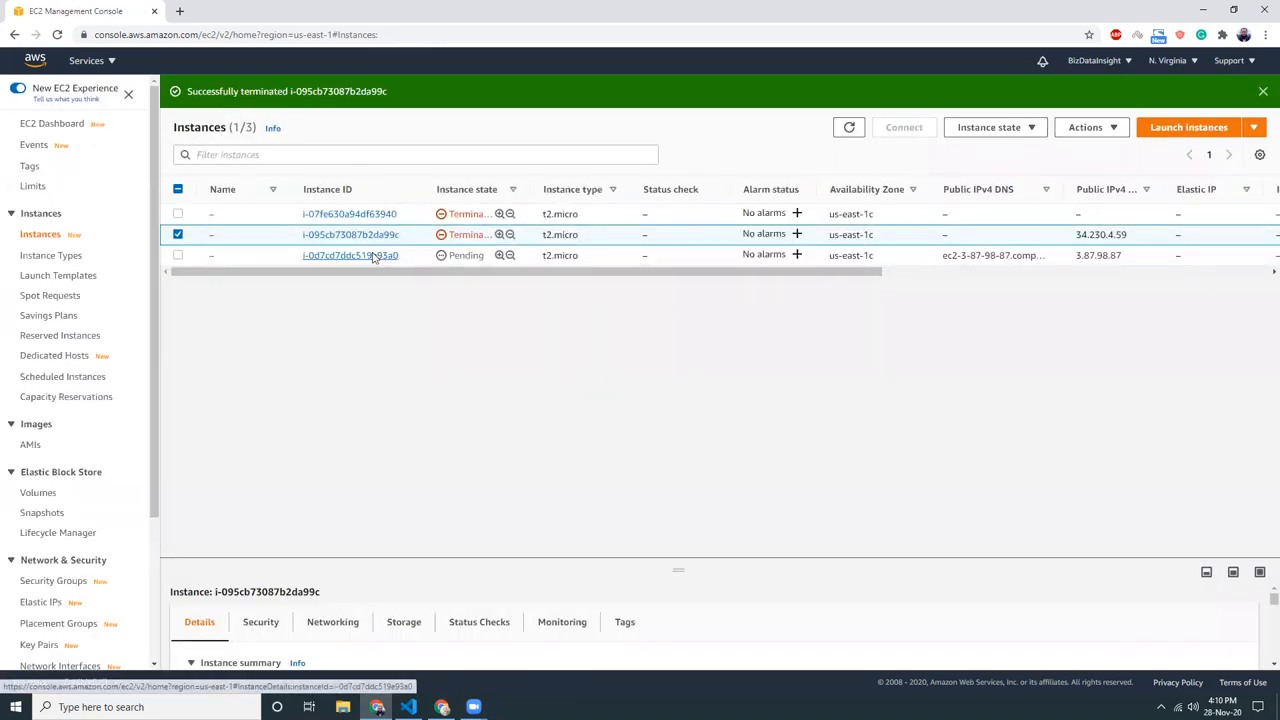
left_click(348, 256)
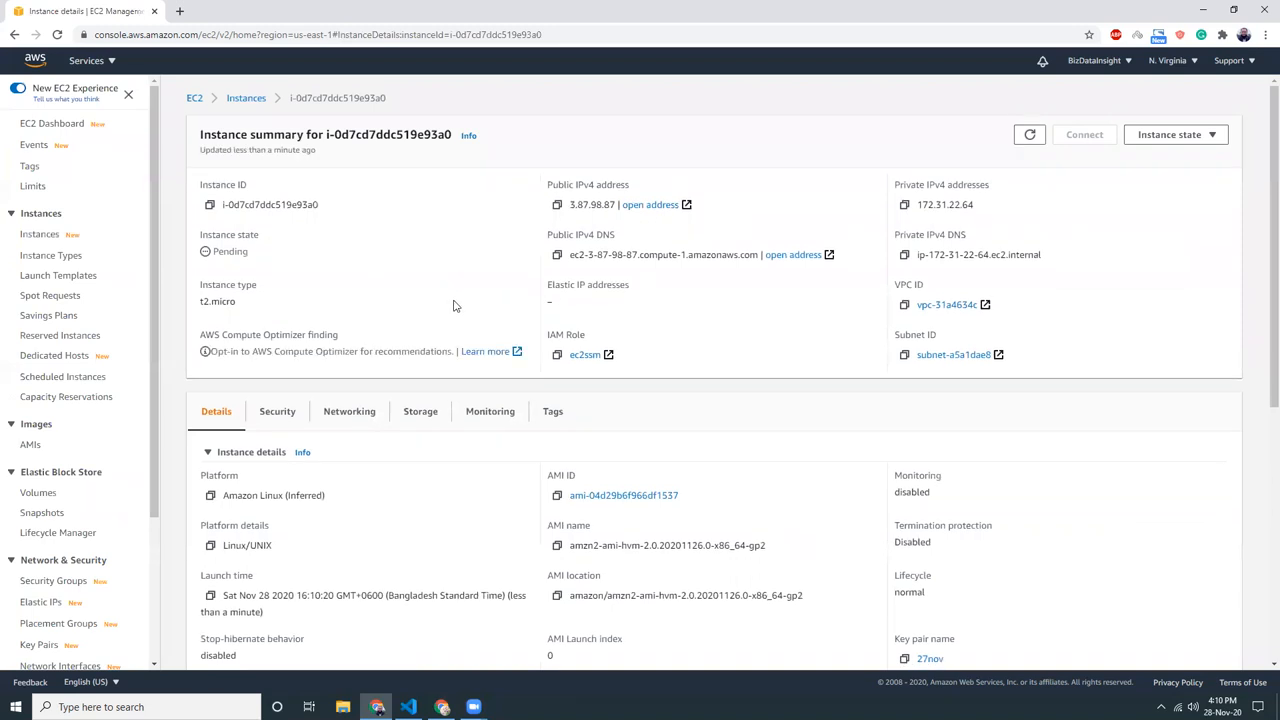
left_click(86, 60)
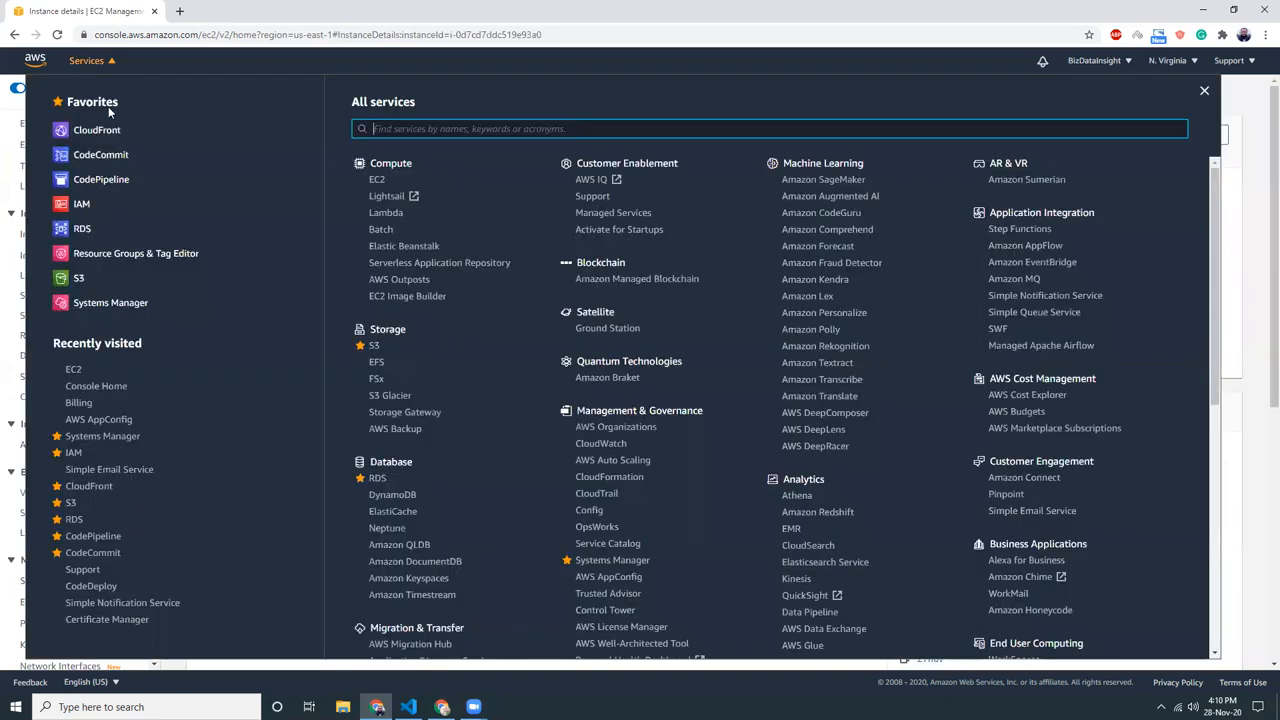
left_click(110, 302)
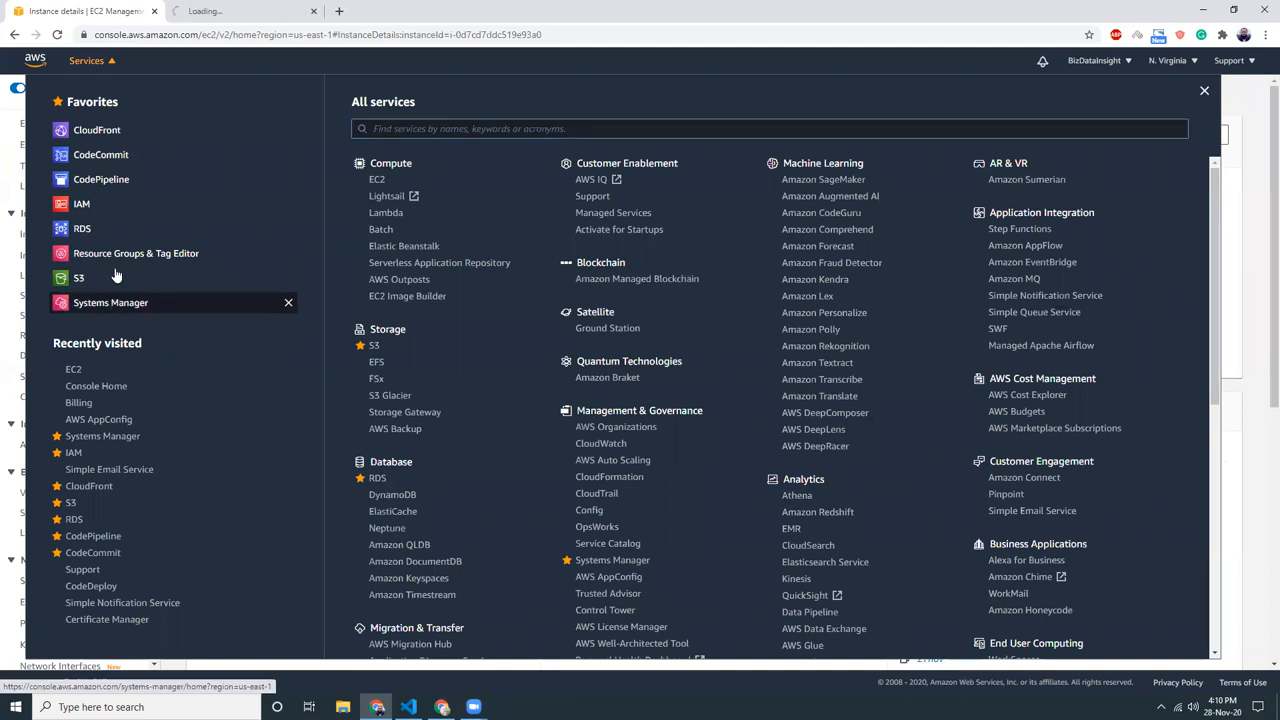
left_click(110, 302)
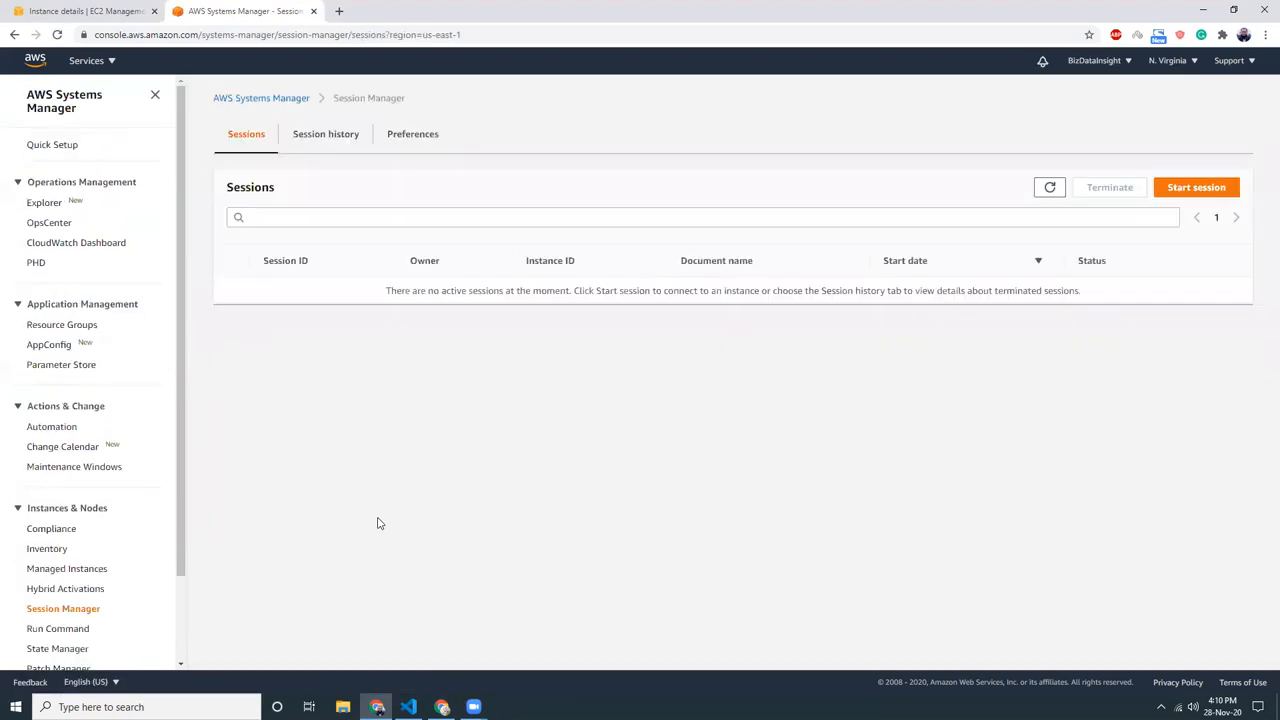
Refresh the instance summary until its state reads Running.
left_click(84, 12)
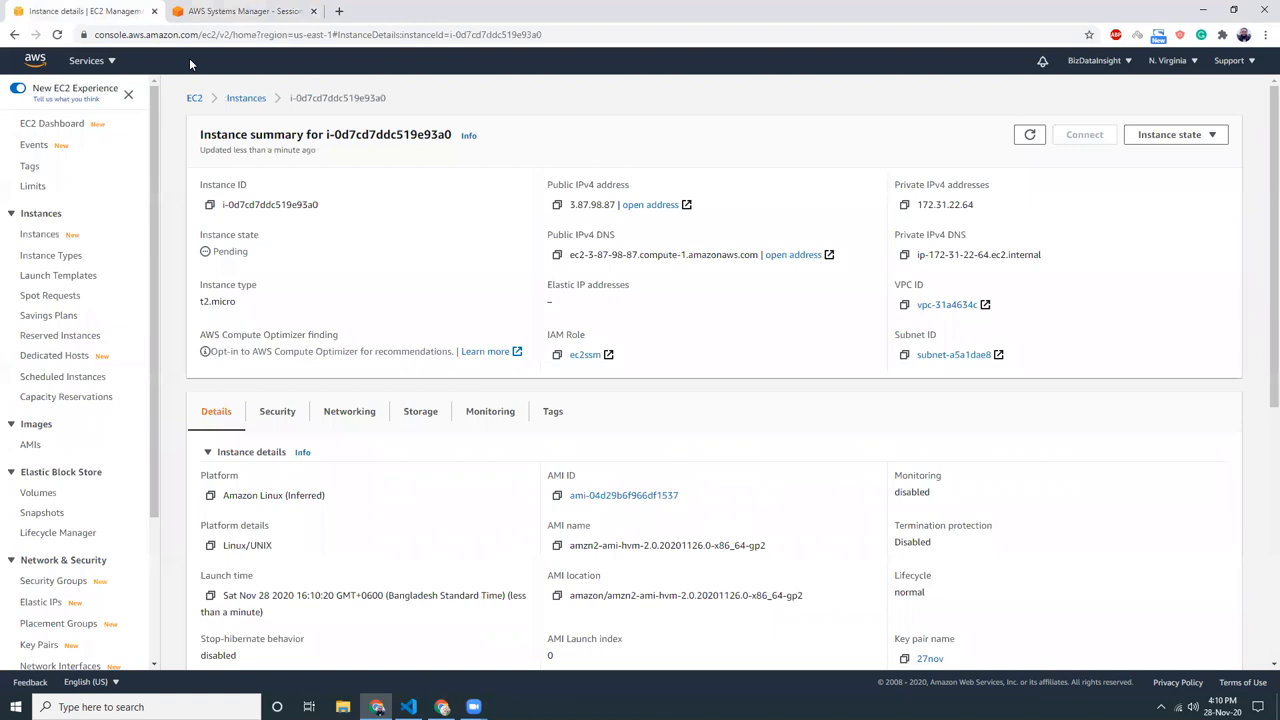
left_click(1028, 134)
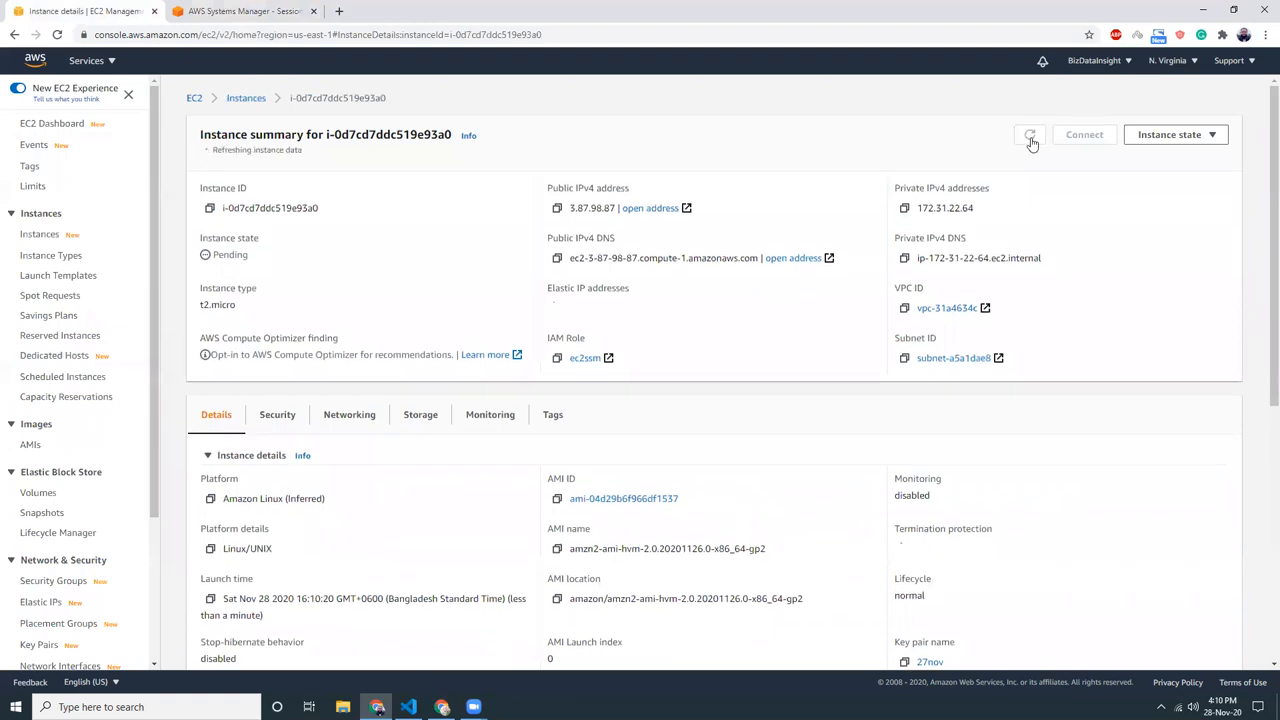
left_click(1028, 134)
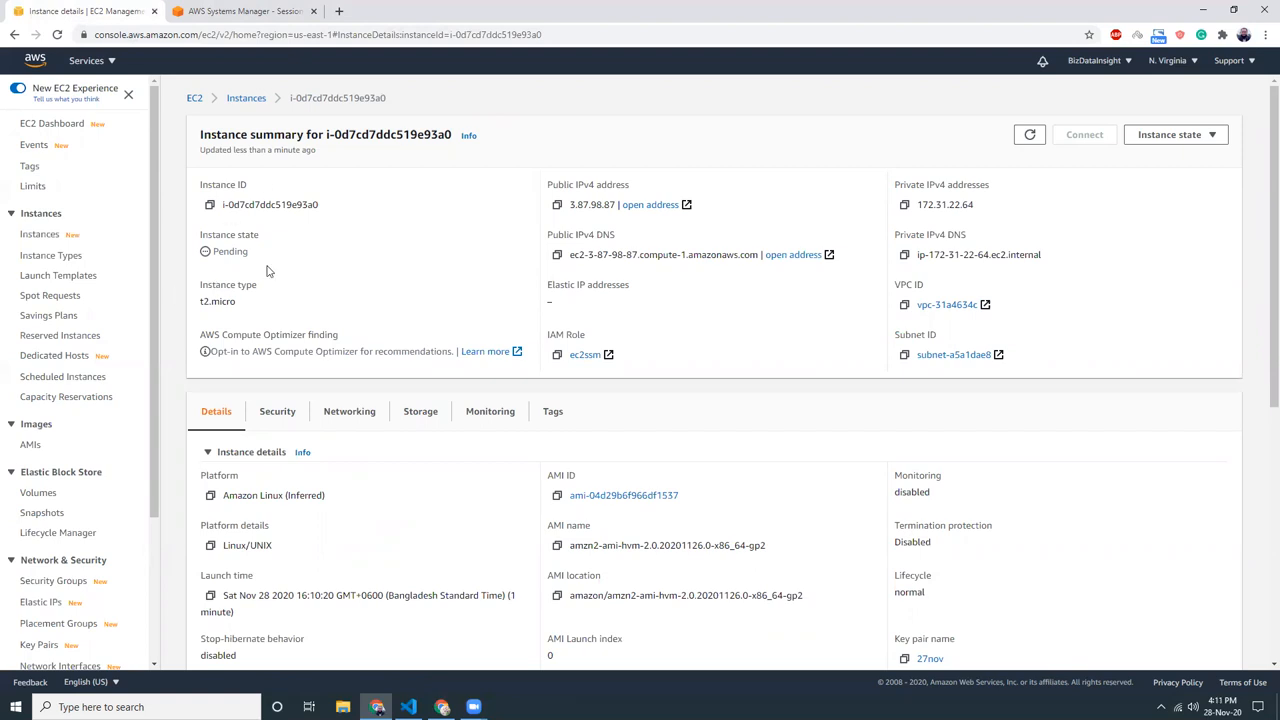
mouse_move(1028, 134)
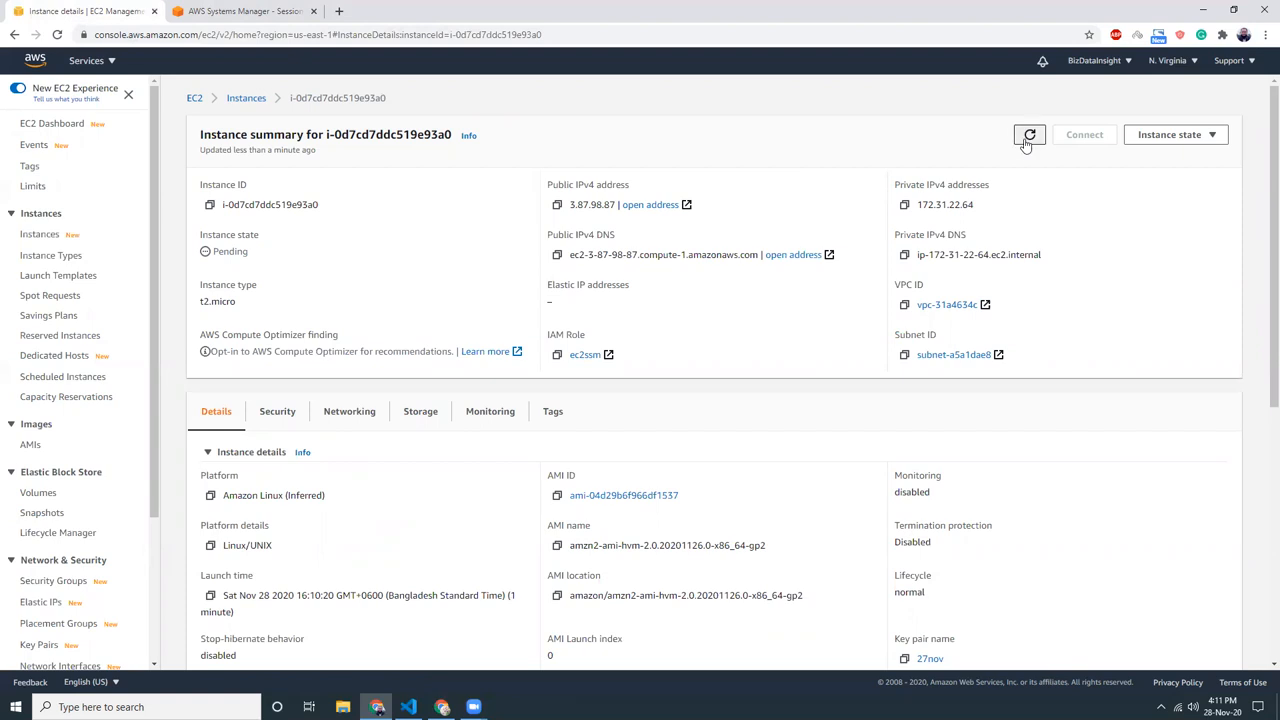
left_click(1028, 134)
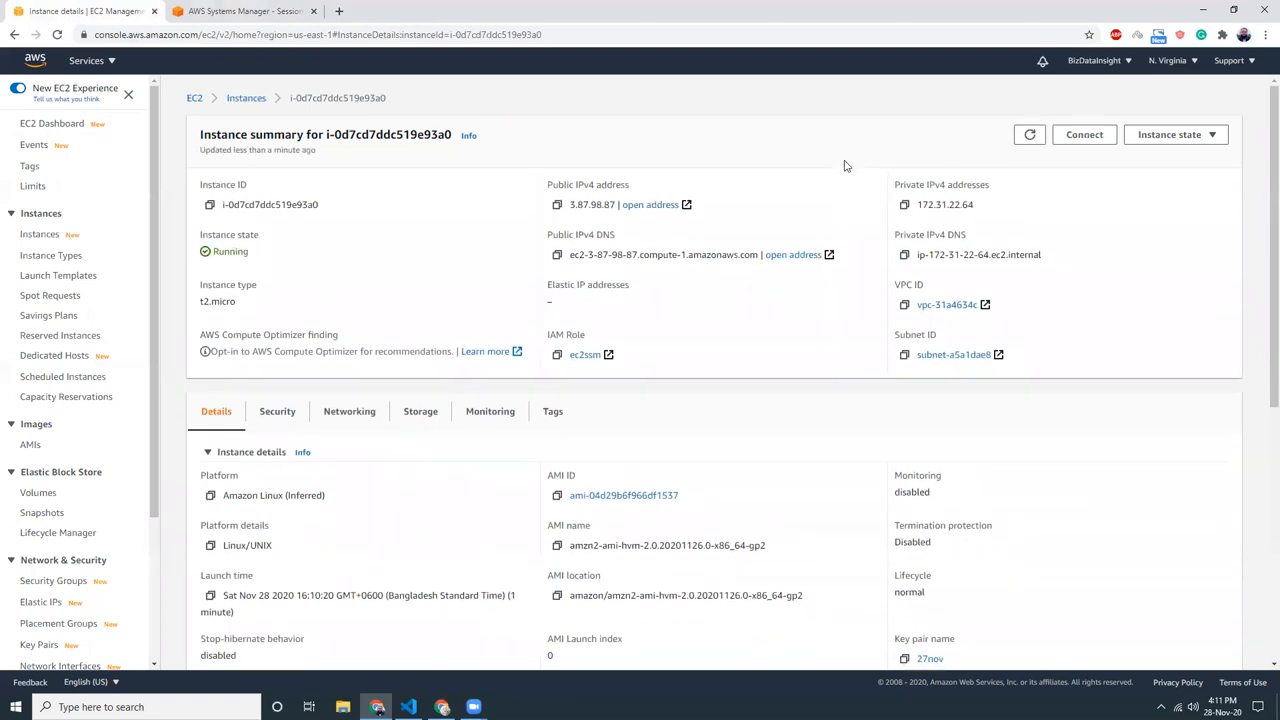
mouse_move(244, 12)
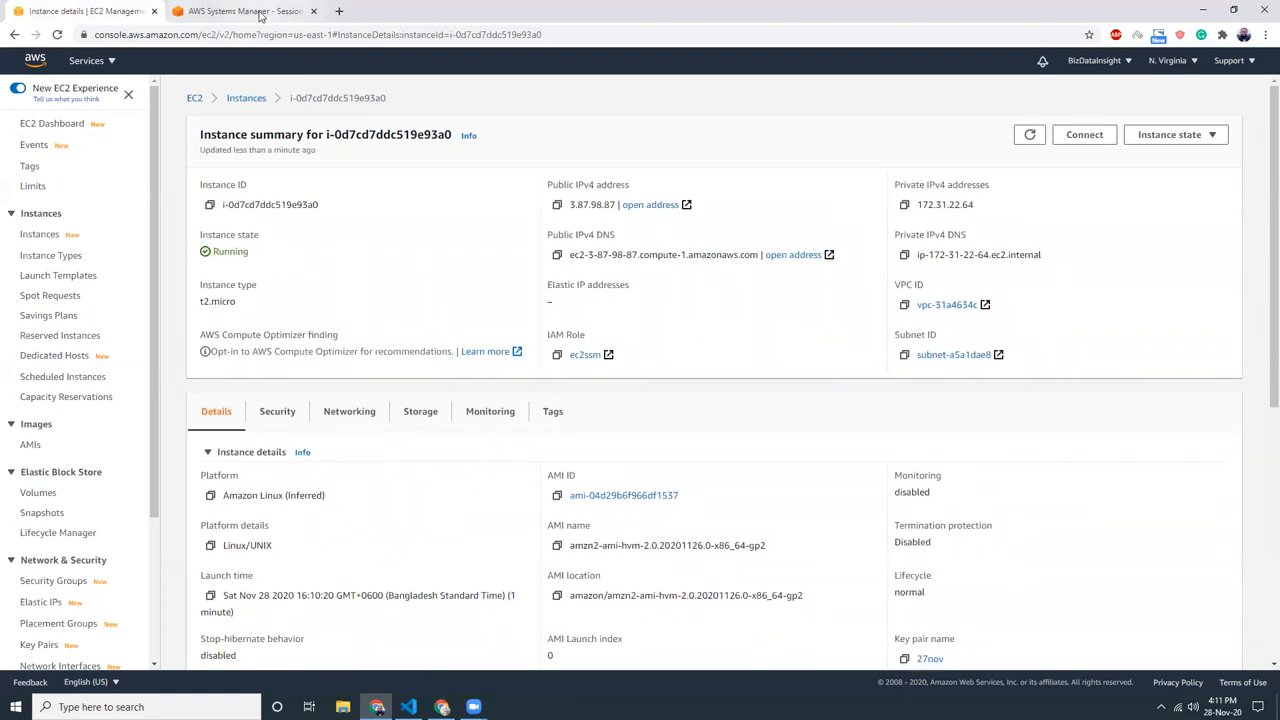
Start a session in Session Manager and pick the running instance as its target.
left_click(244, 12)
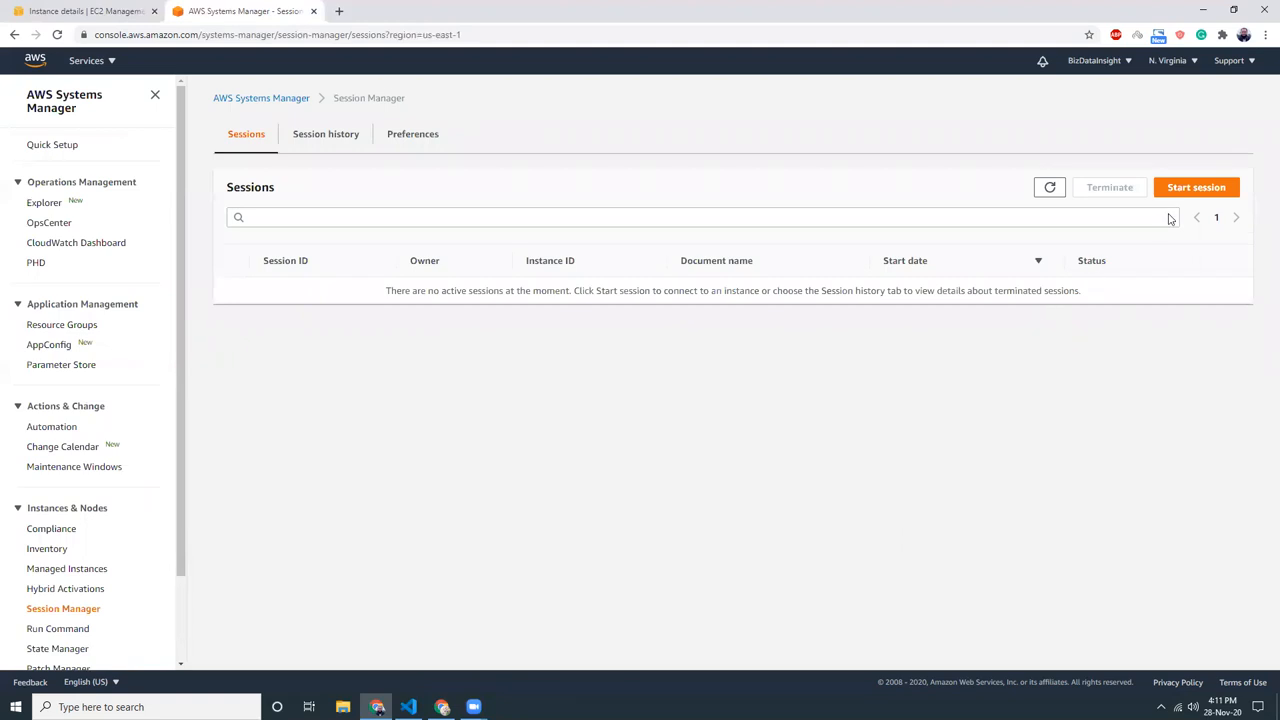
left_click(1196, 188)
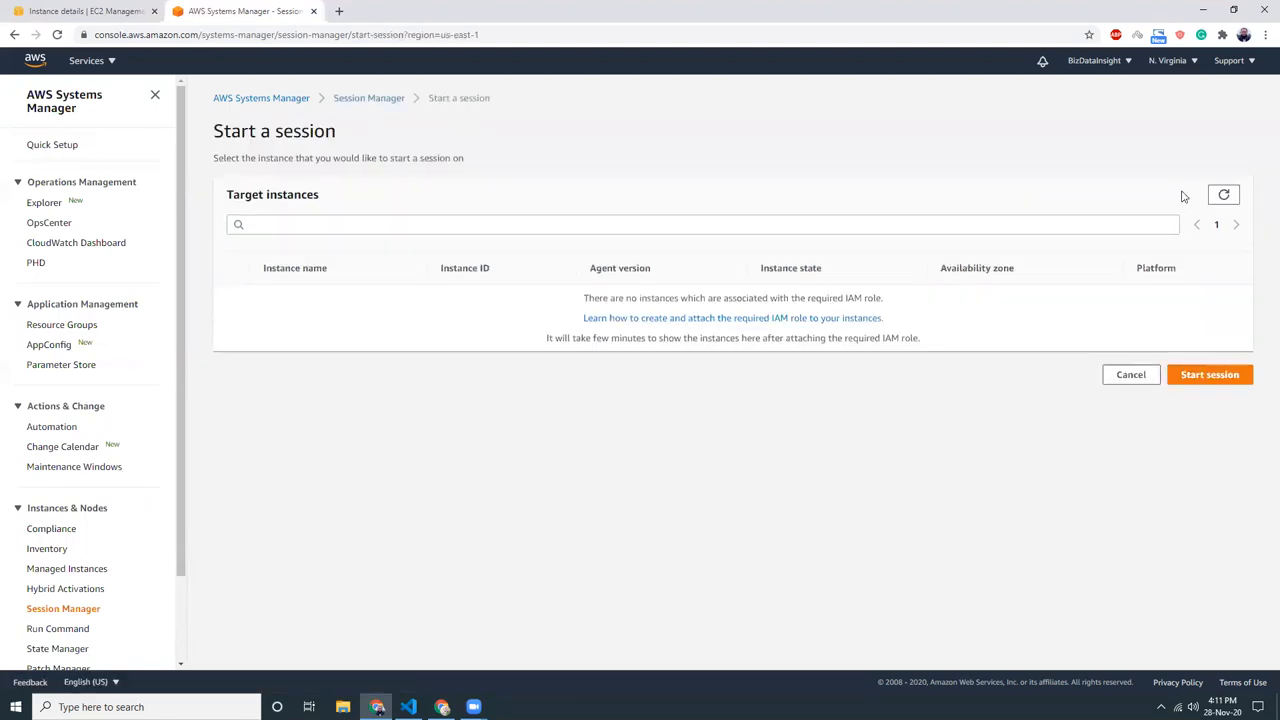
mouse_move(700, 334)
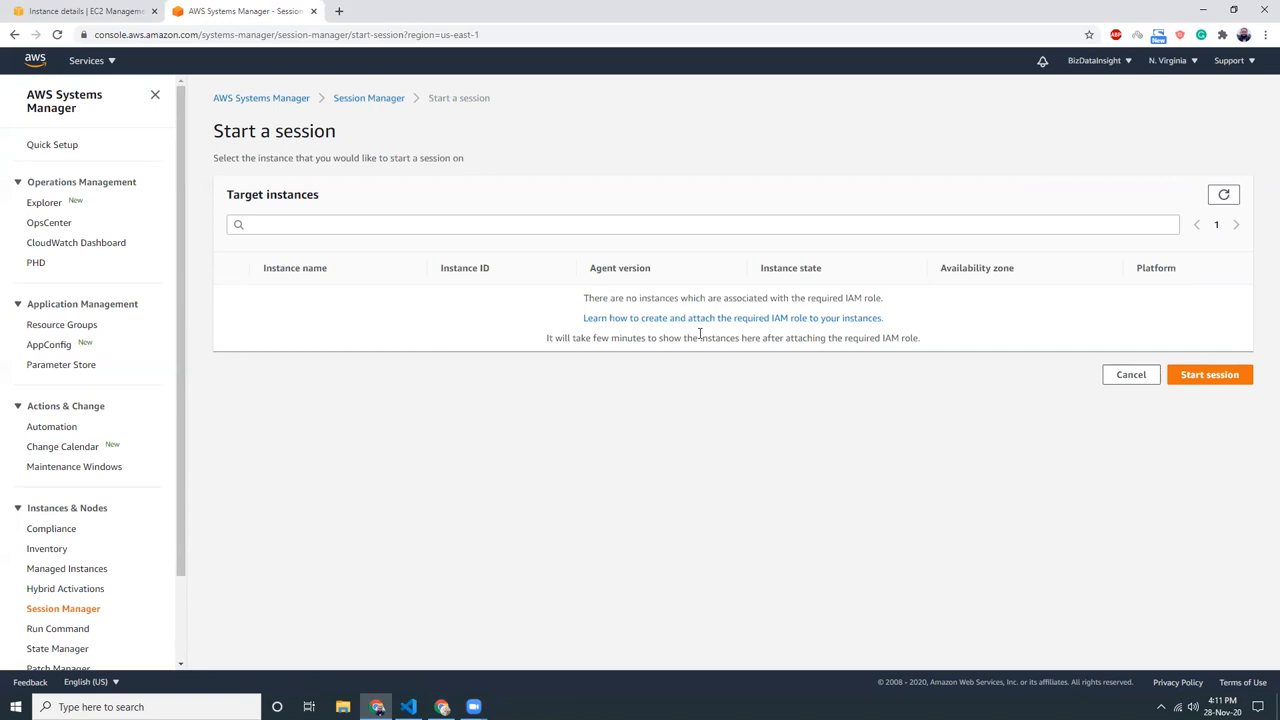
mouse_move(660, 438)
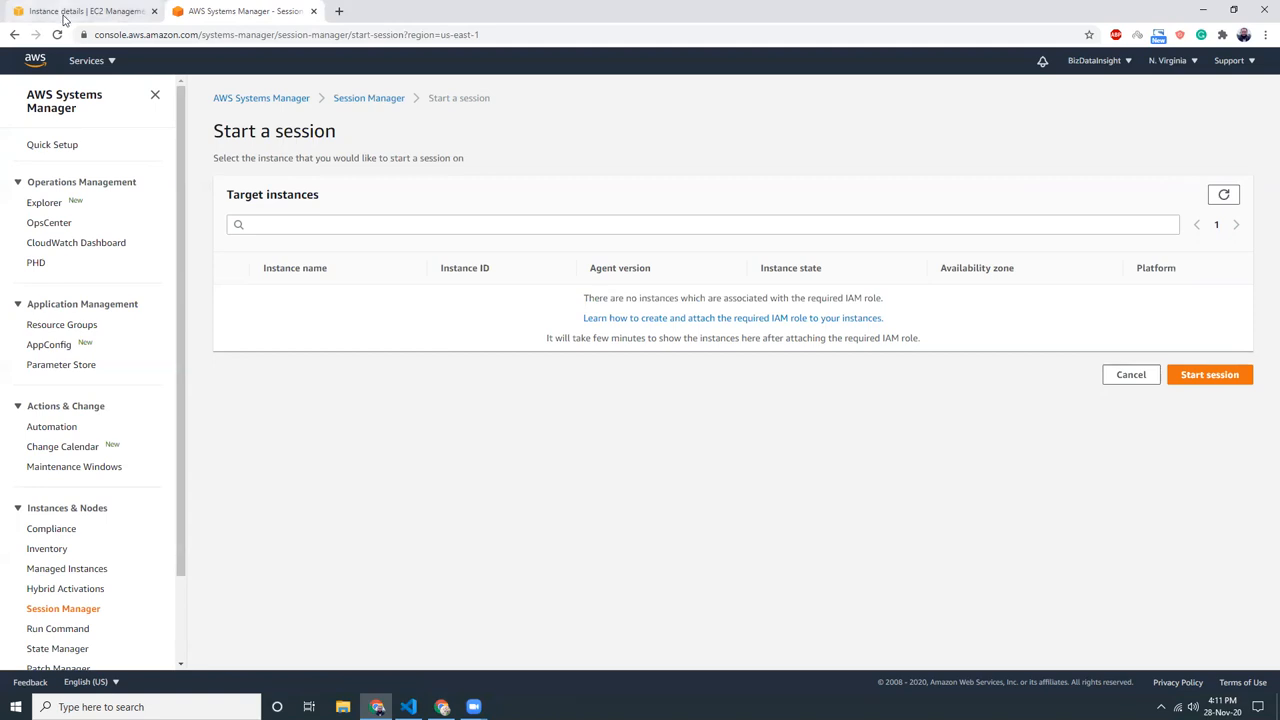
left_click(84, 12)
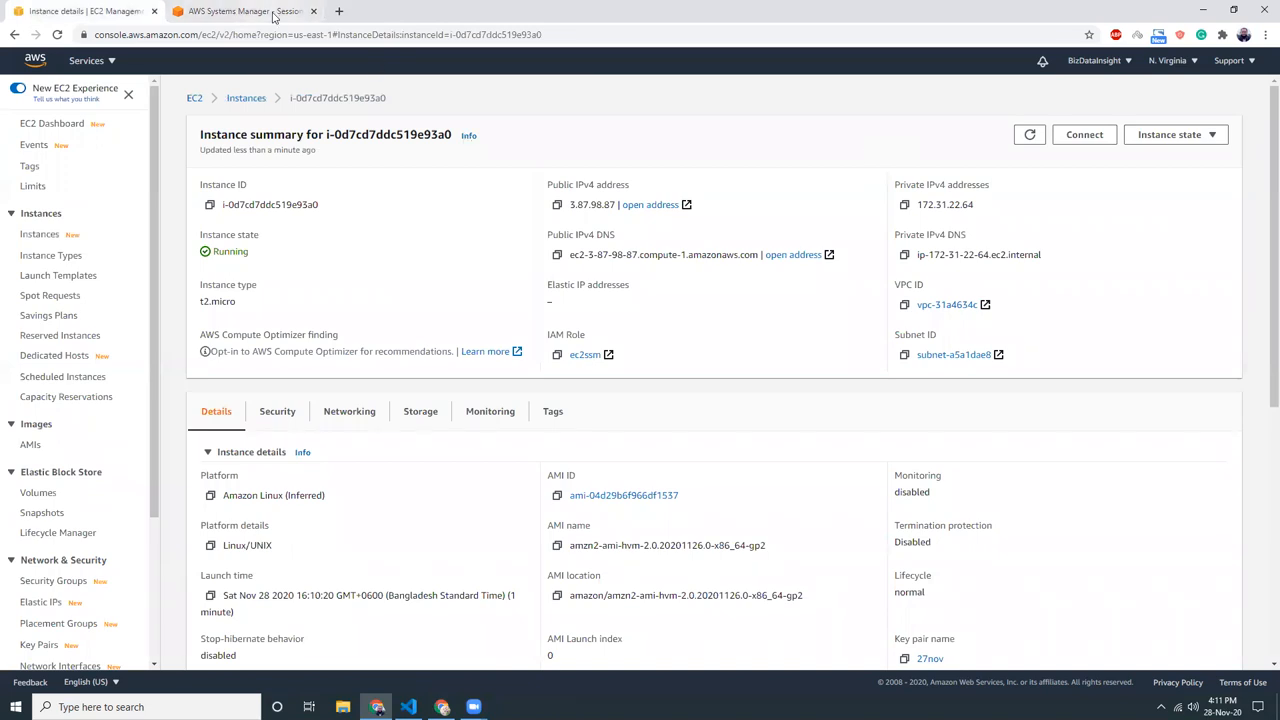
left_click(244, 12)
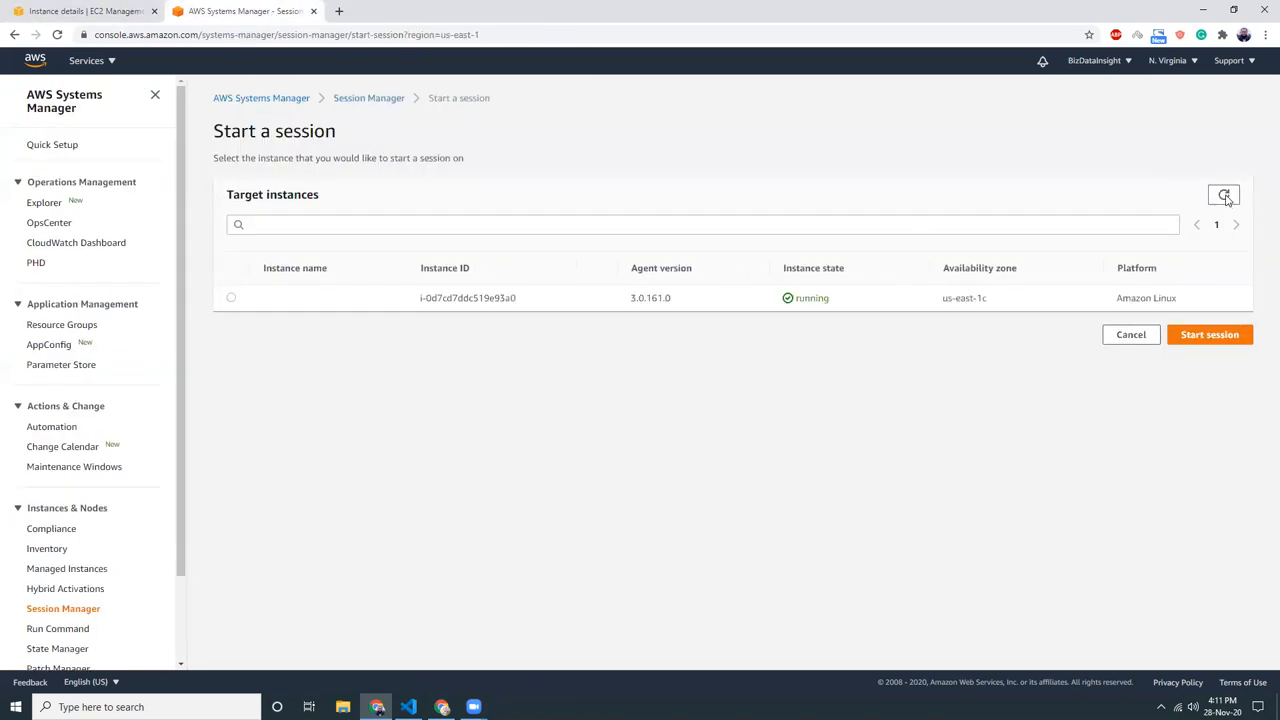
mouse_move(232, 308)
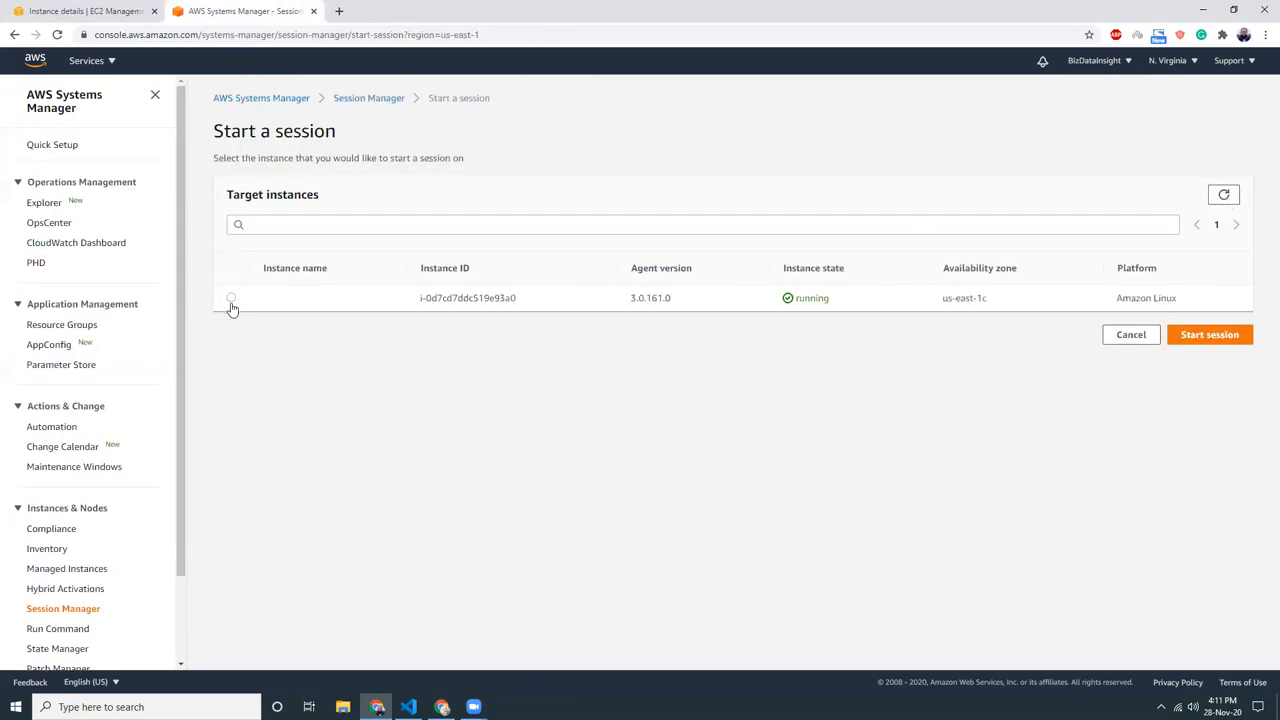
left_click(232, 298)
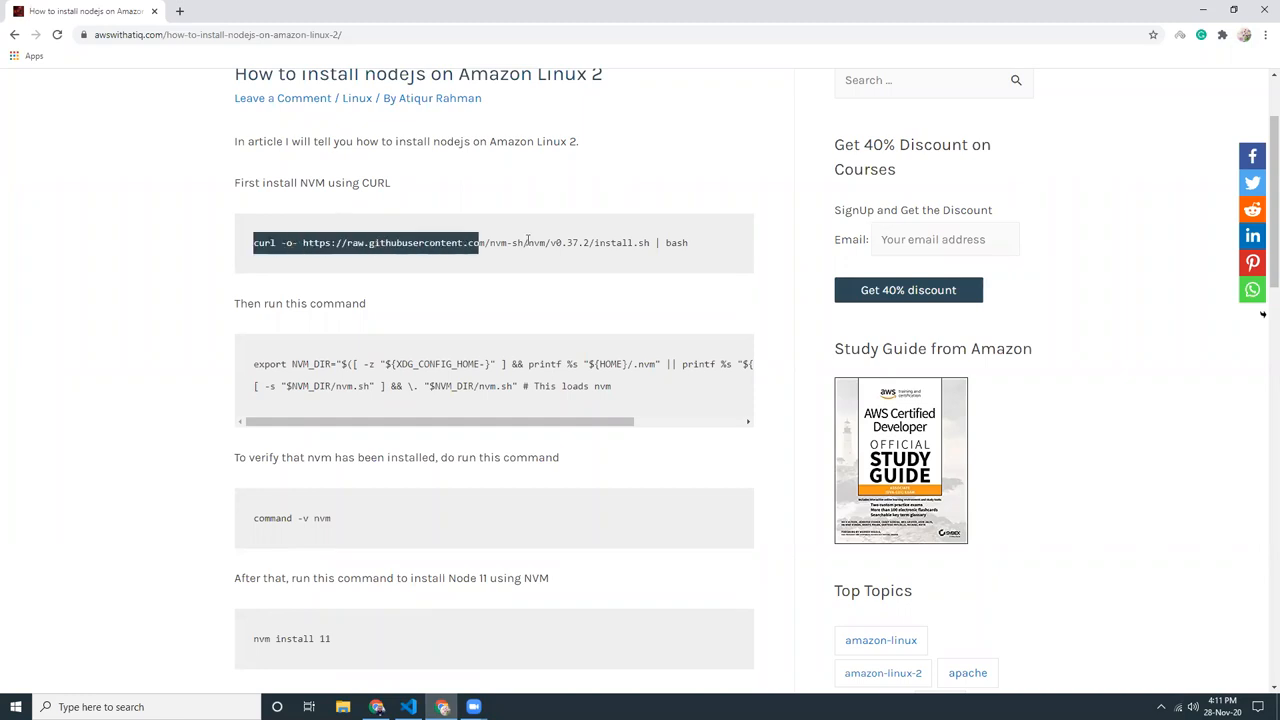
Copy the curl nvm installer command from the install guide.
right_click(600, 244)
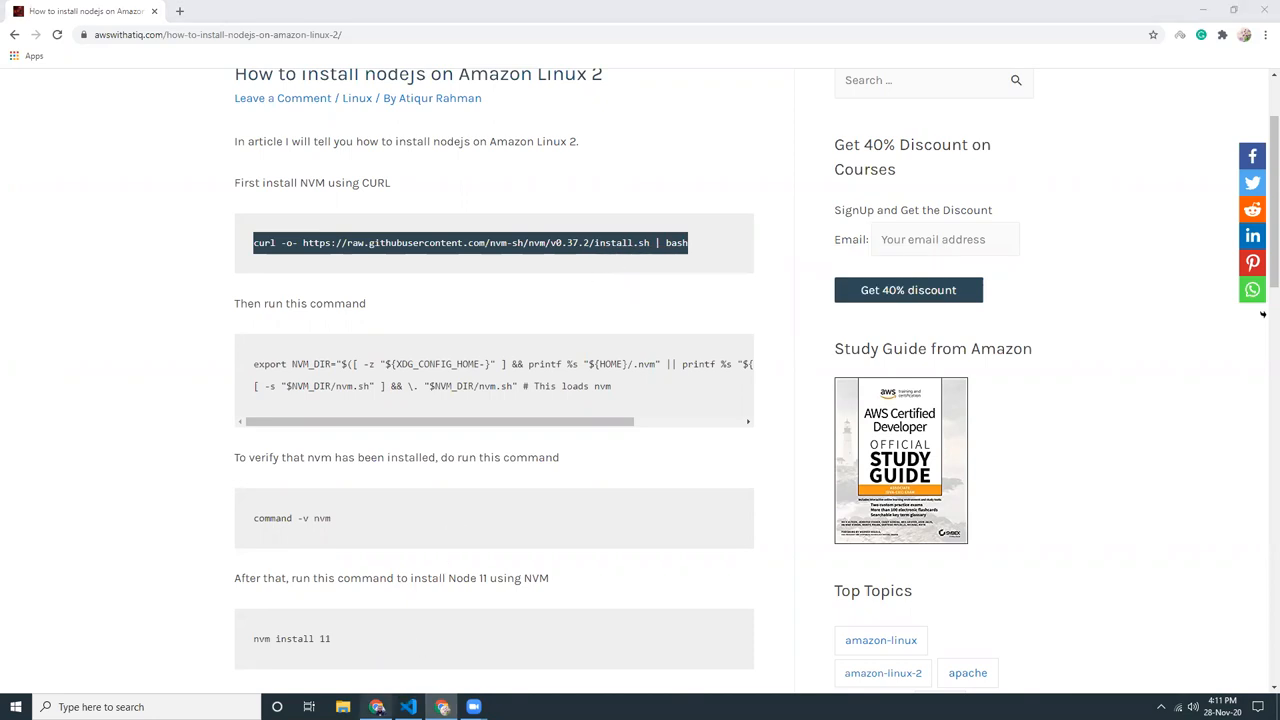
left_click(404, 12)
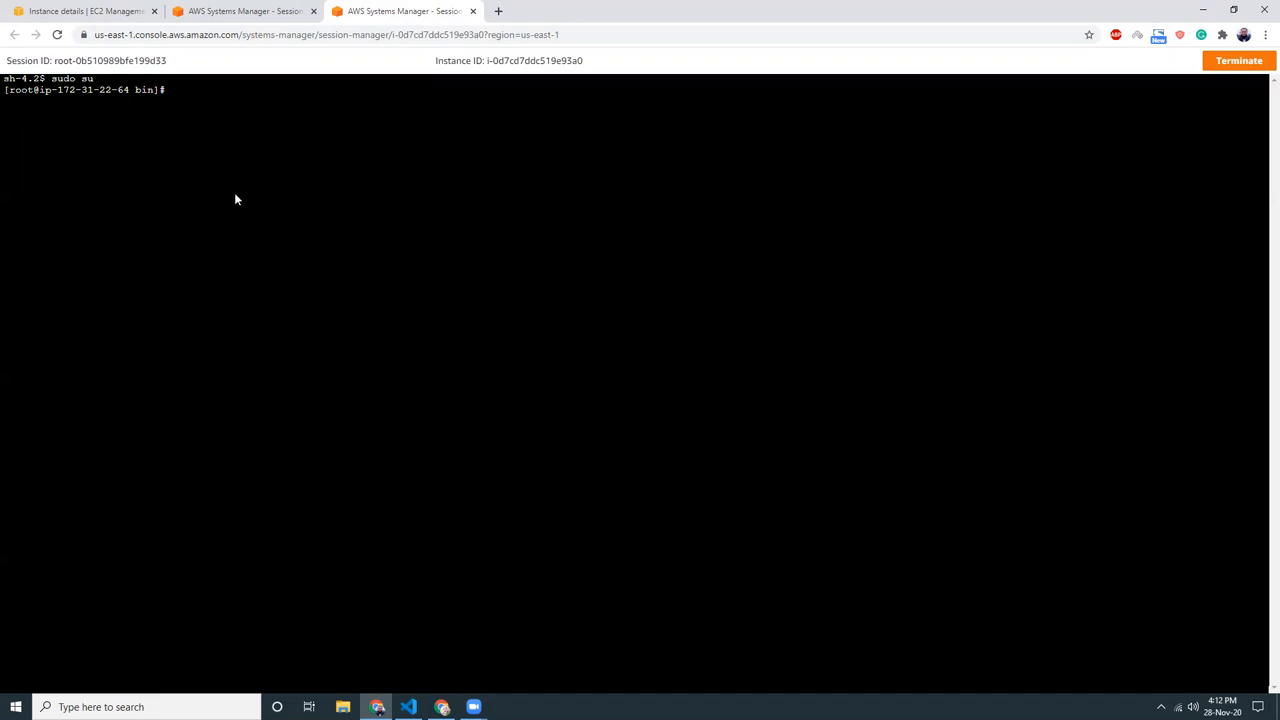
Switch to ec2-user, move to the home directory and run the curl | bash nvm installer.
type("su ec")
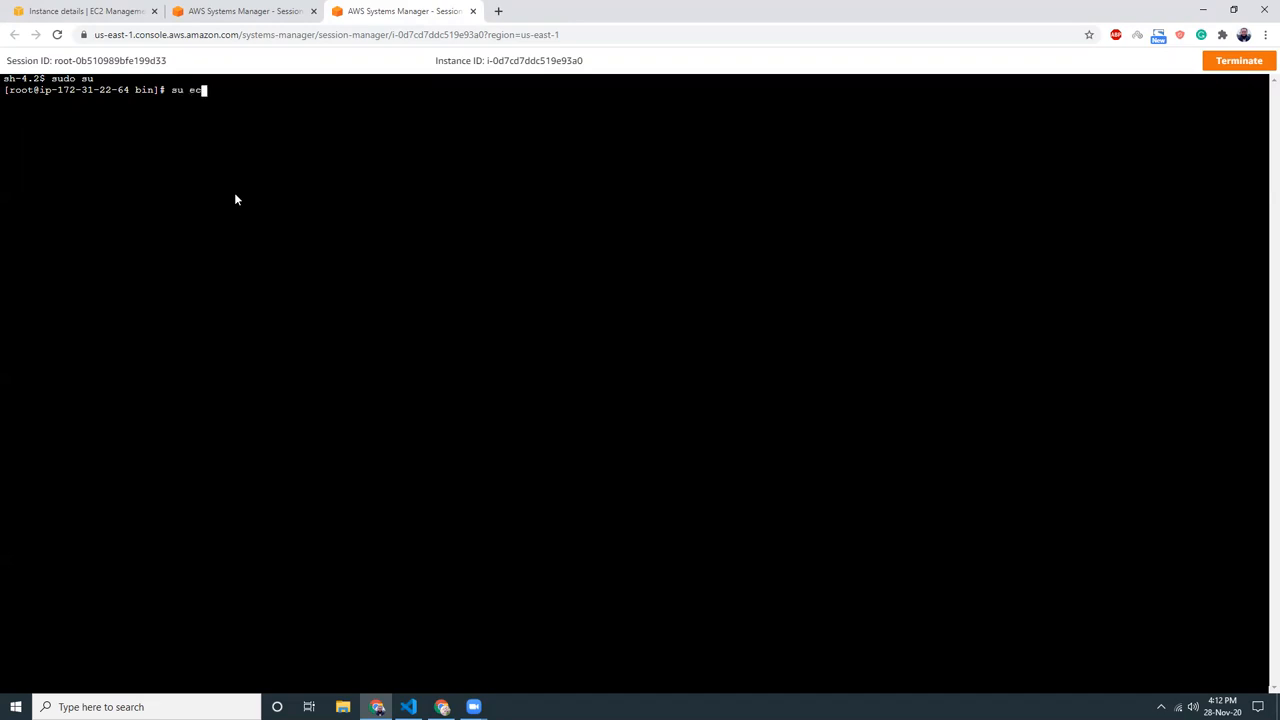
type("2-user")
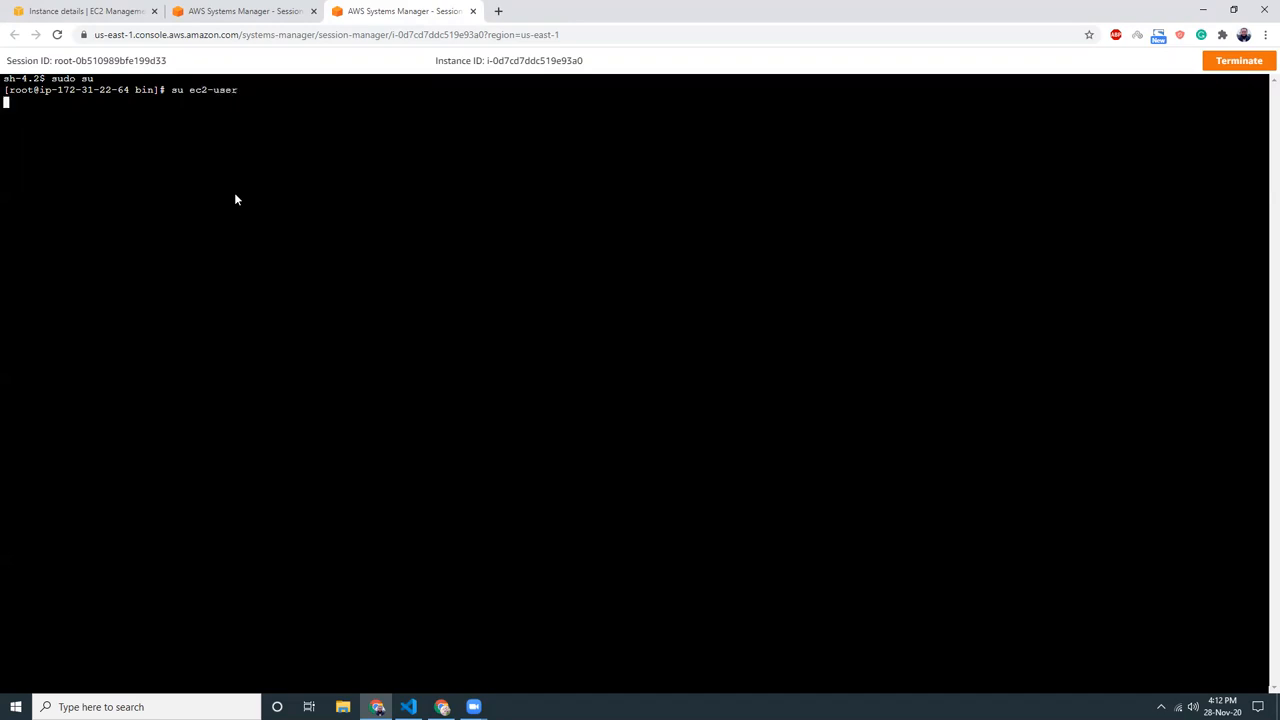
key("Return")
type("cd !")
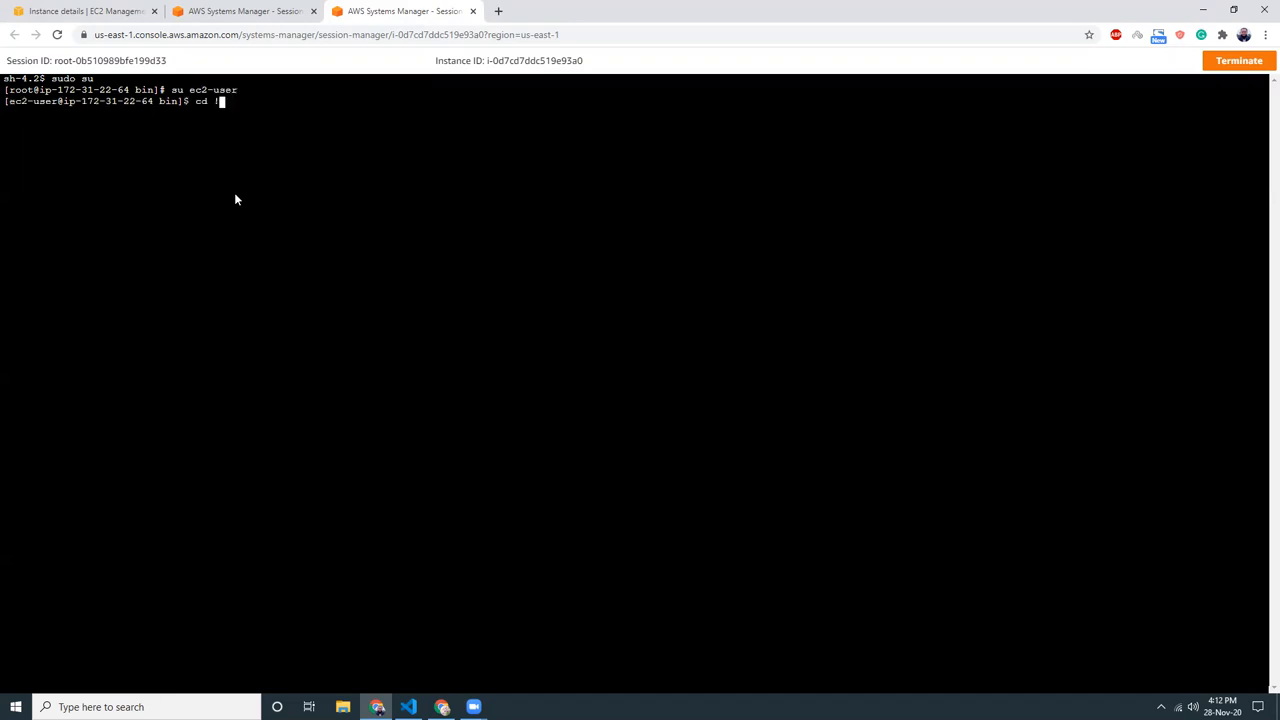
type("~")
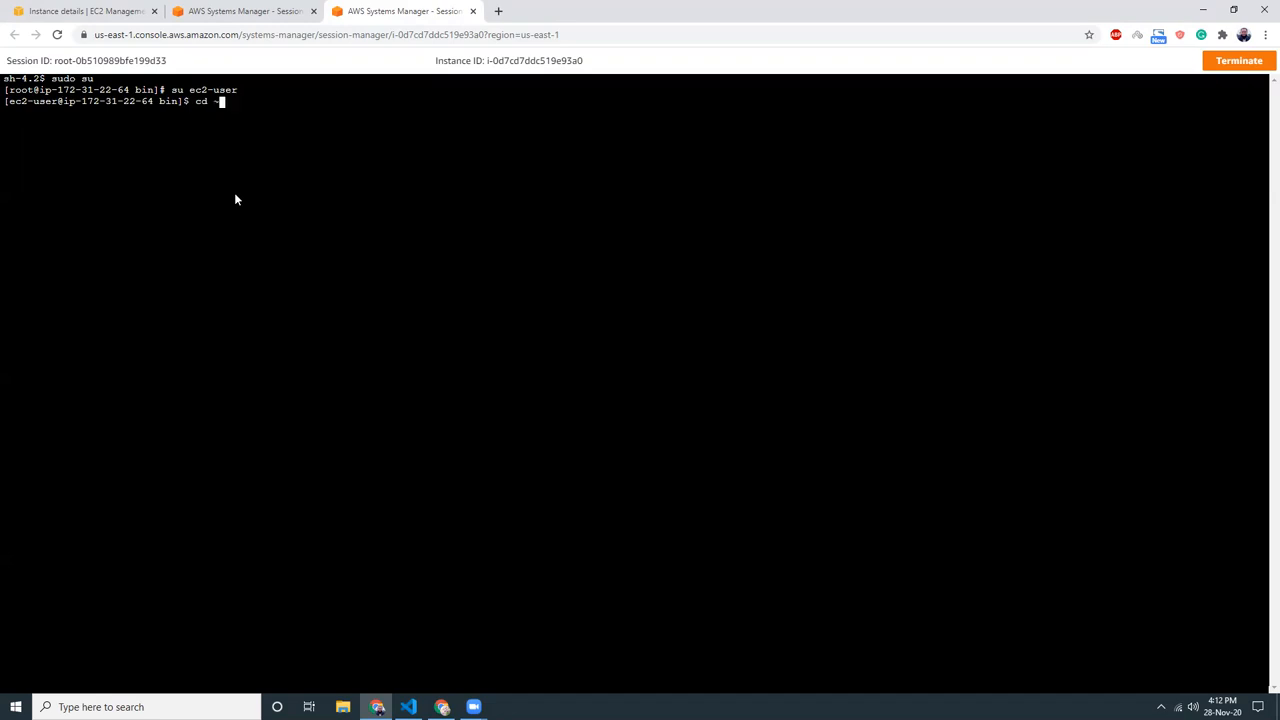
key("Return")
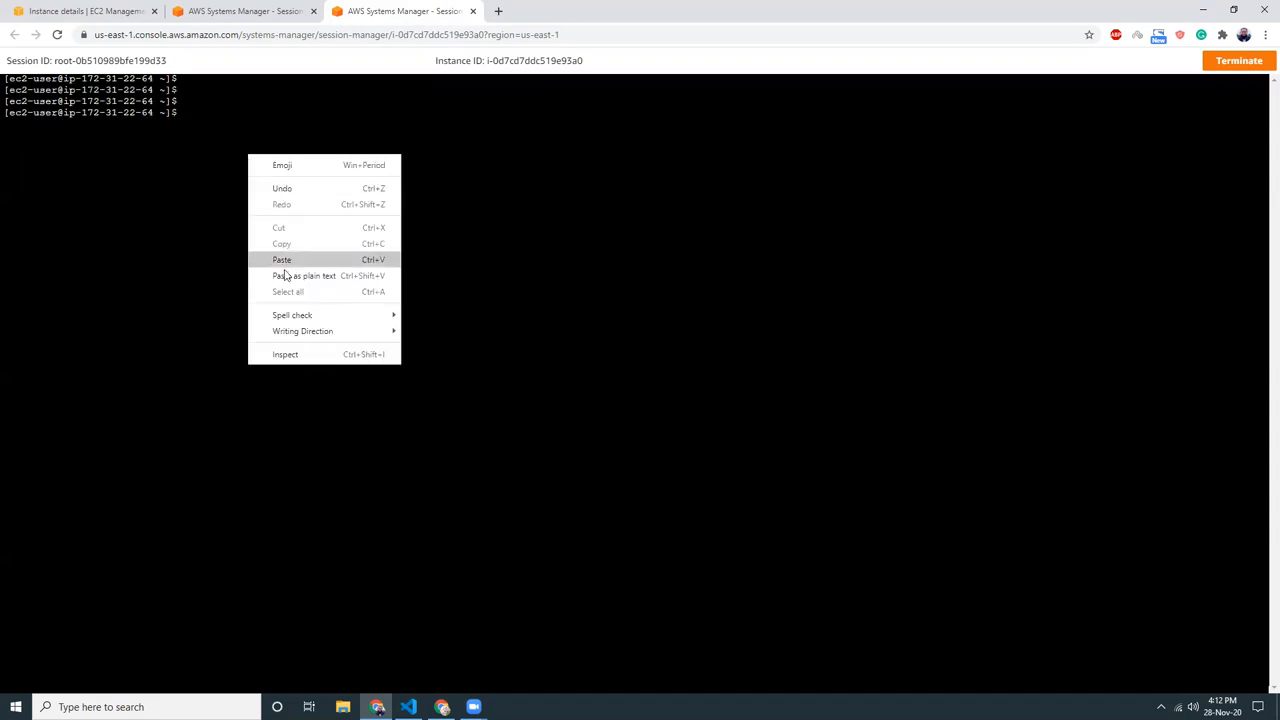
left_click(282, 260)
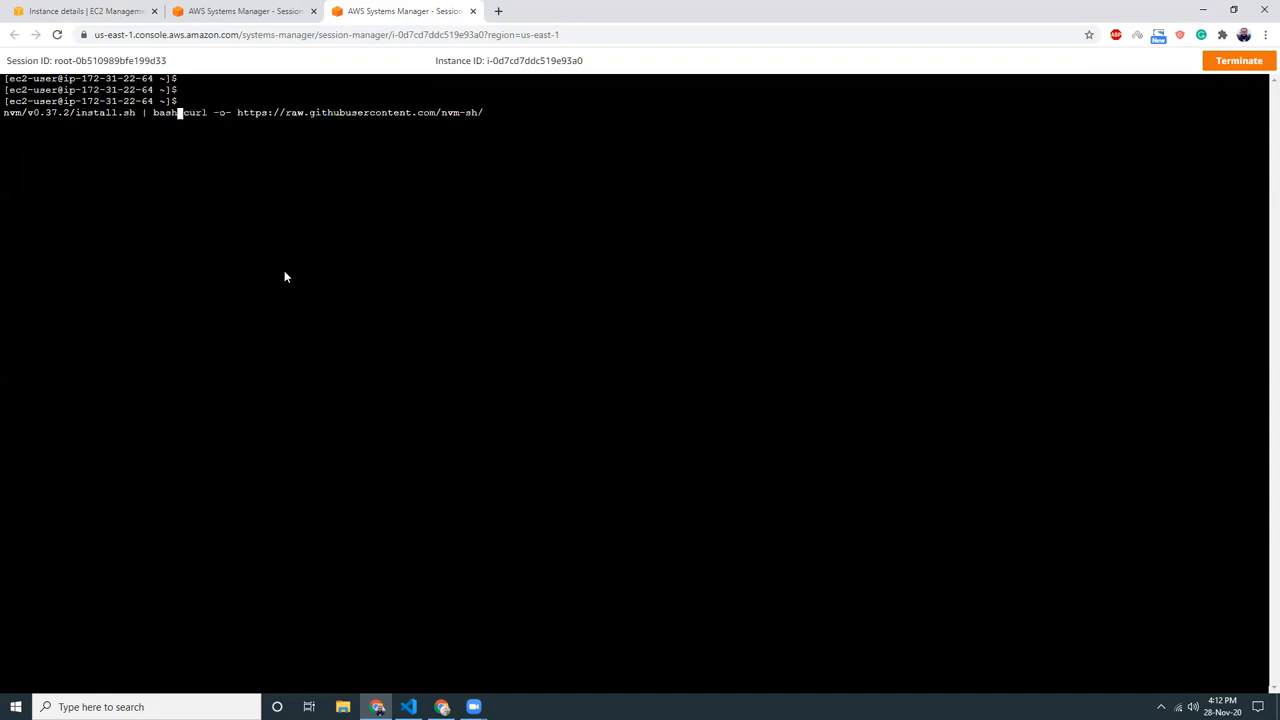
key("Return")
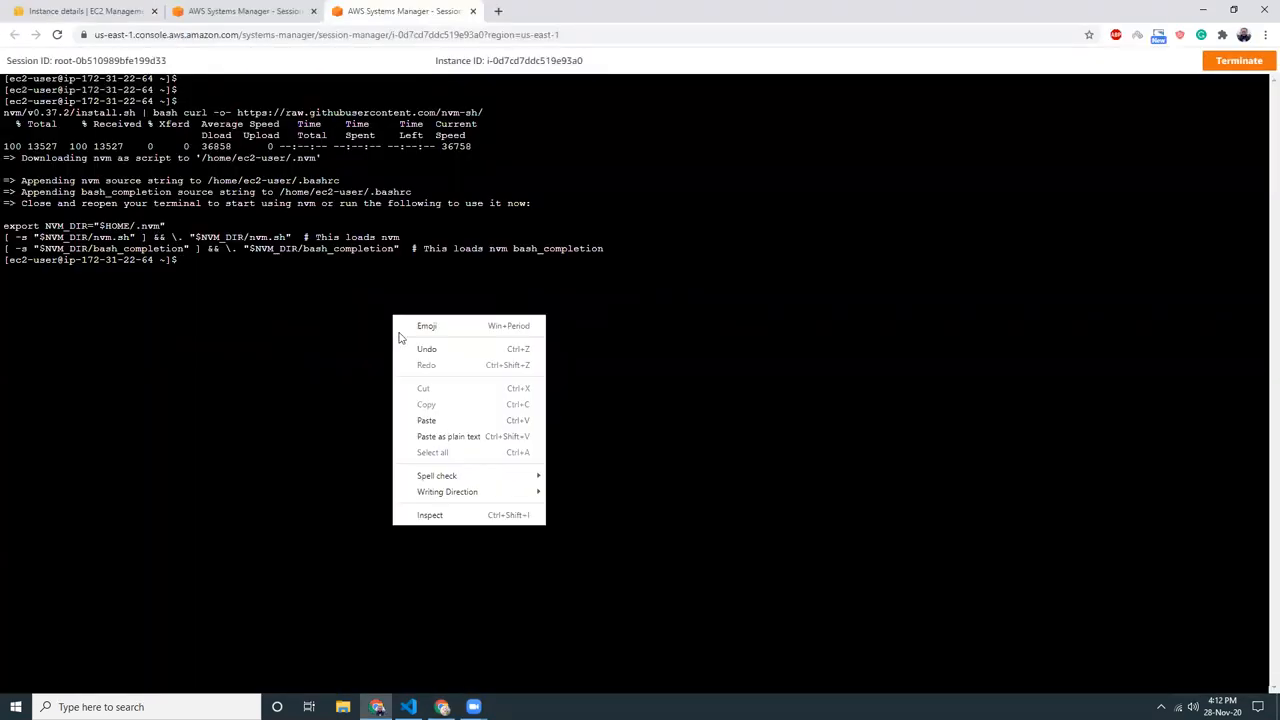
Load nvm with the export lines, verify with 'command -v nvm', and enter 'nvm install 11'.
left_click(426, 420)
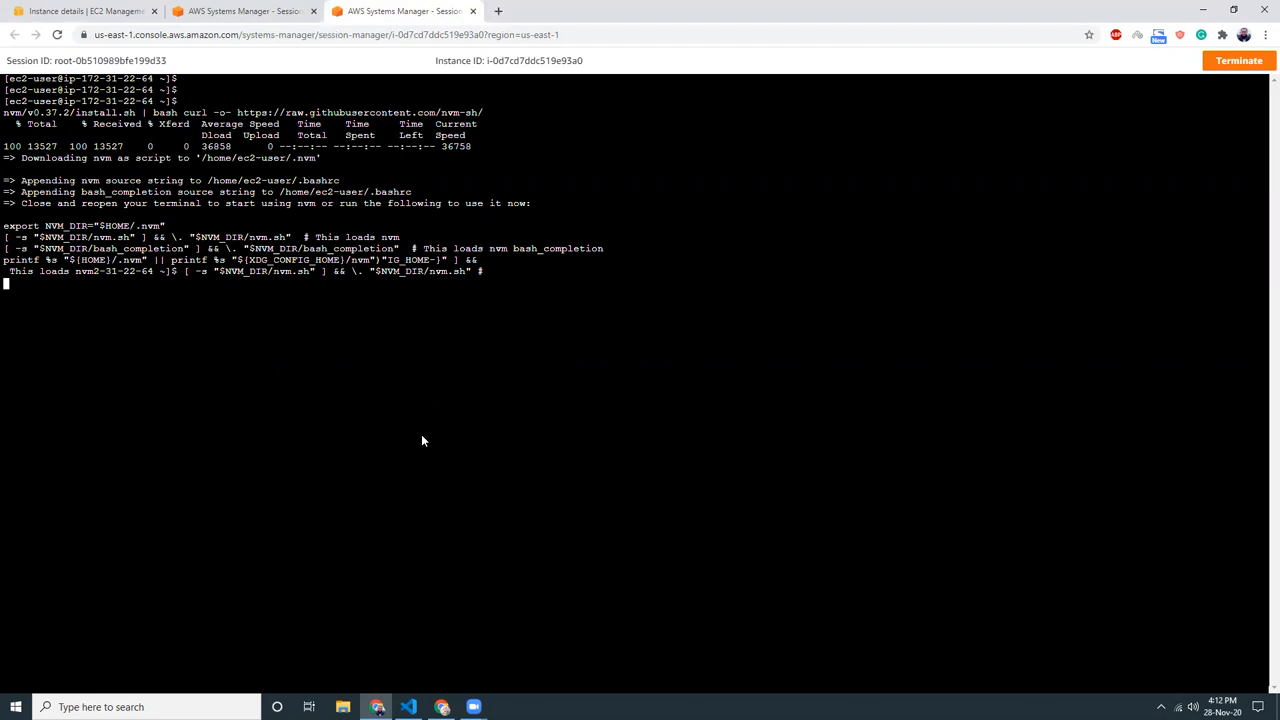
key("Return")
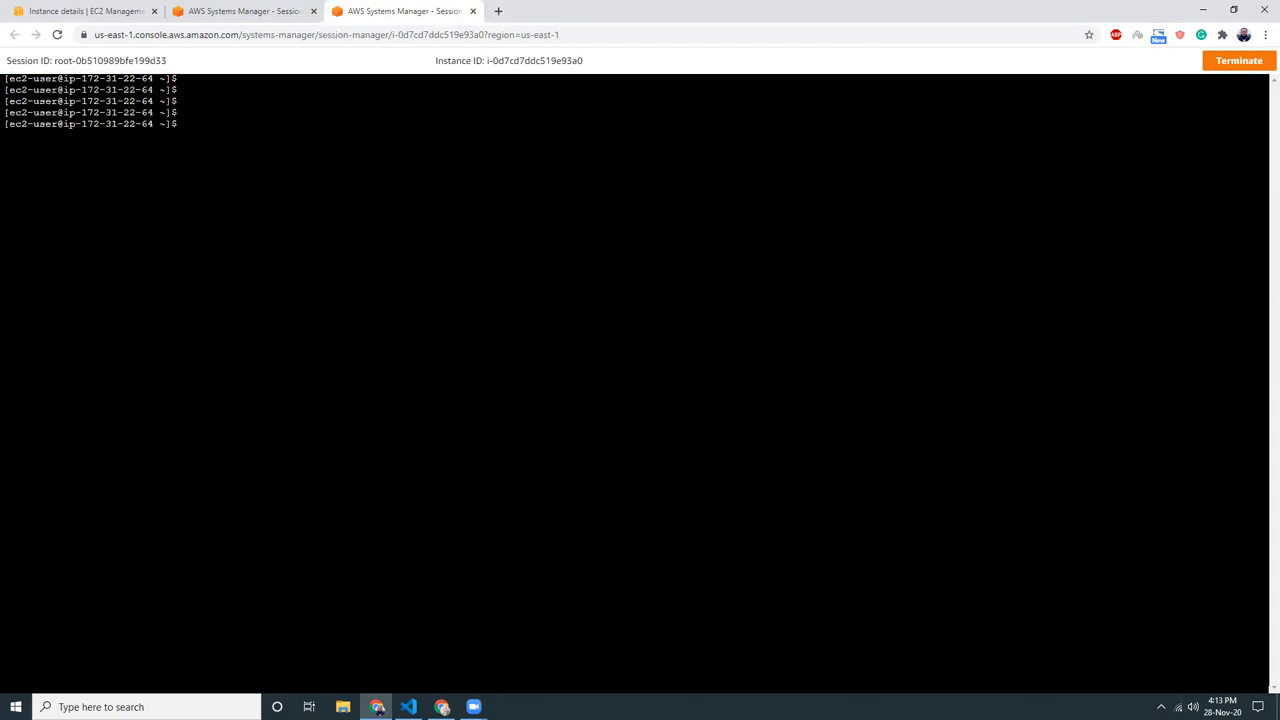
left_click(84, 12)
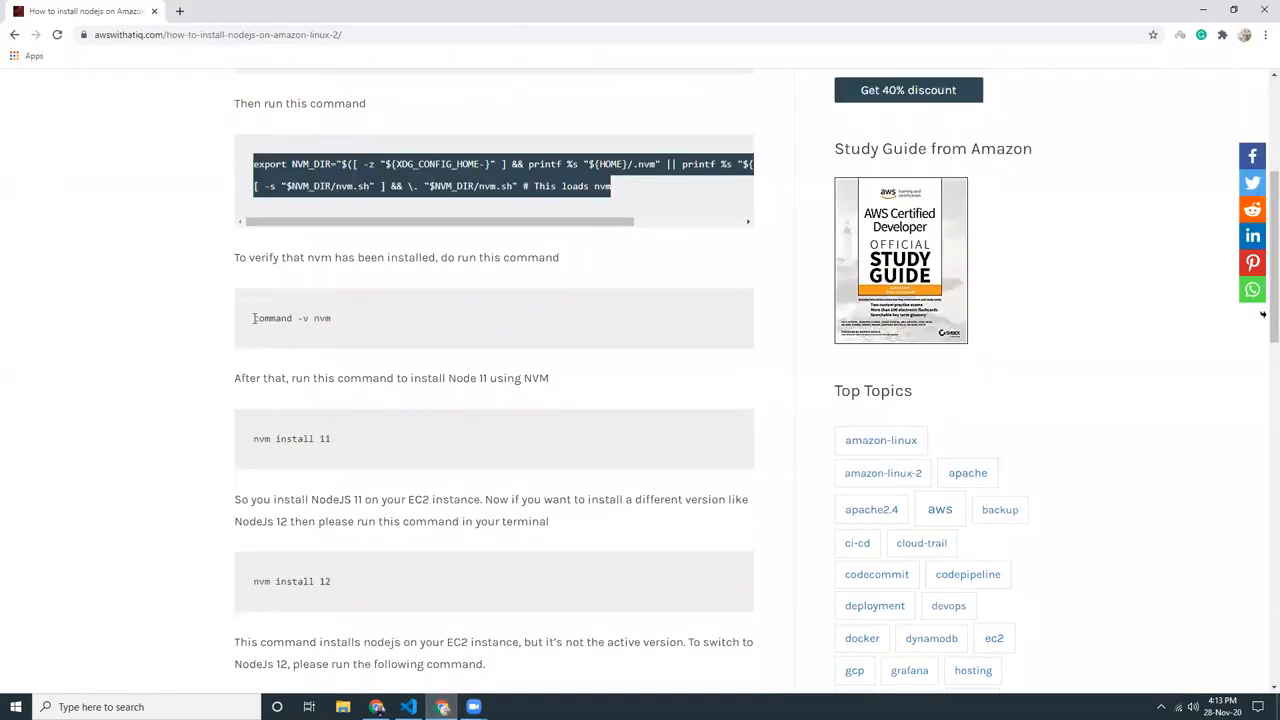
triple_click(290, 318)
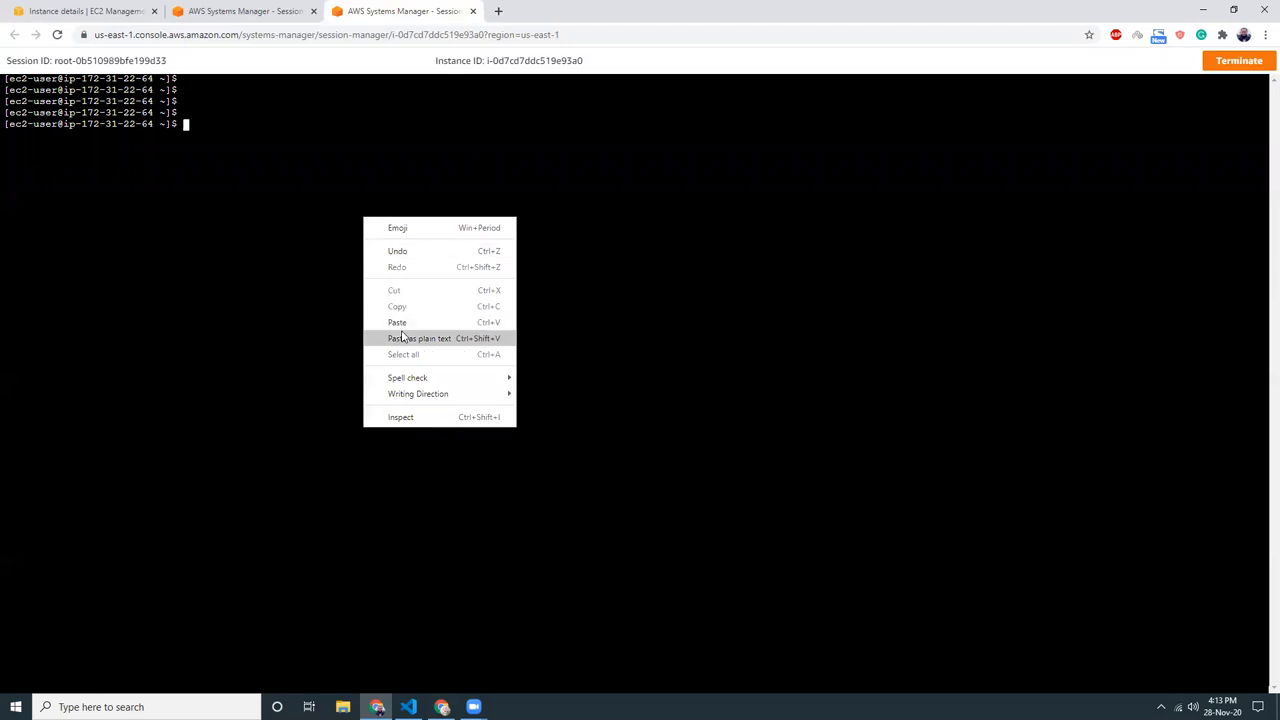
left_click(396, 322)
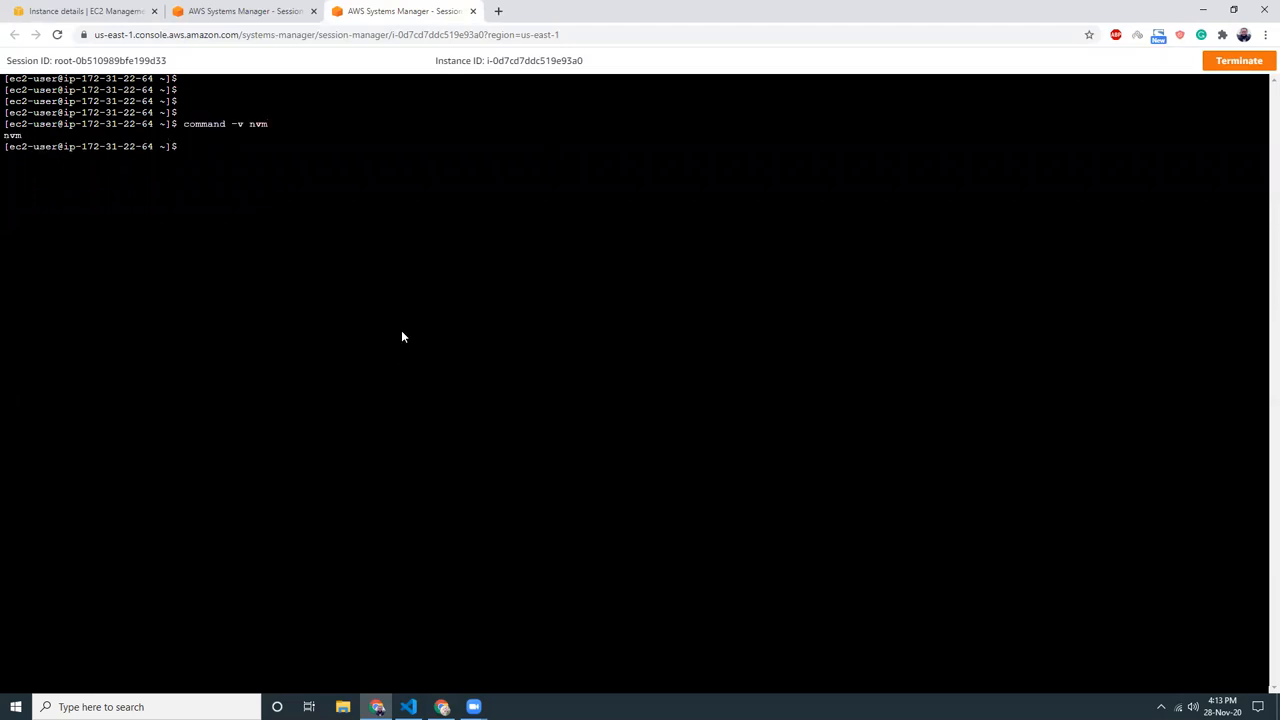
left_click(84, 12)
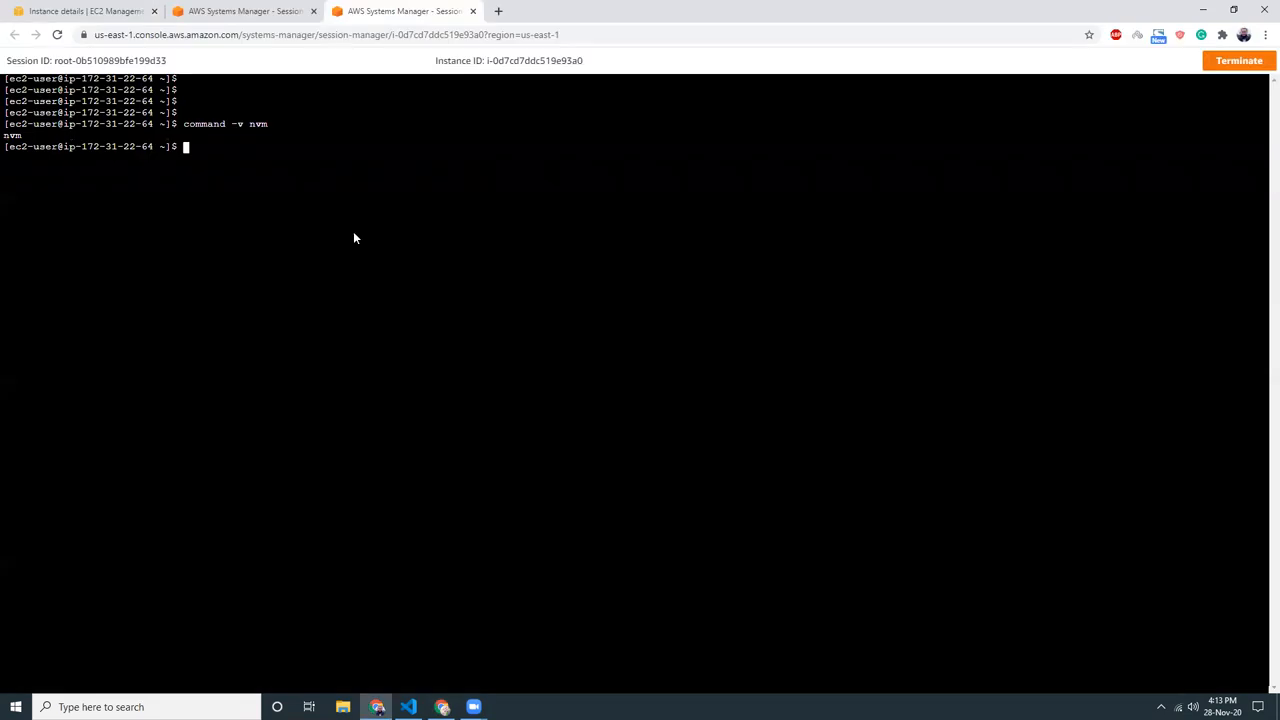
type("nvm install 11")
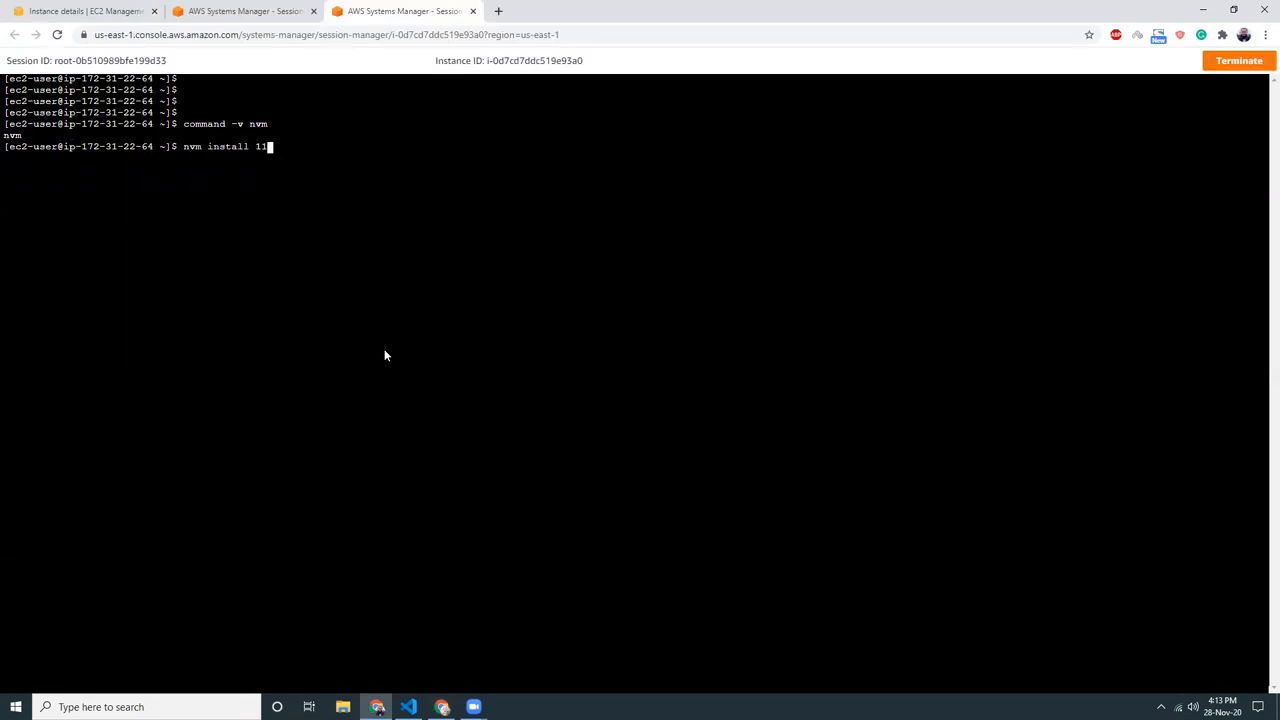
key("Return")
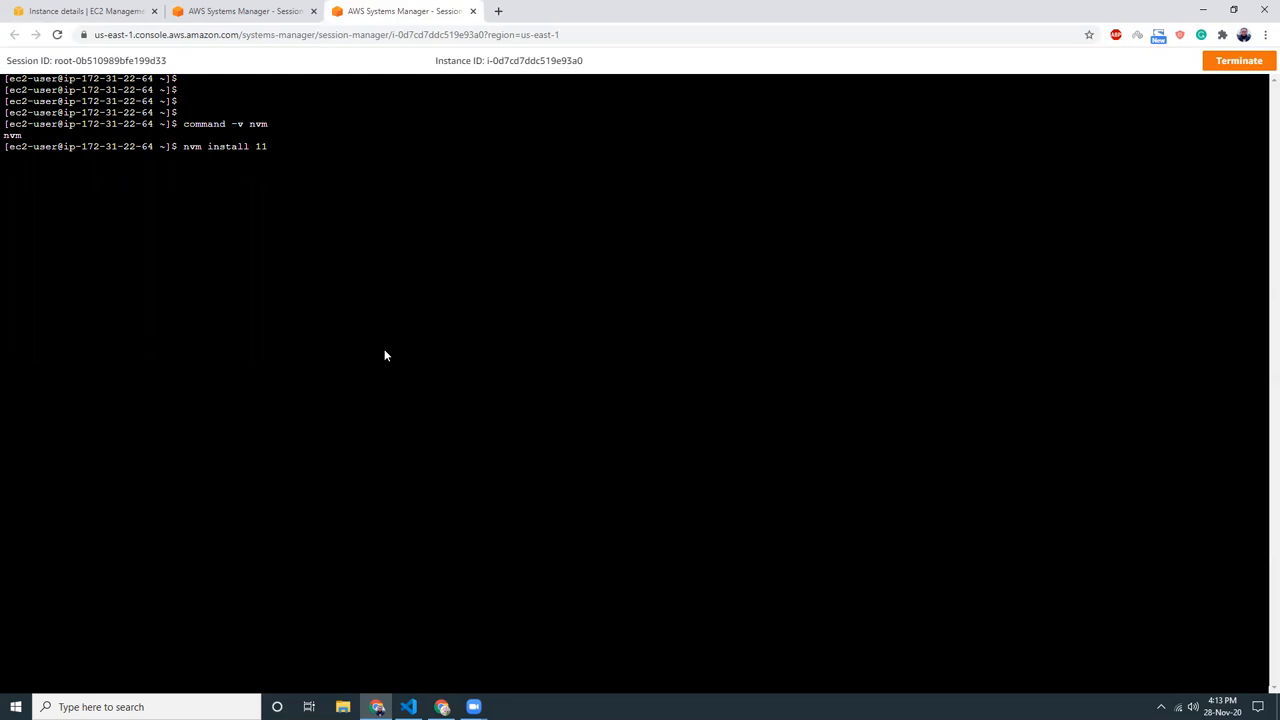
Run 'nvm install 11', confirm node -v reports v11.15.0, and type 'nvm install 12'.
key("Return")
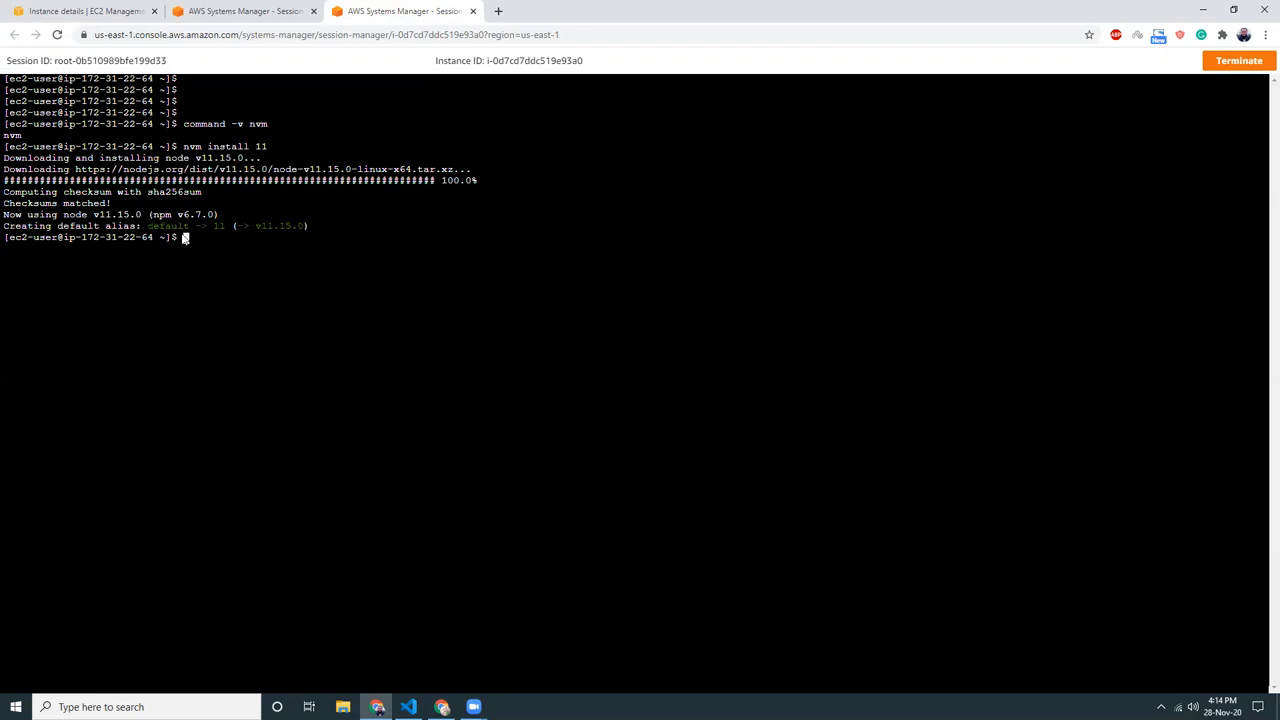
mouse_move(324, 272)
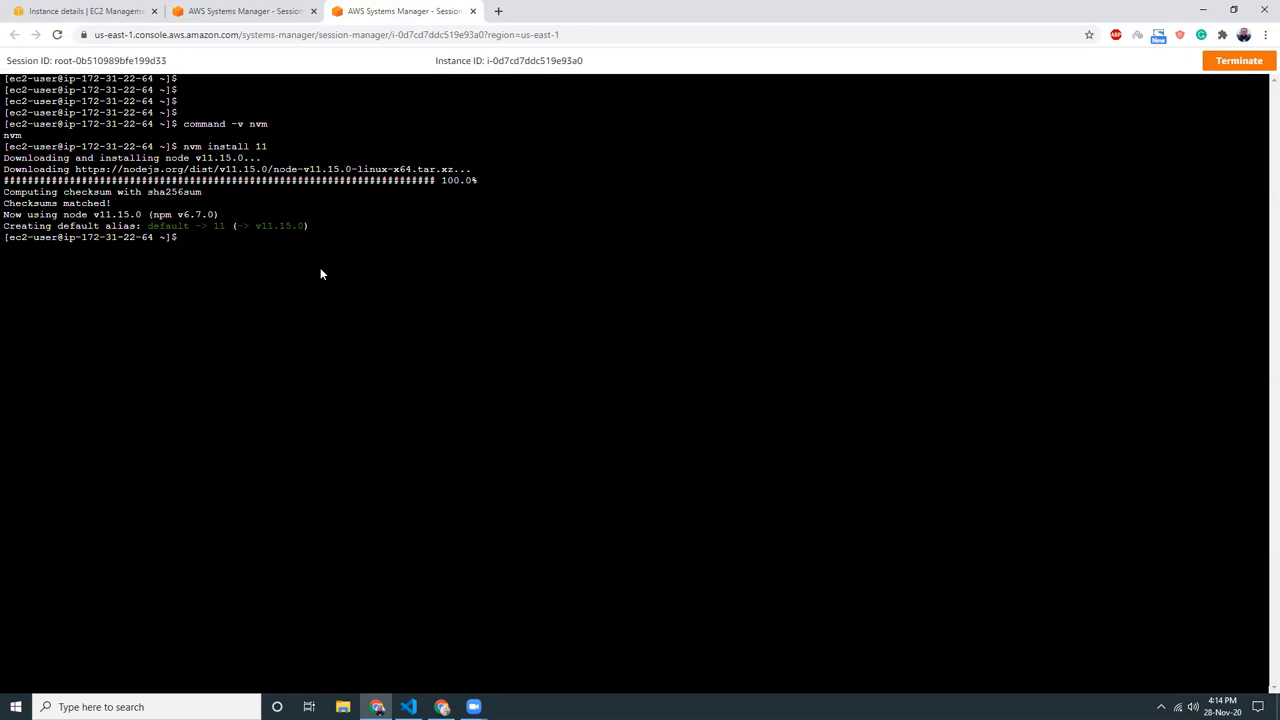
type("node")
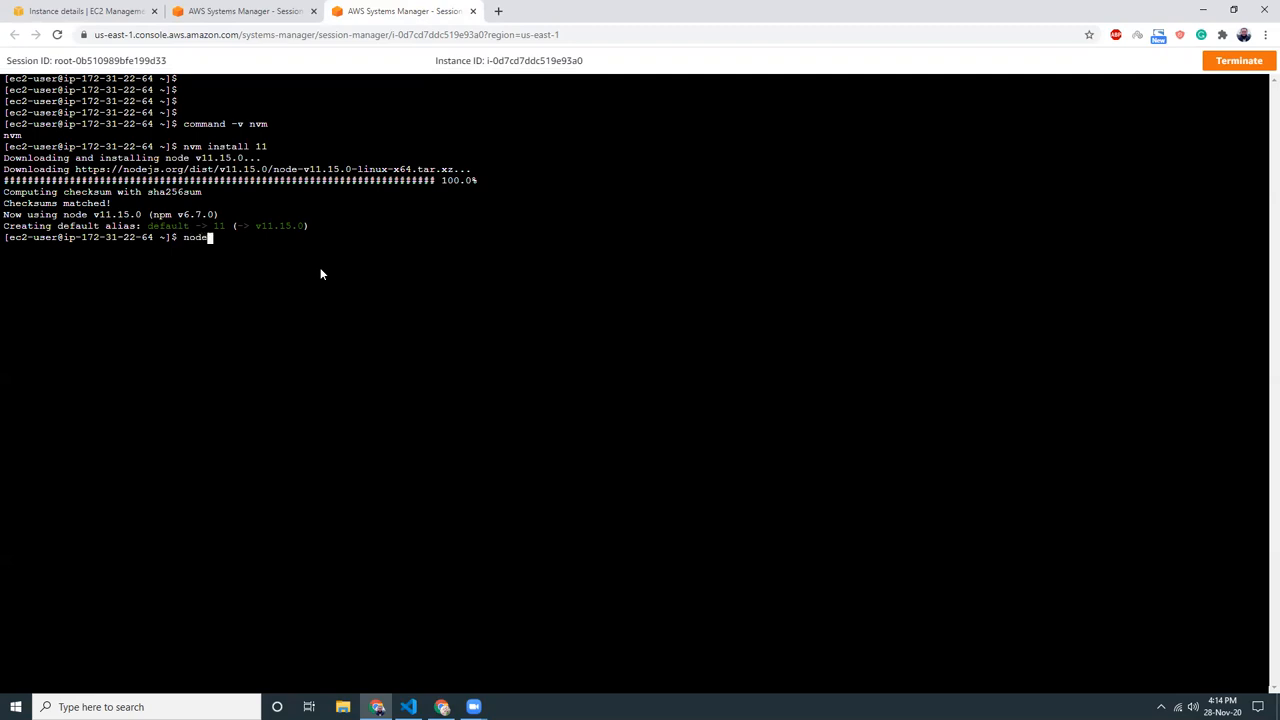
key("Return")
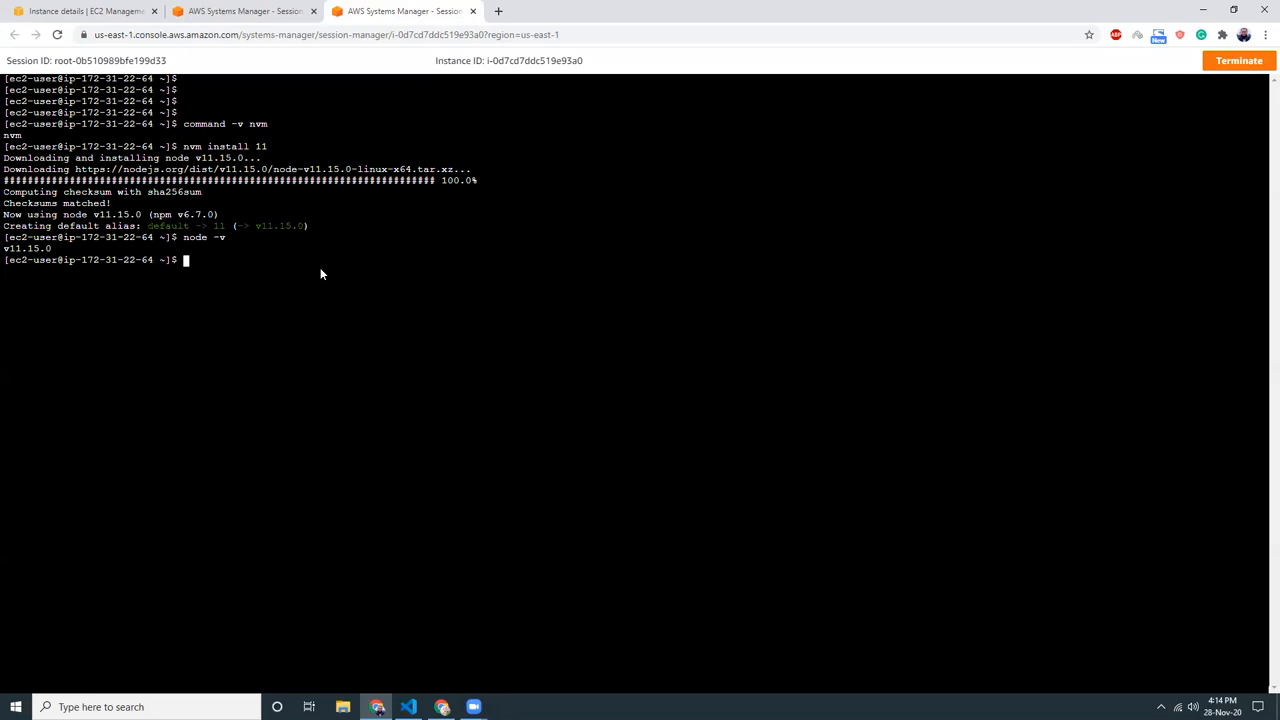
type("nvm")
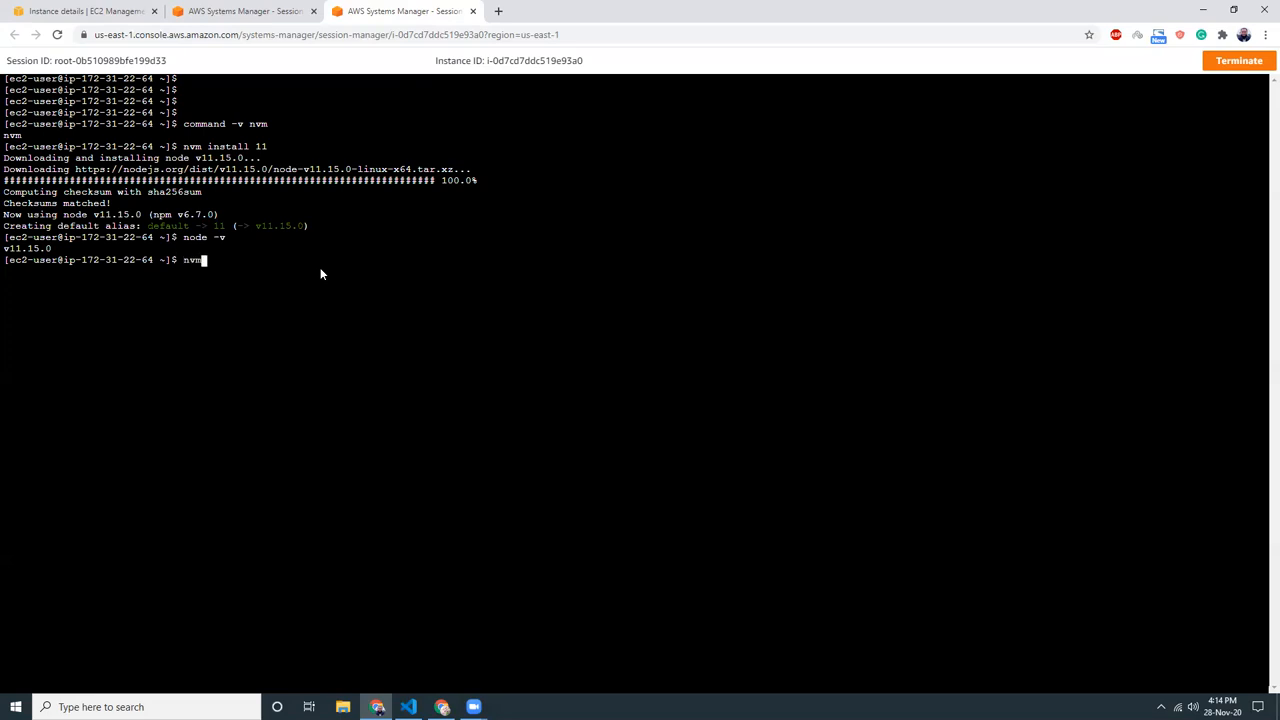
type("install")
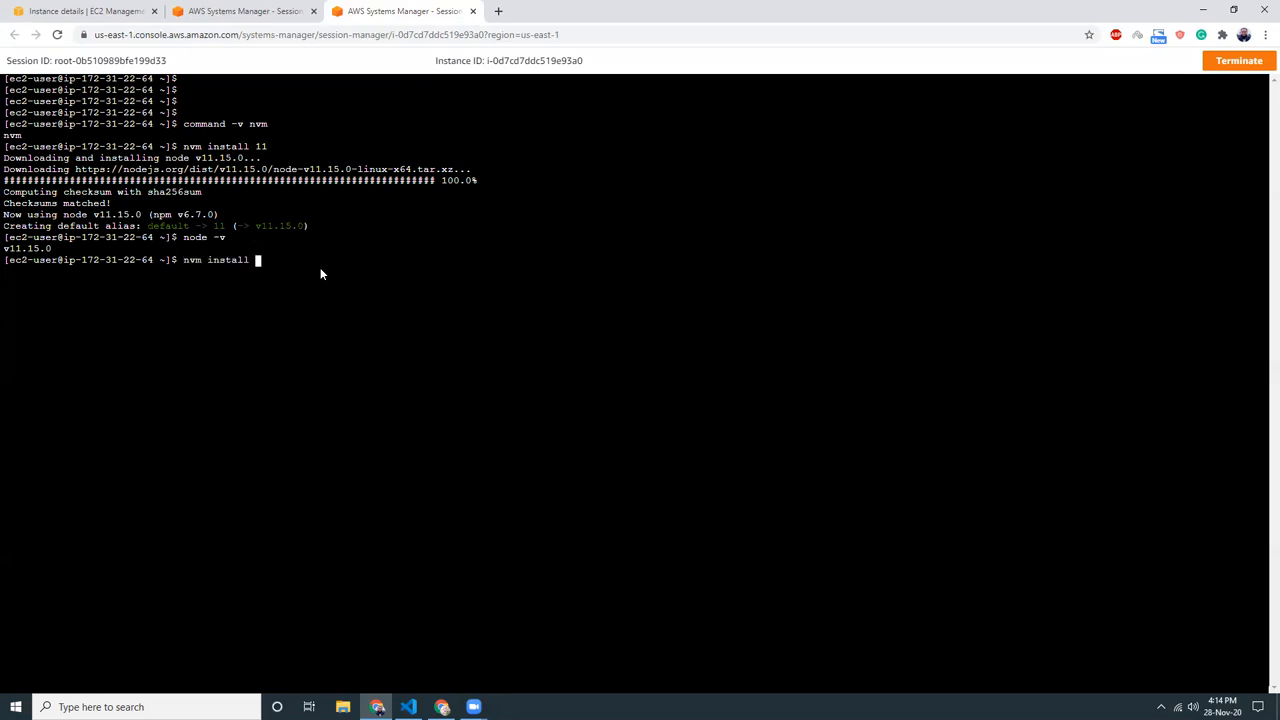
type("12")
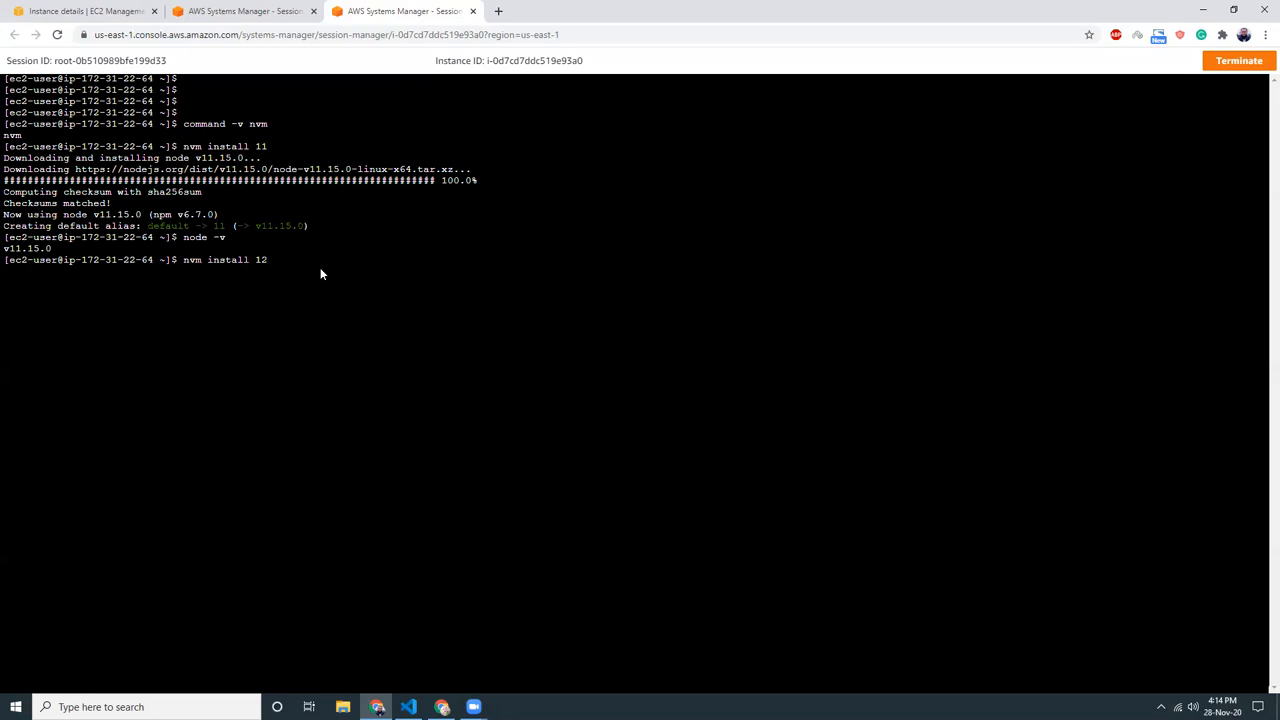
Run 'nvm install 12' and confirm node -v reports v12.20.0.
key("Return")
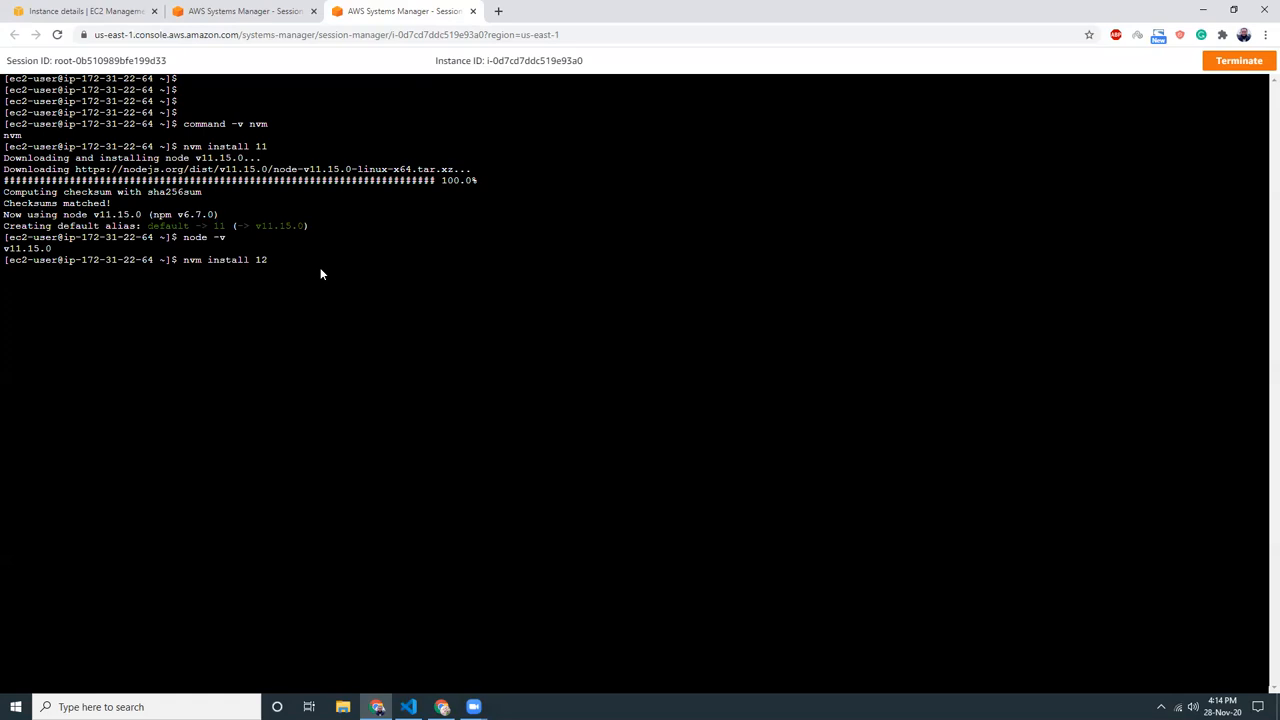
key("Return")
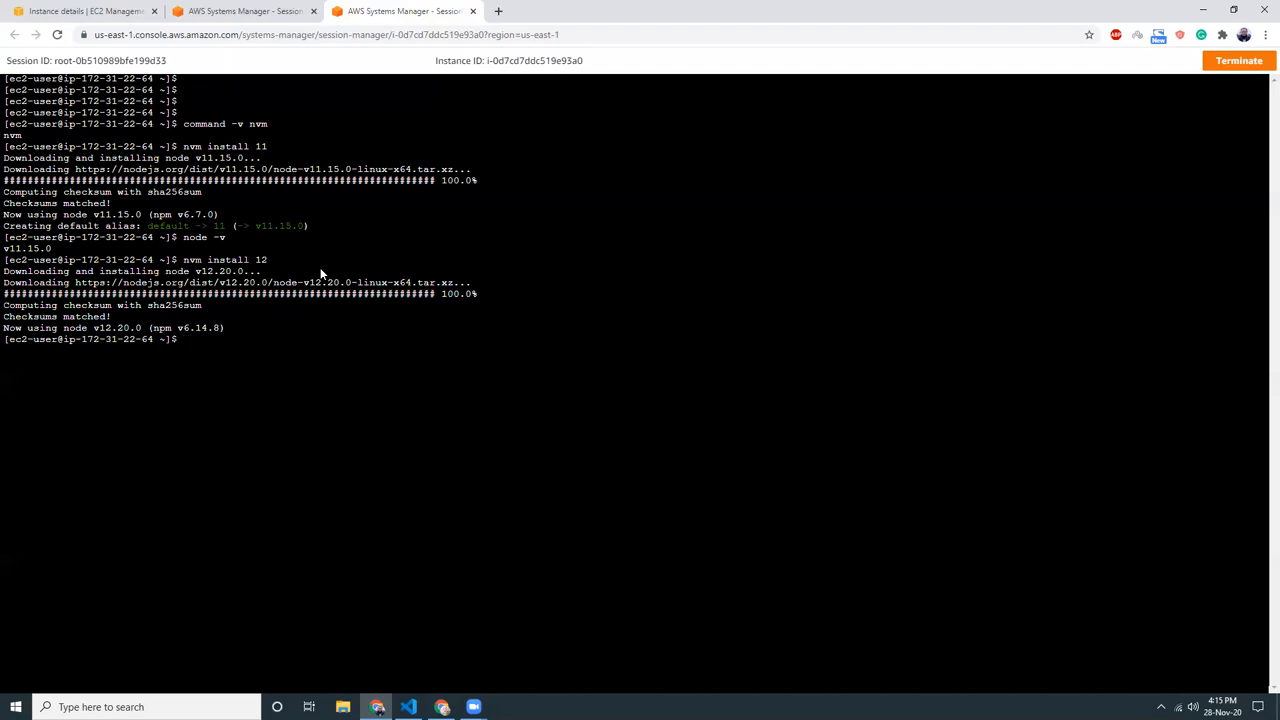
type("node")
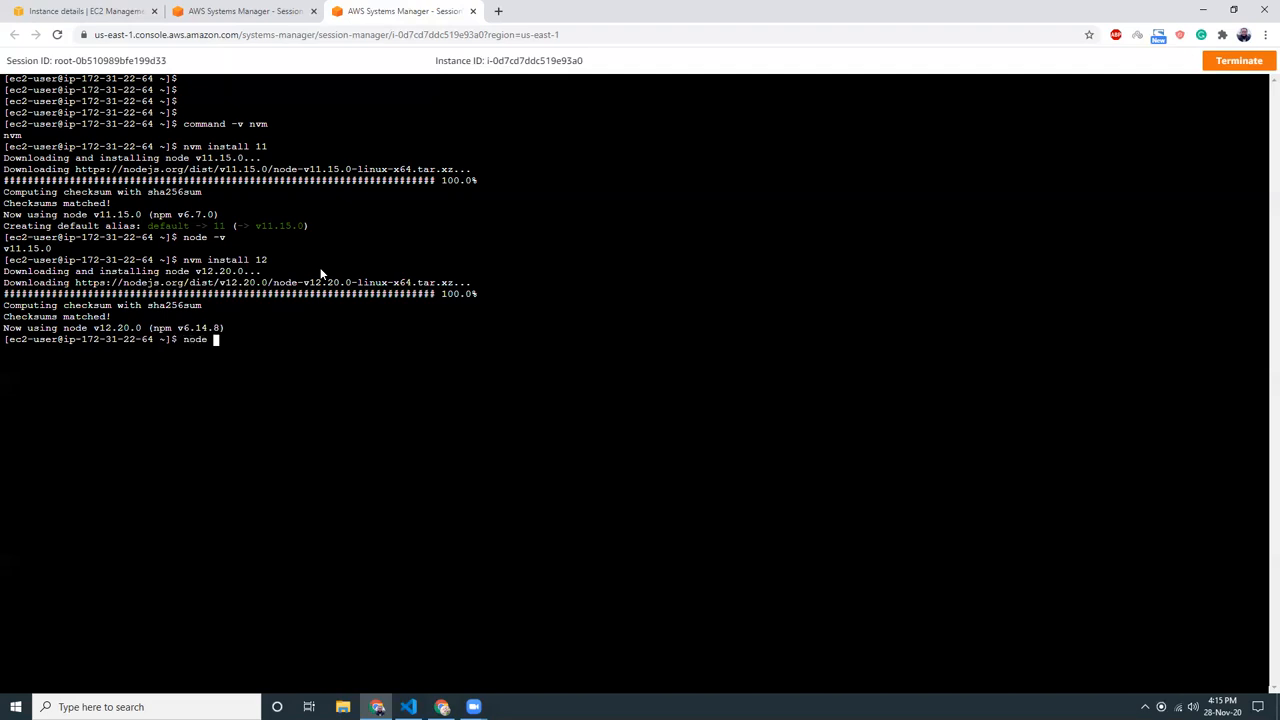
key("Return")
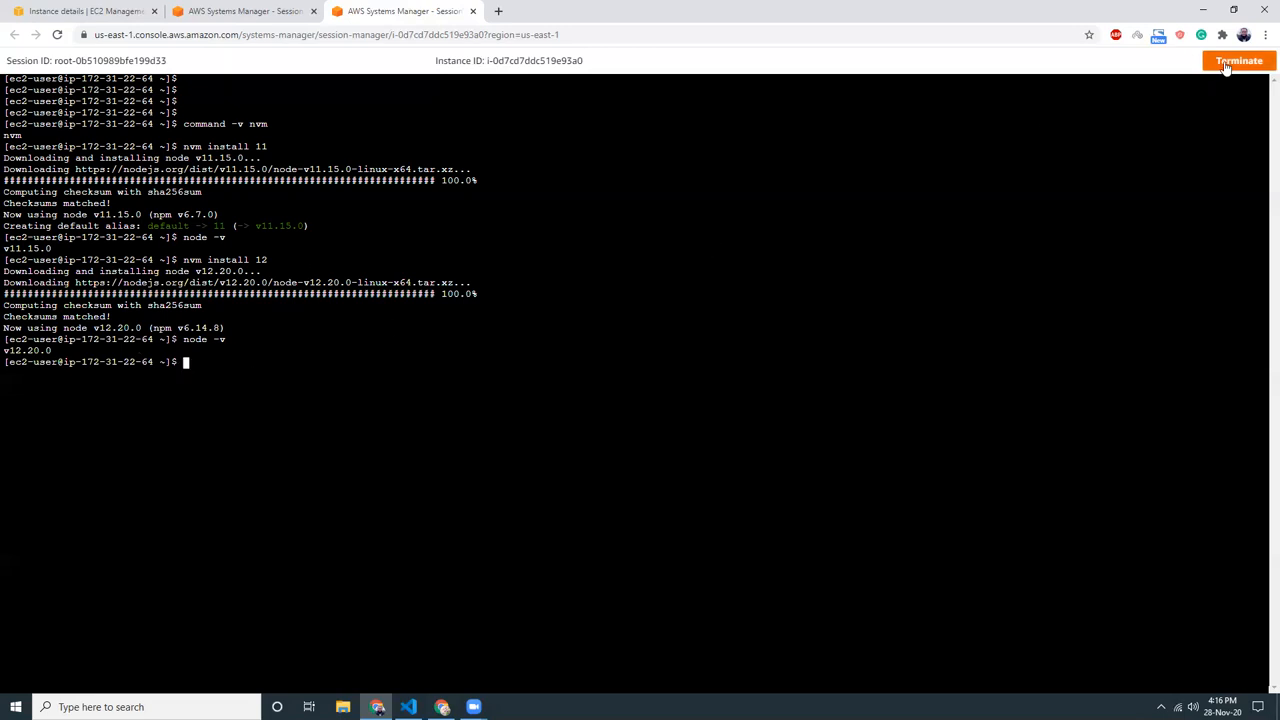
Terminate the current shell session and start a new one on the running instance.
left_click(1238, 60)
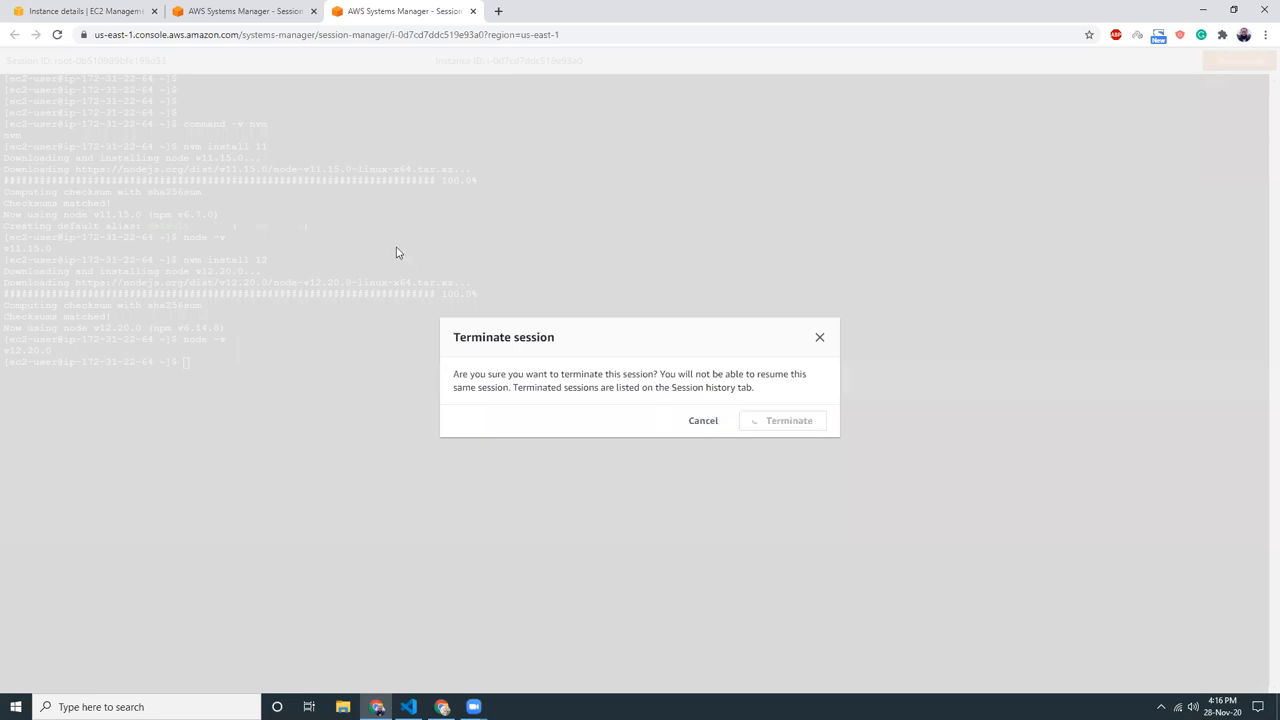
left_click(788, 420)
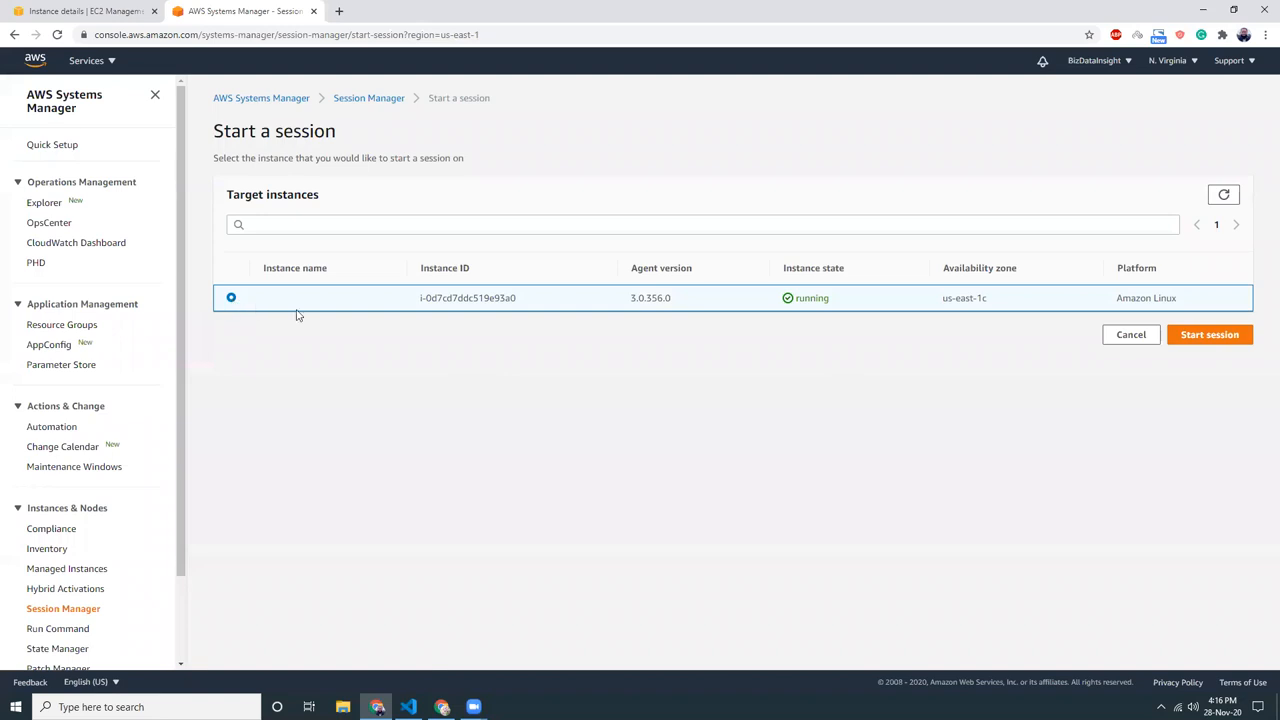
mouse_move(1260, 428)
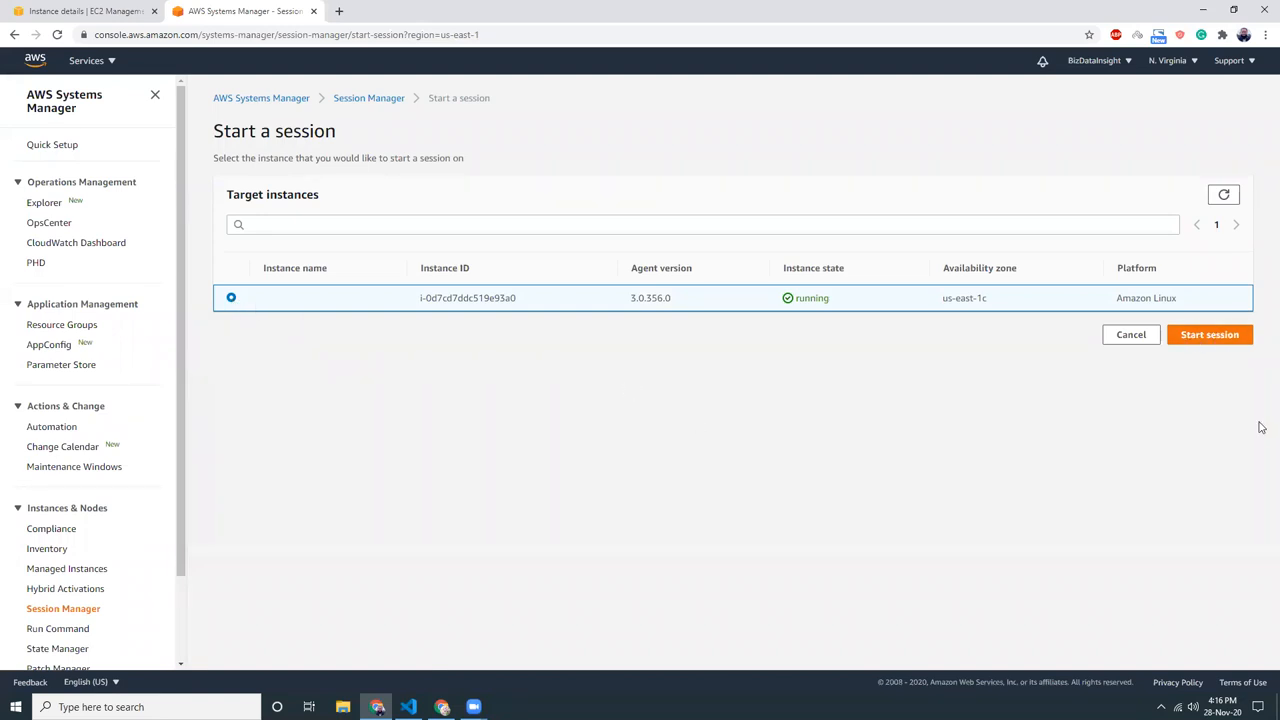
left_click(1208, 334)
type("su ec2-")
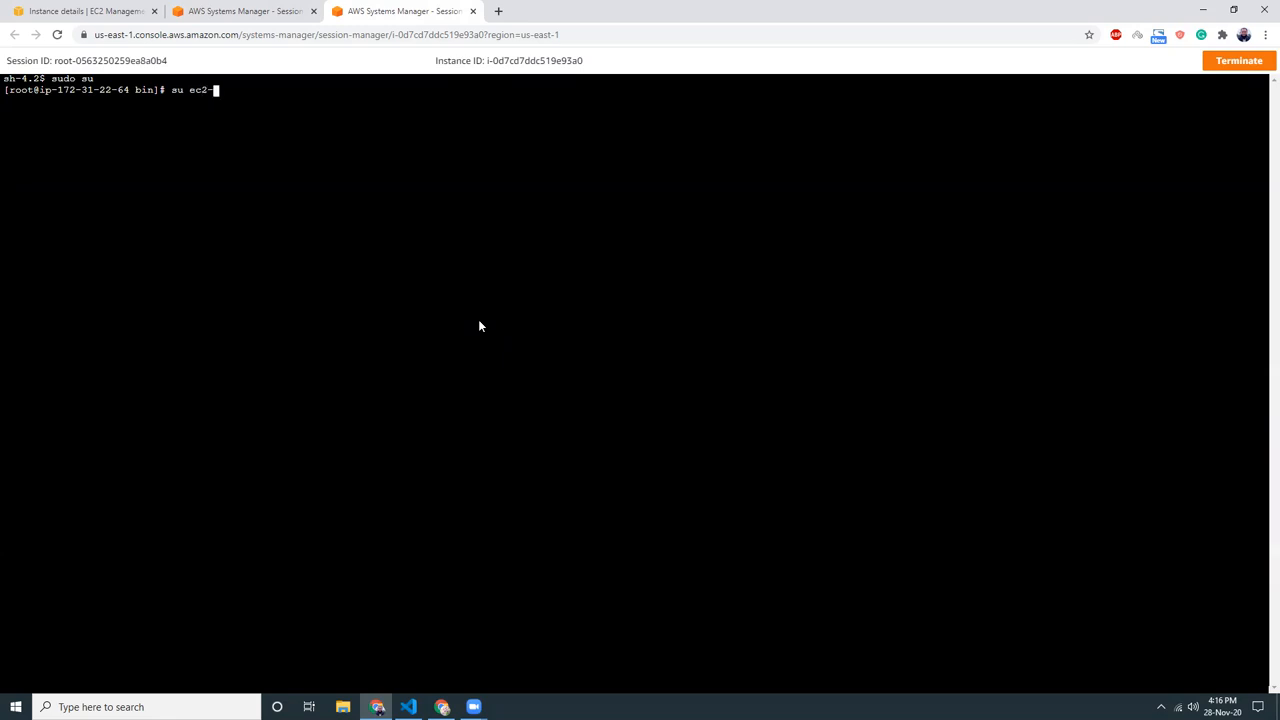
Switch to ec2-user and run node -v in the fresh session.
type("user")
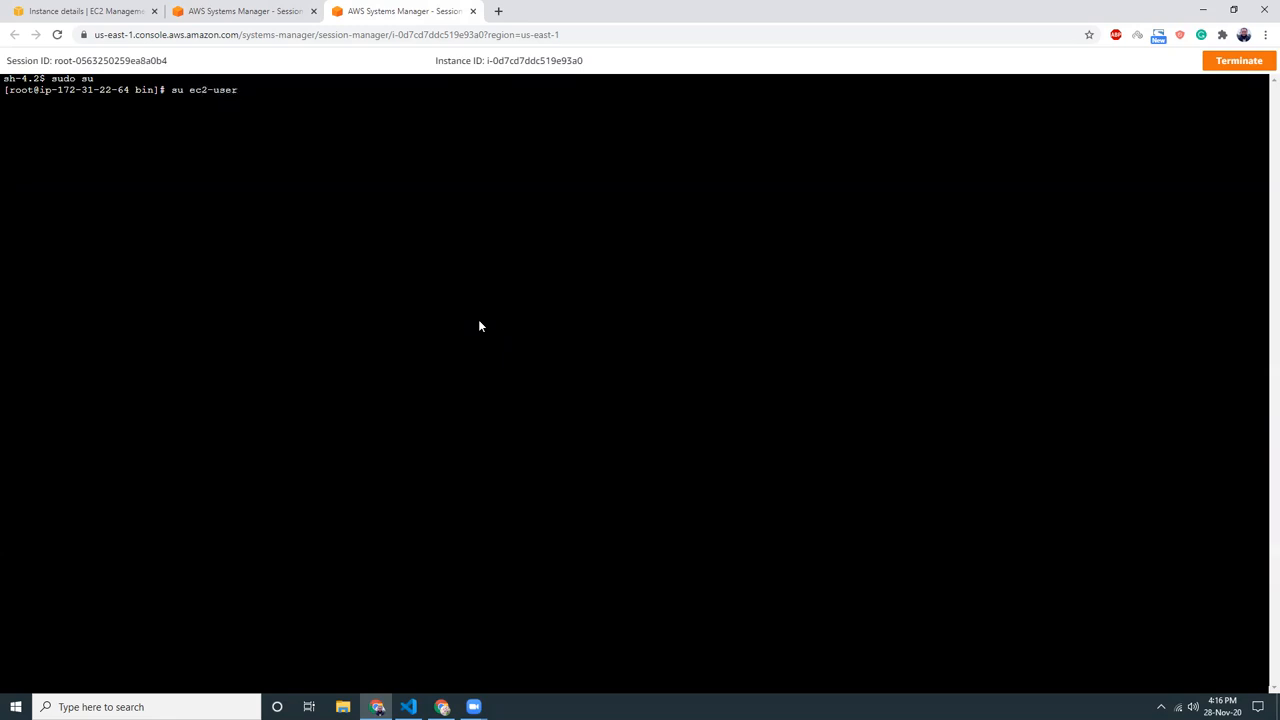
key("Return")
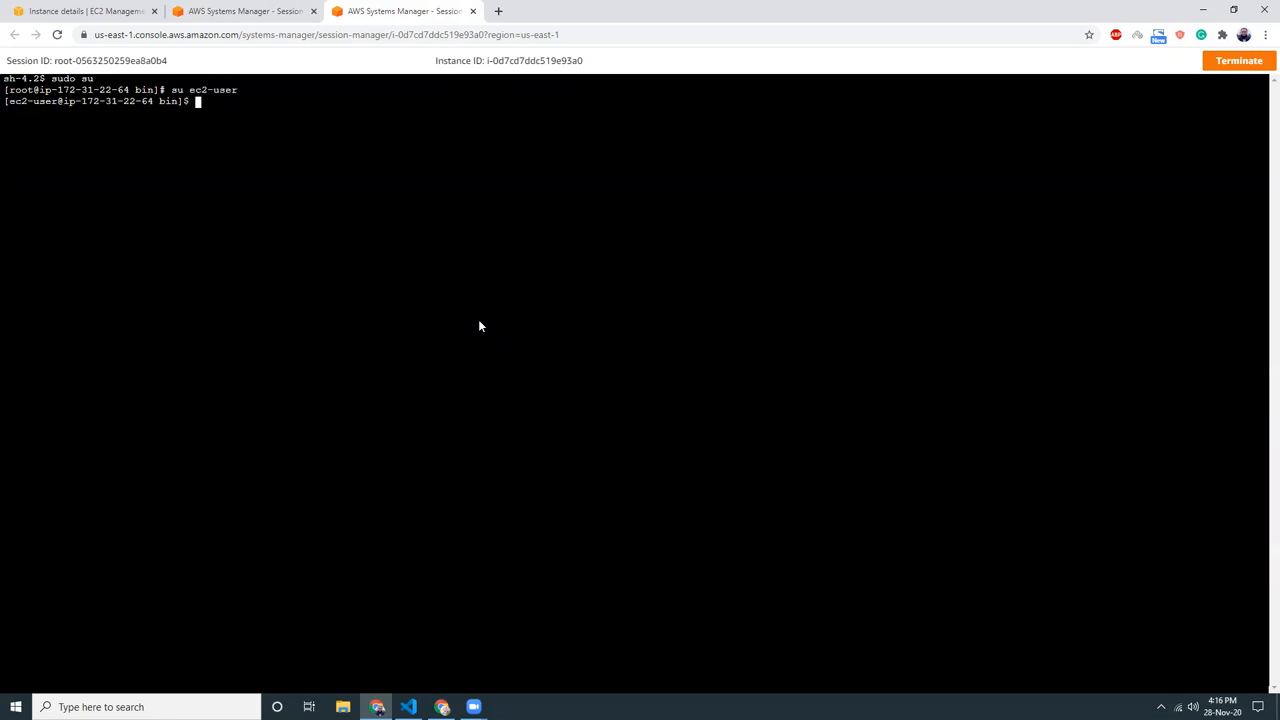
type("nod")
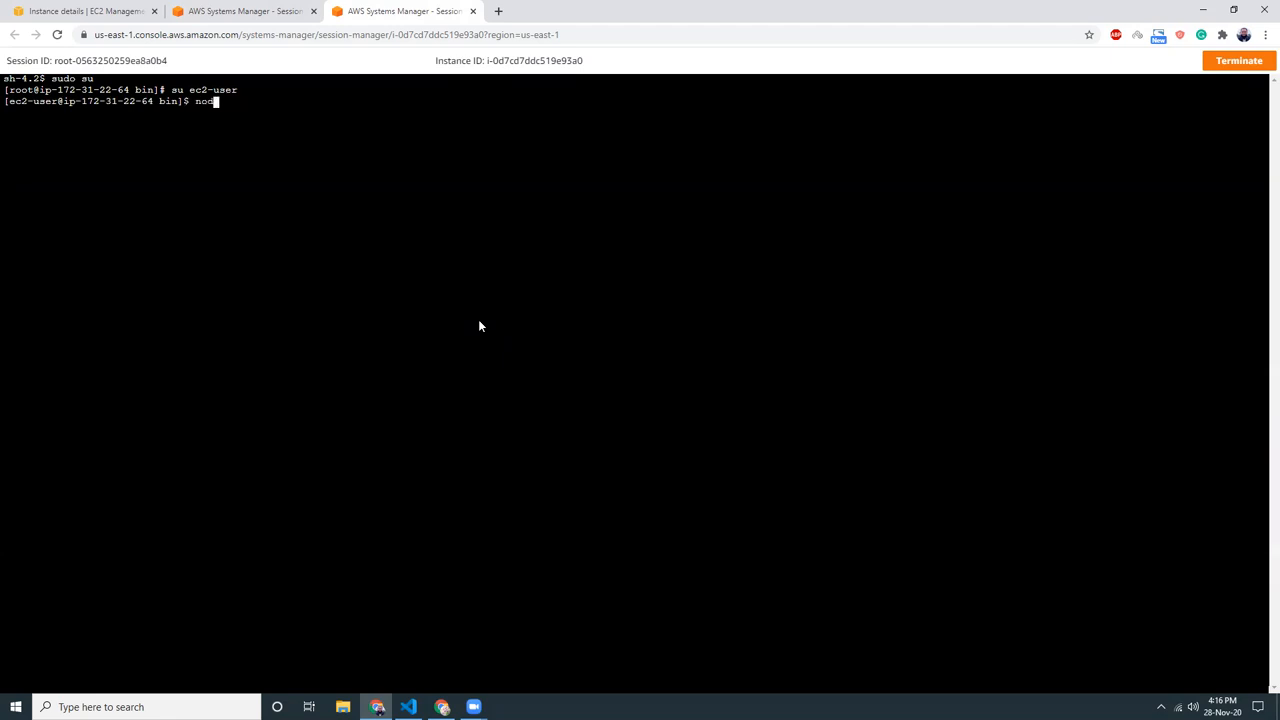
key("Return")
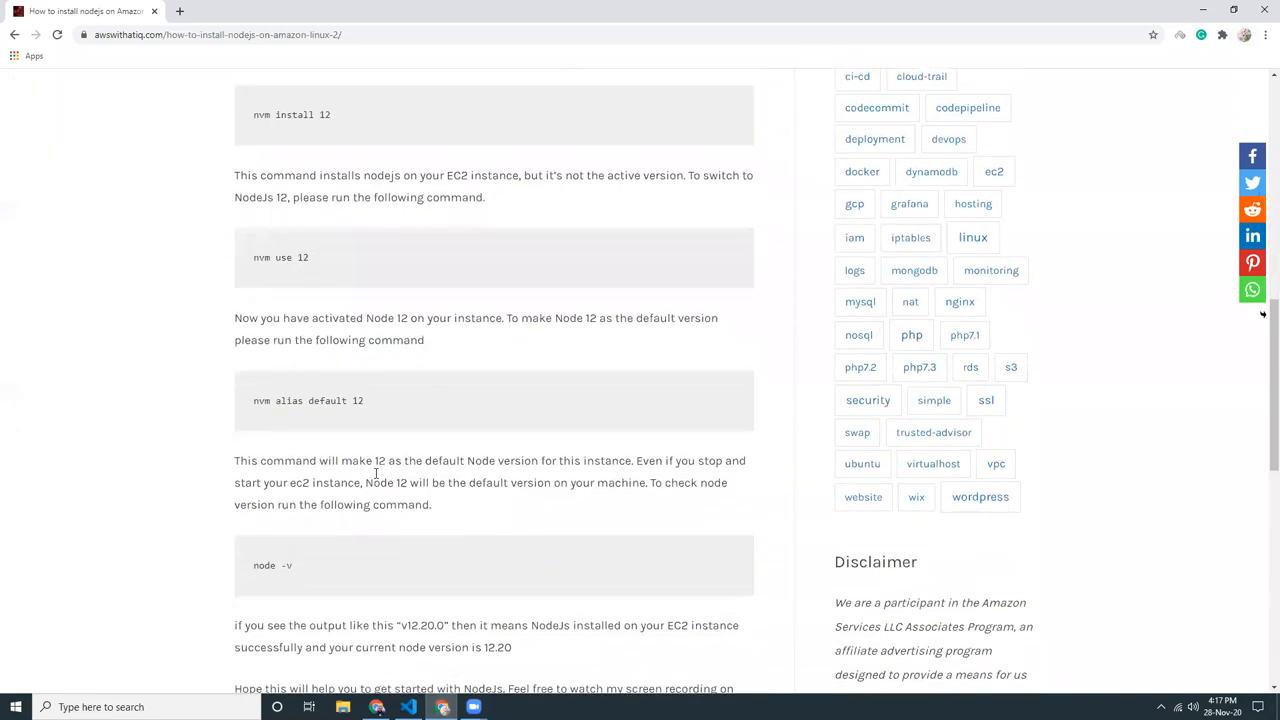
mouse_move(268, 400)
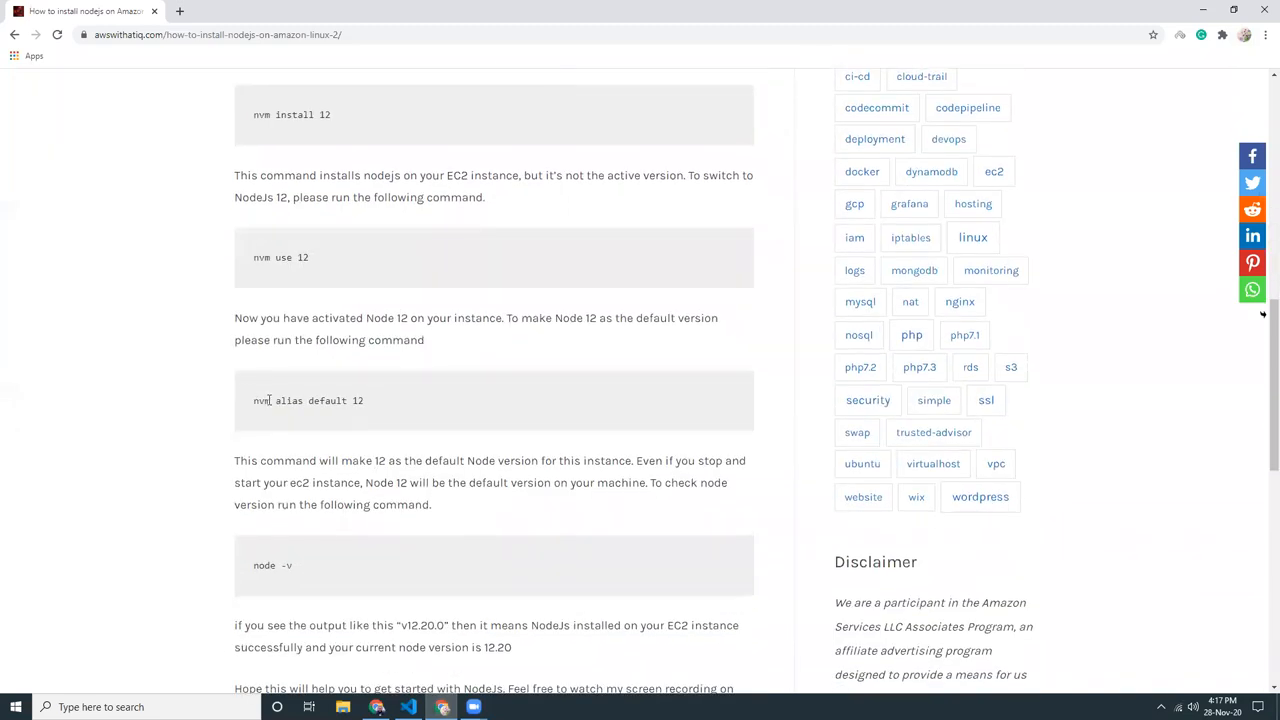
Paste and run 'nvm alias default 12' from the guide, then check node -v.
double_click(262, 400)
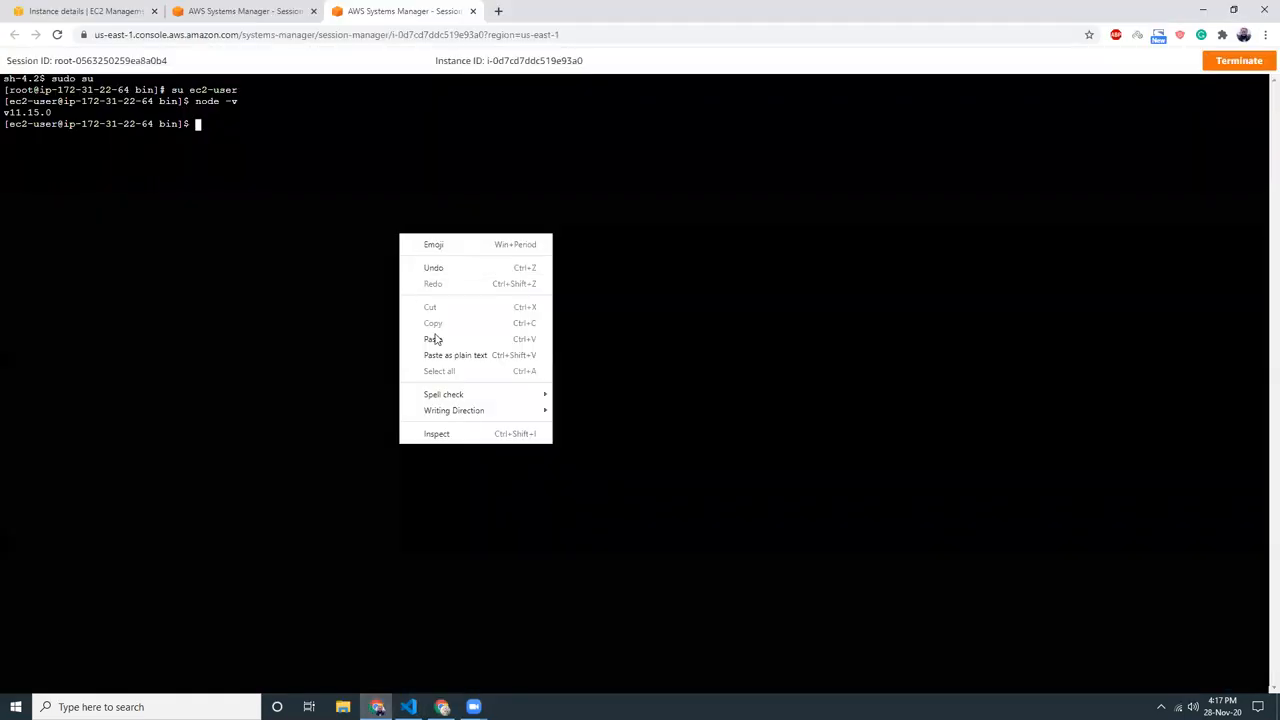
left_click(432, 340)
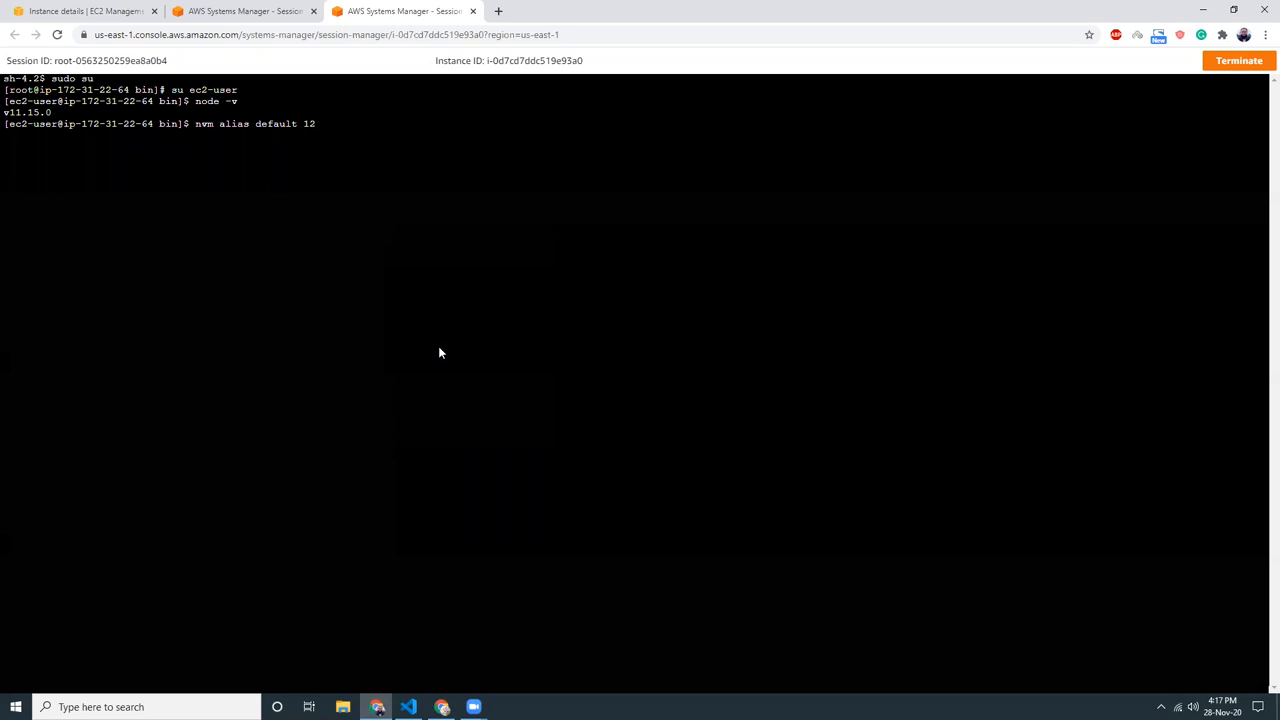
key("Return")
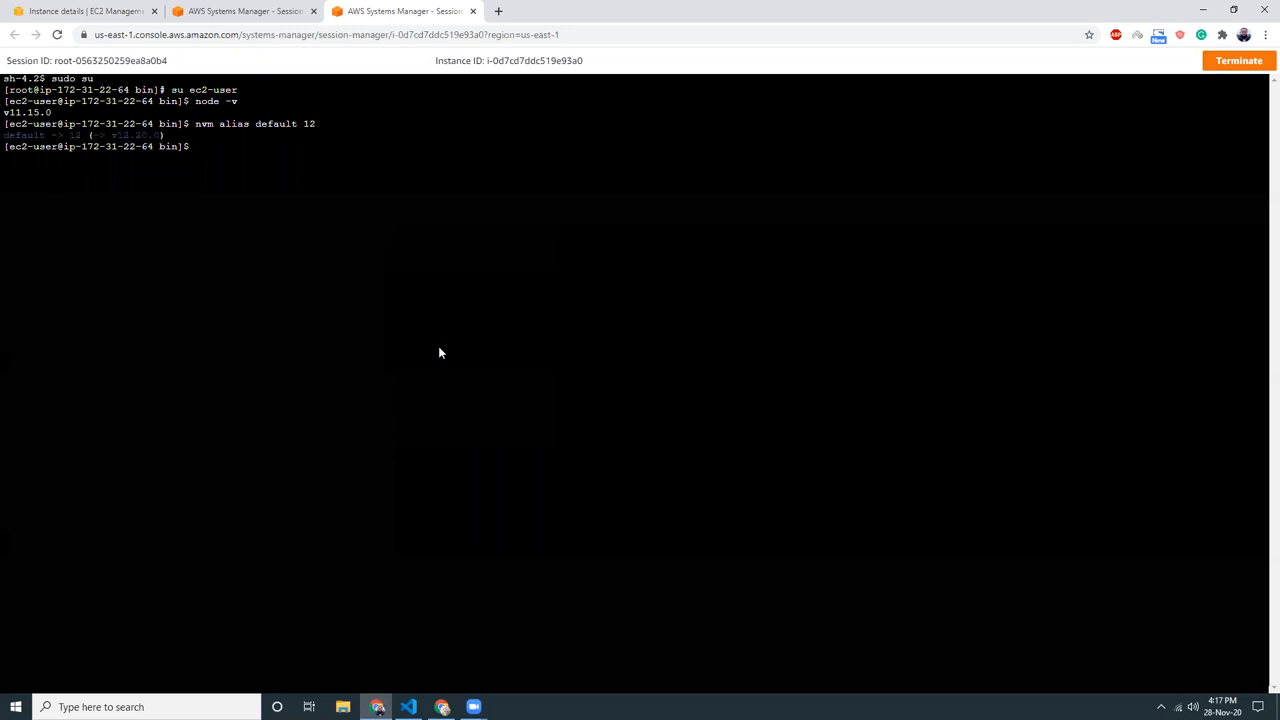
type("node")
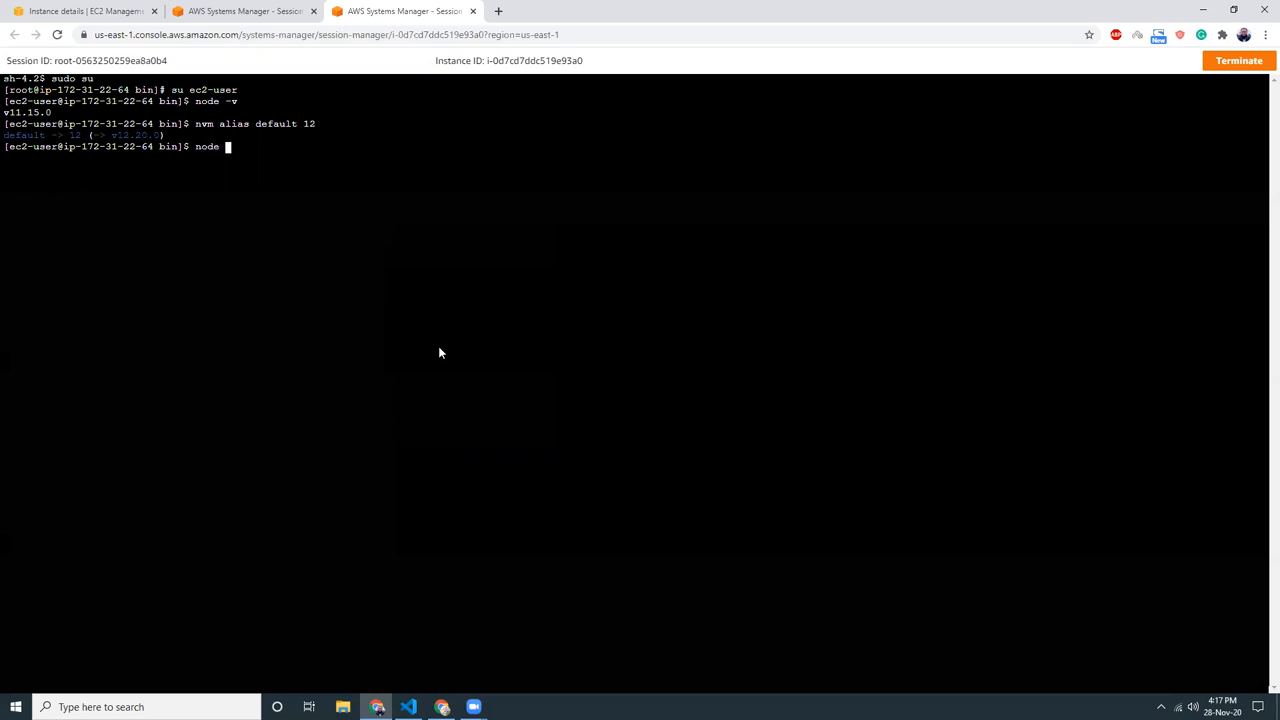
key("Return")
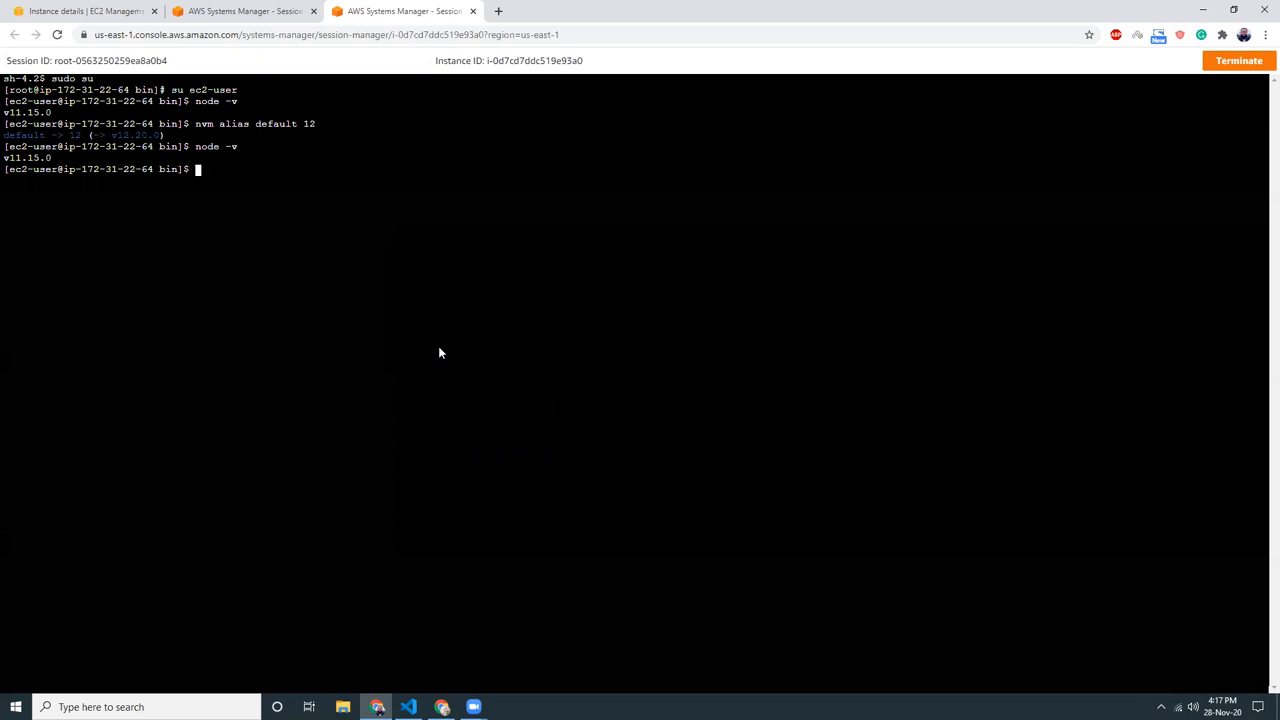
mouse_move(452, 386)
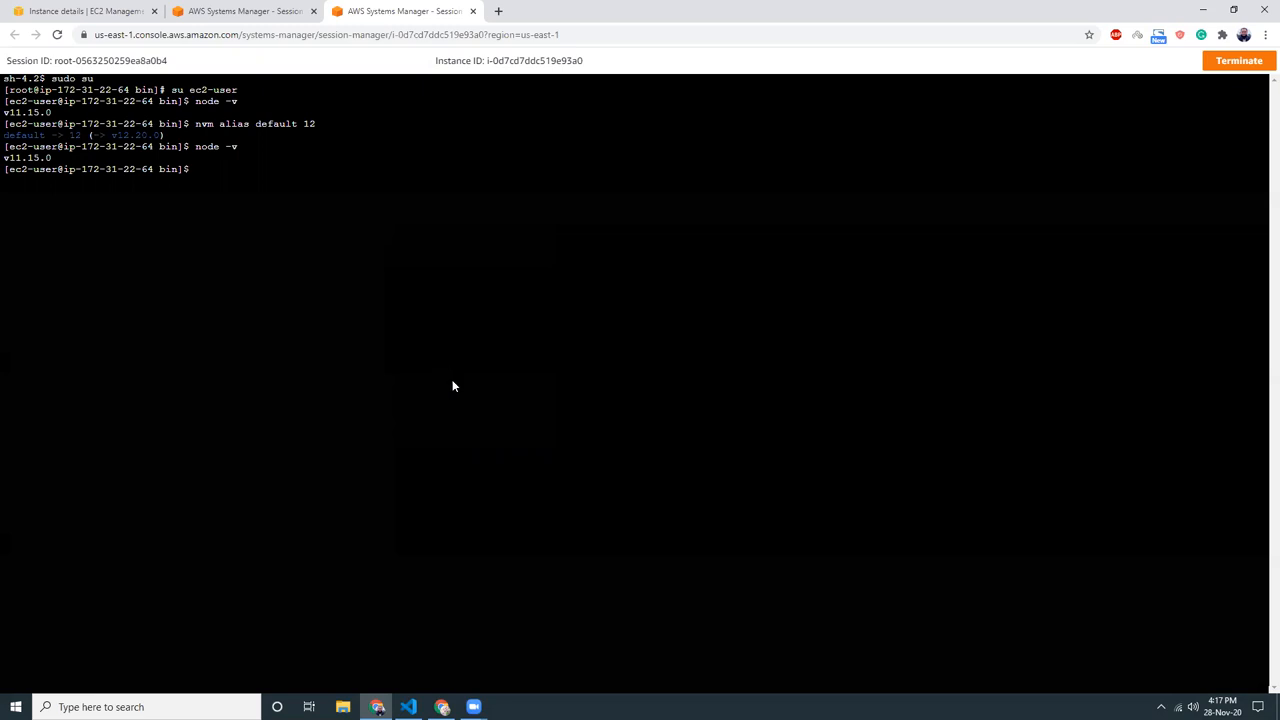
Switch to Node 12 then 11 with nvm use, node -v confirming v12.20.0 and v11.15.0.
type("nvm use 12")
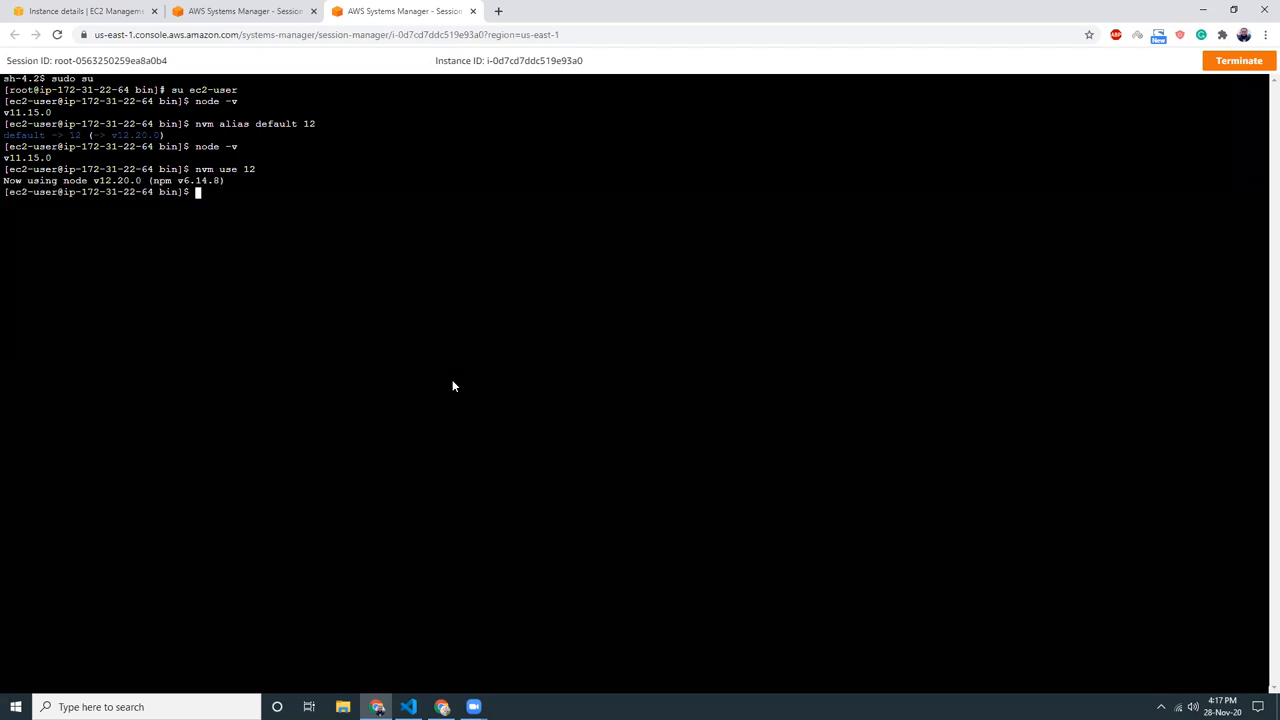
type("no")
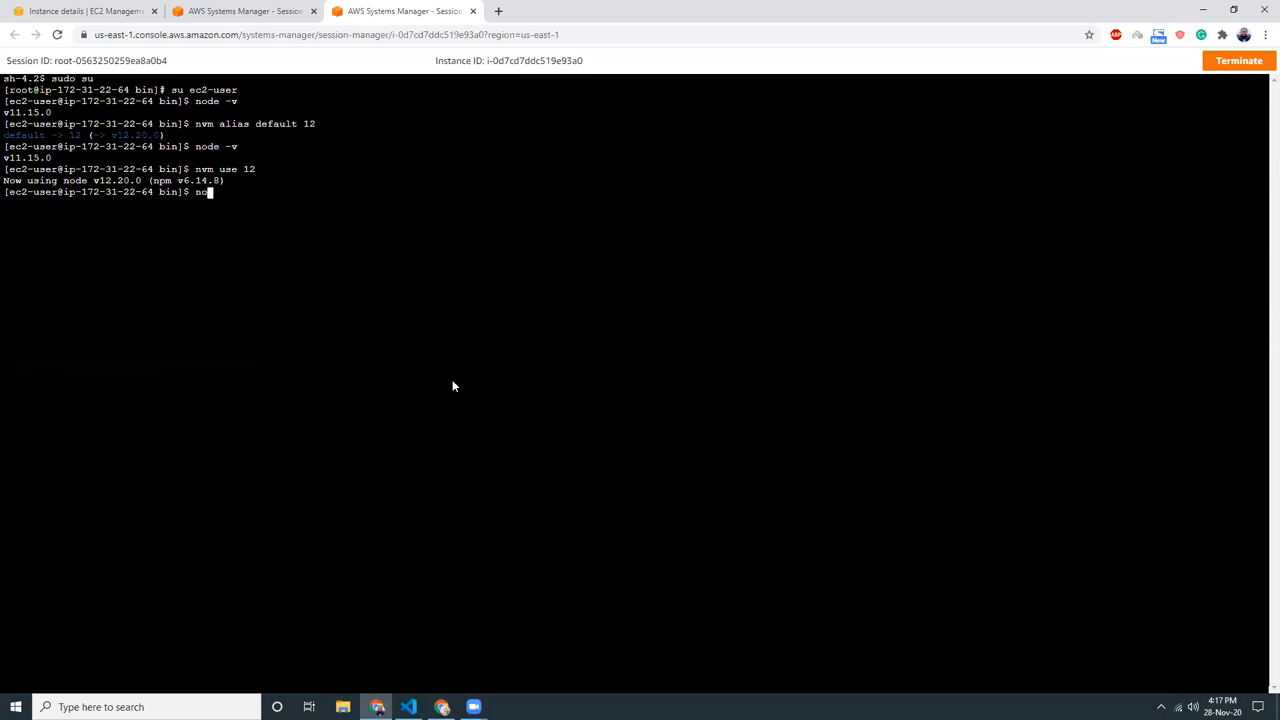
key("Return")
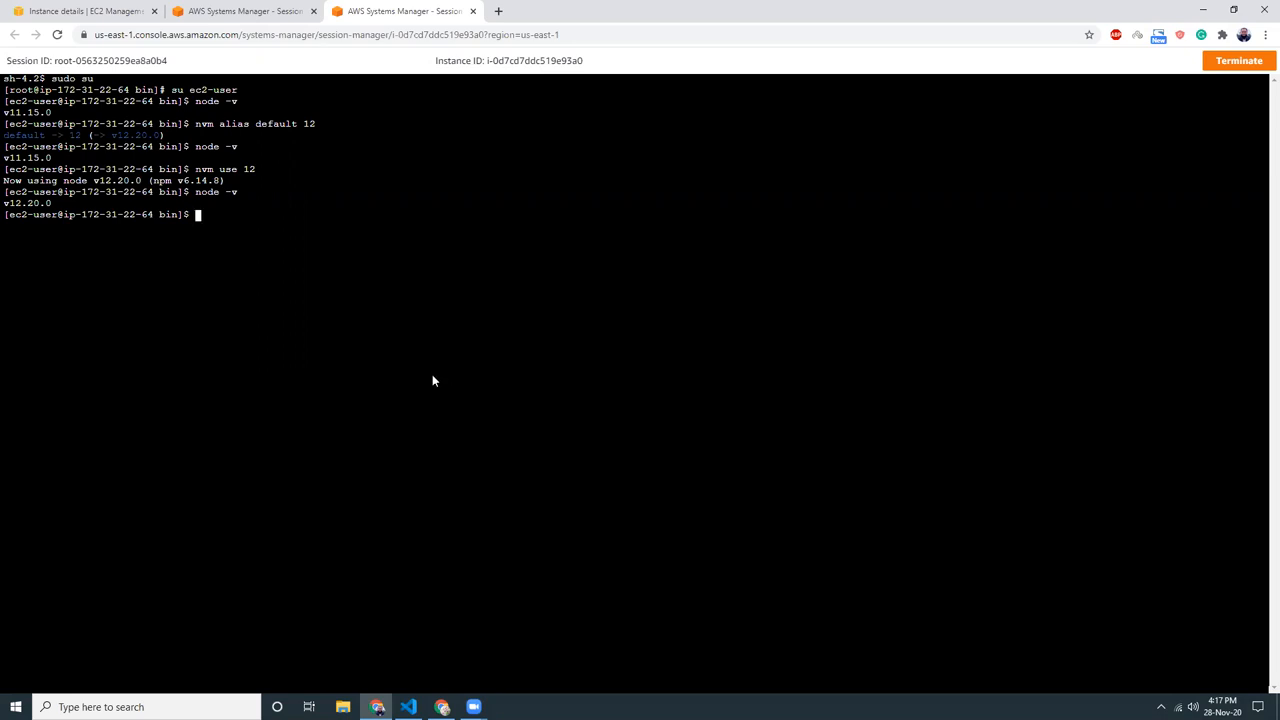
type("nvm use 11")
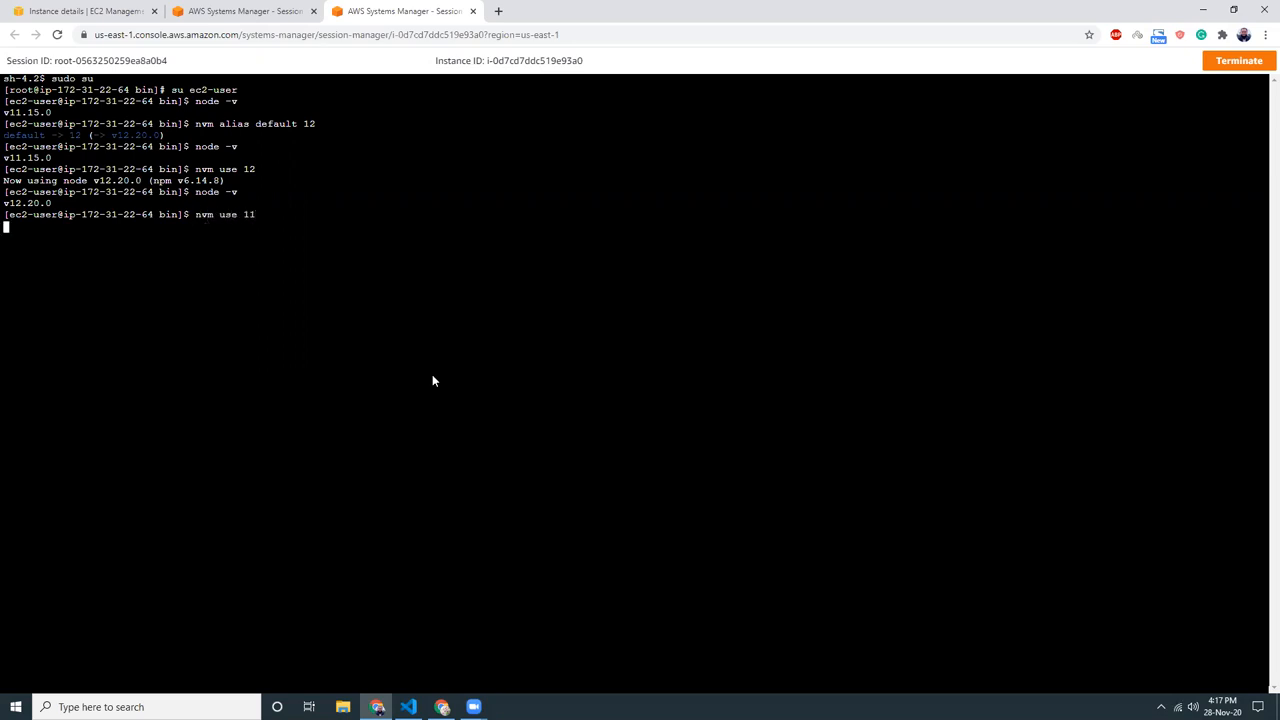
key("Return")
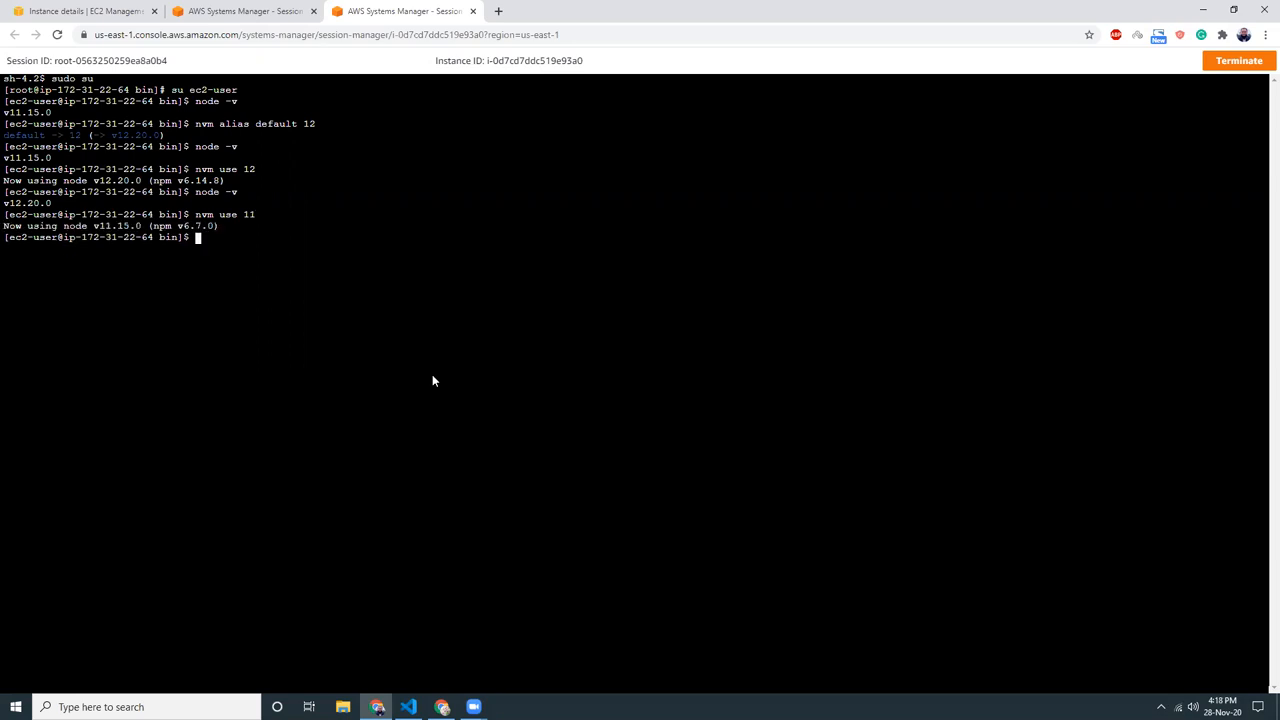
type("nod")
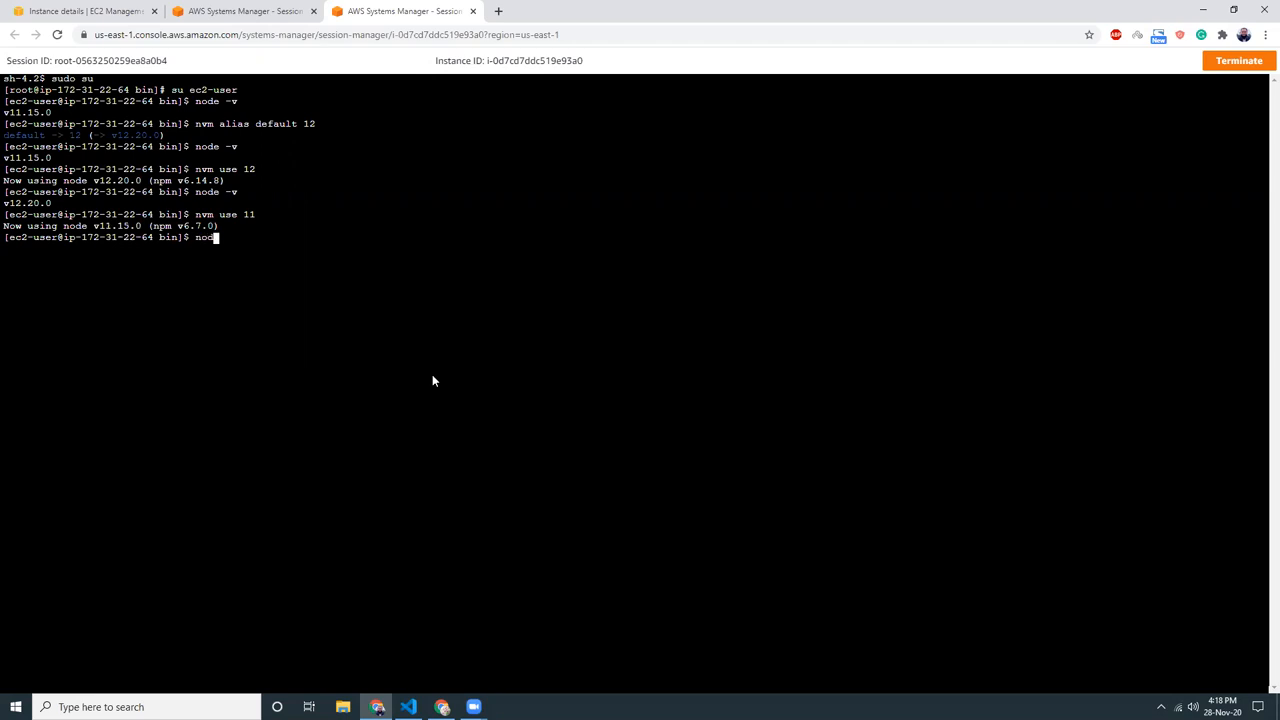
key("Return")
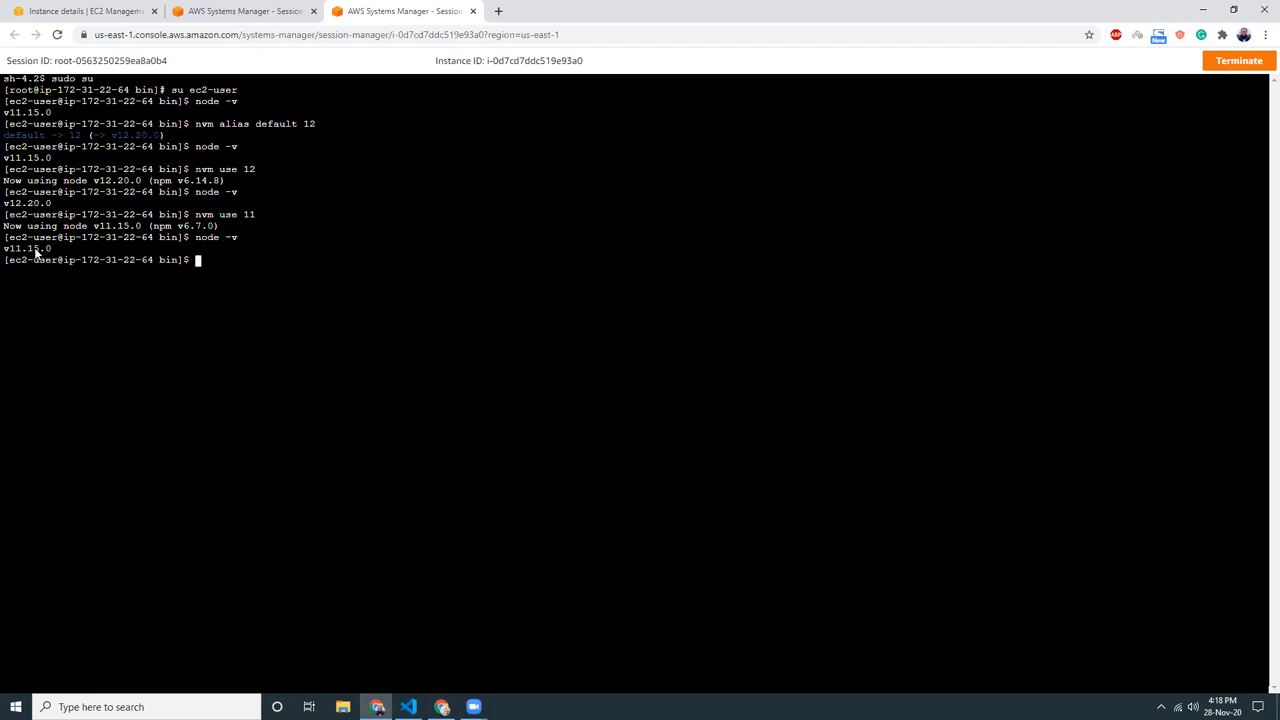
mouse_move(1176, 68)
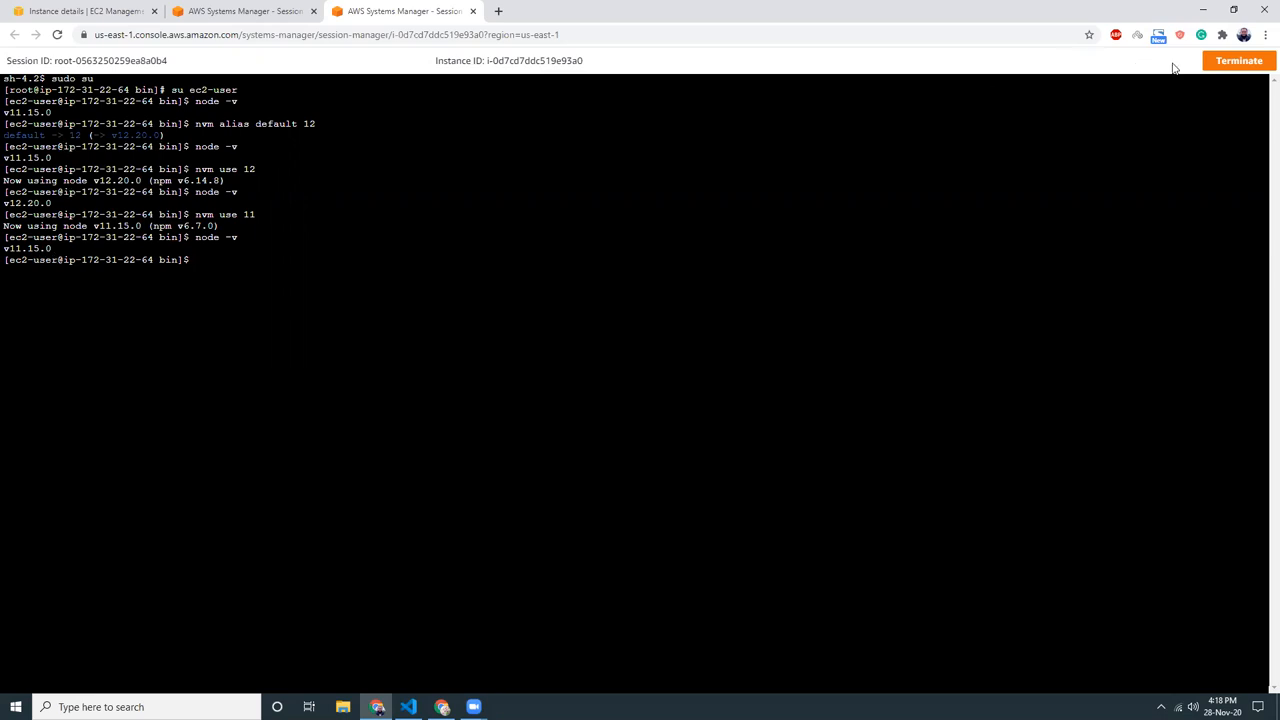
Terminate the Session Manager session, start a new one, and switch to ec2-user.
left_click(1238, 60)
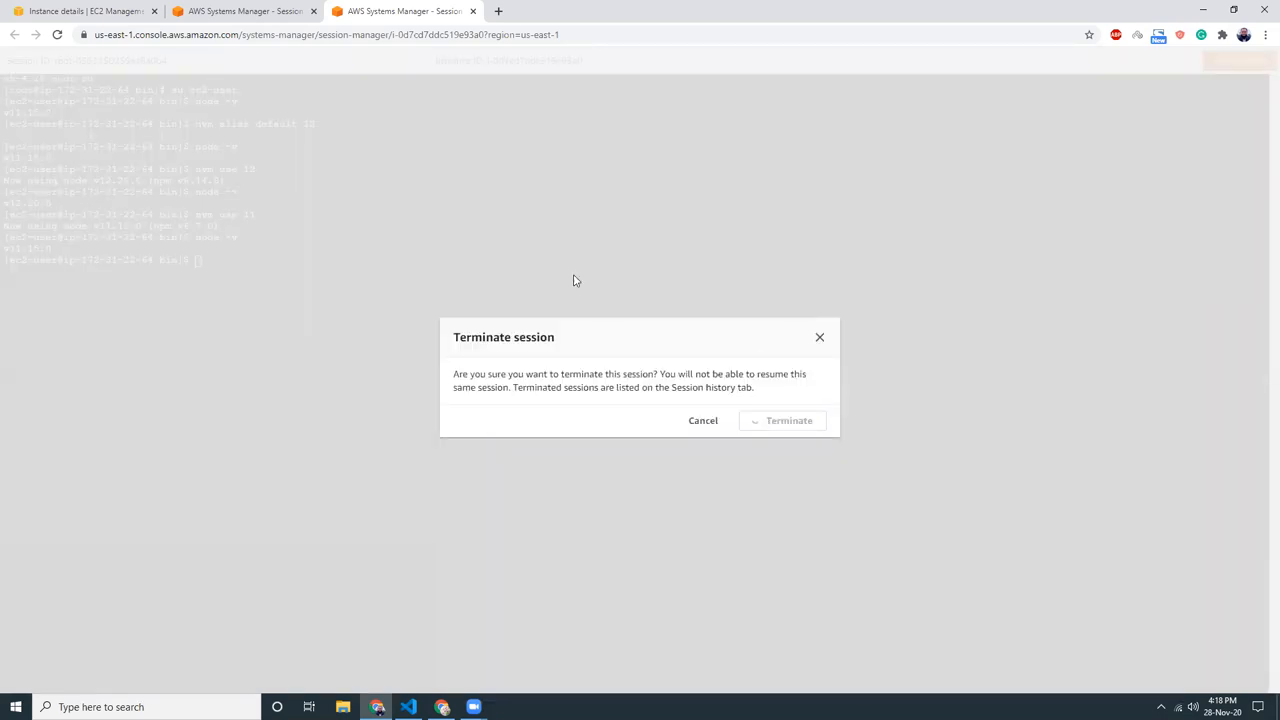
left_click(788, 420)
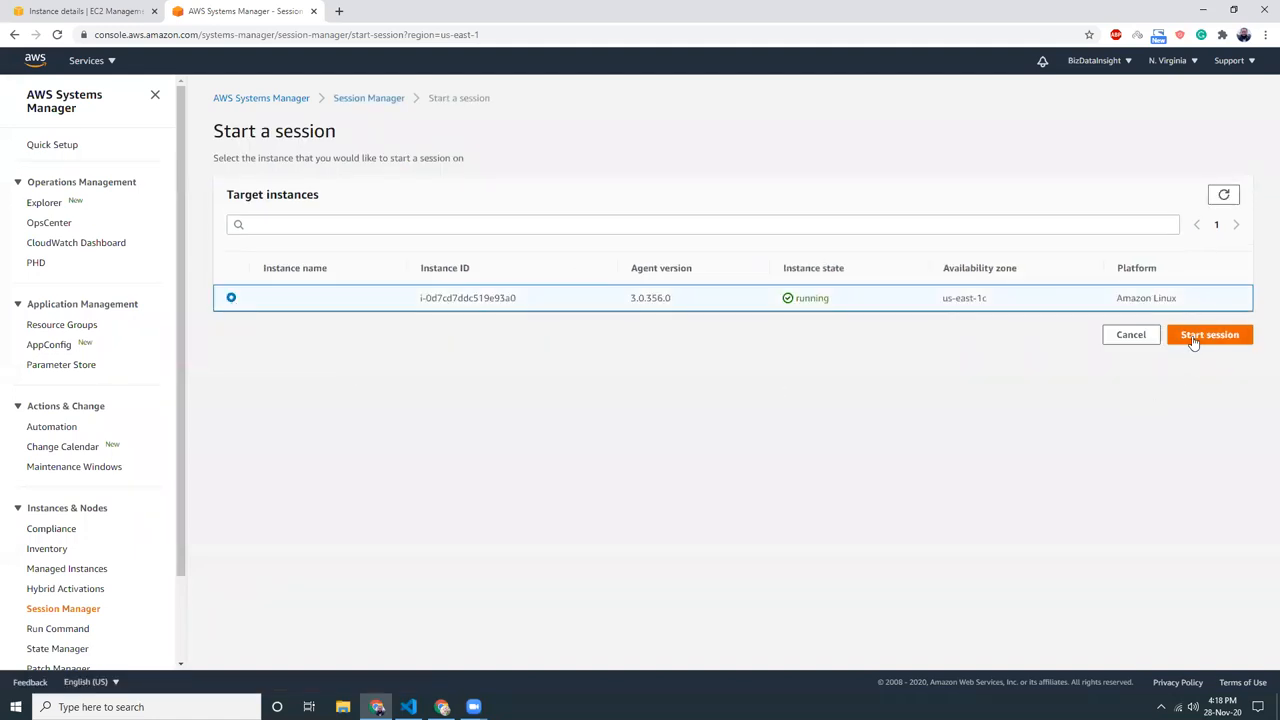
left_click(1208, 334)
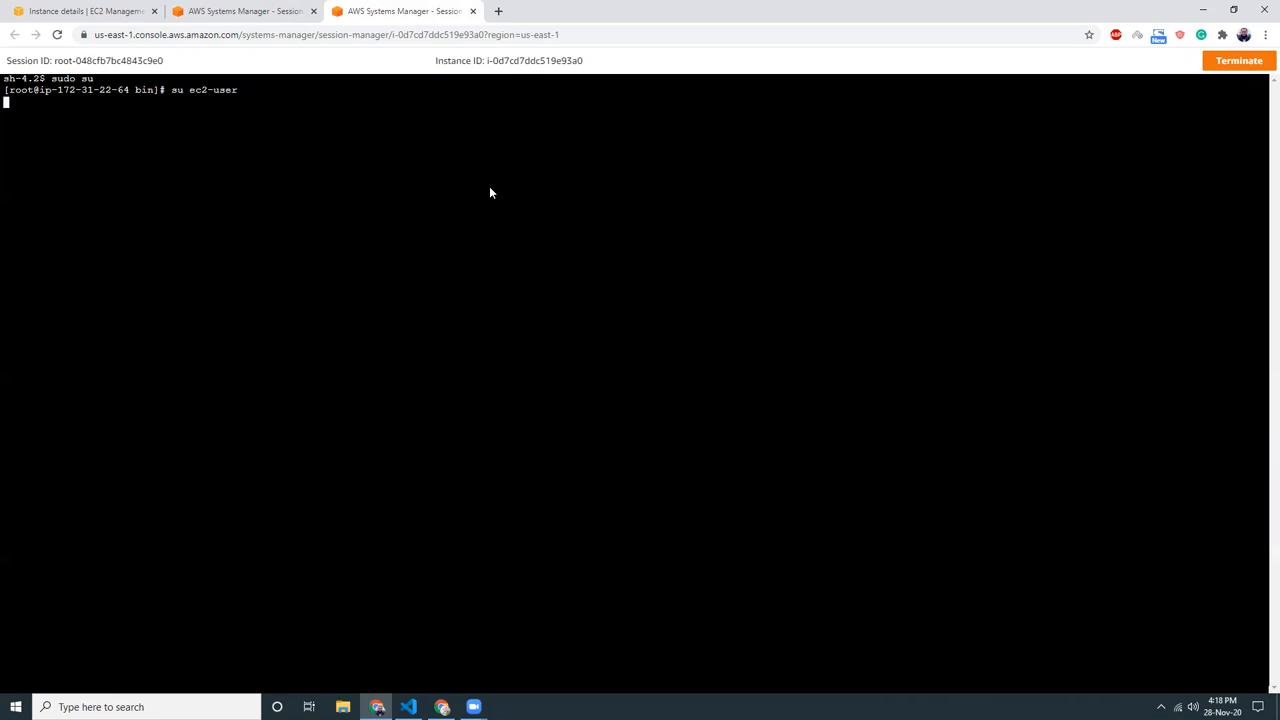
key("Return")
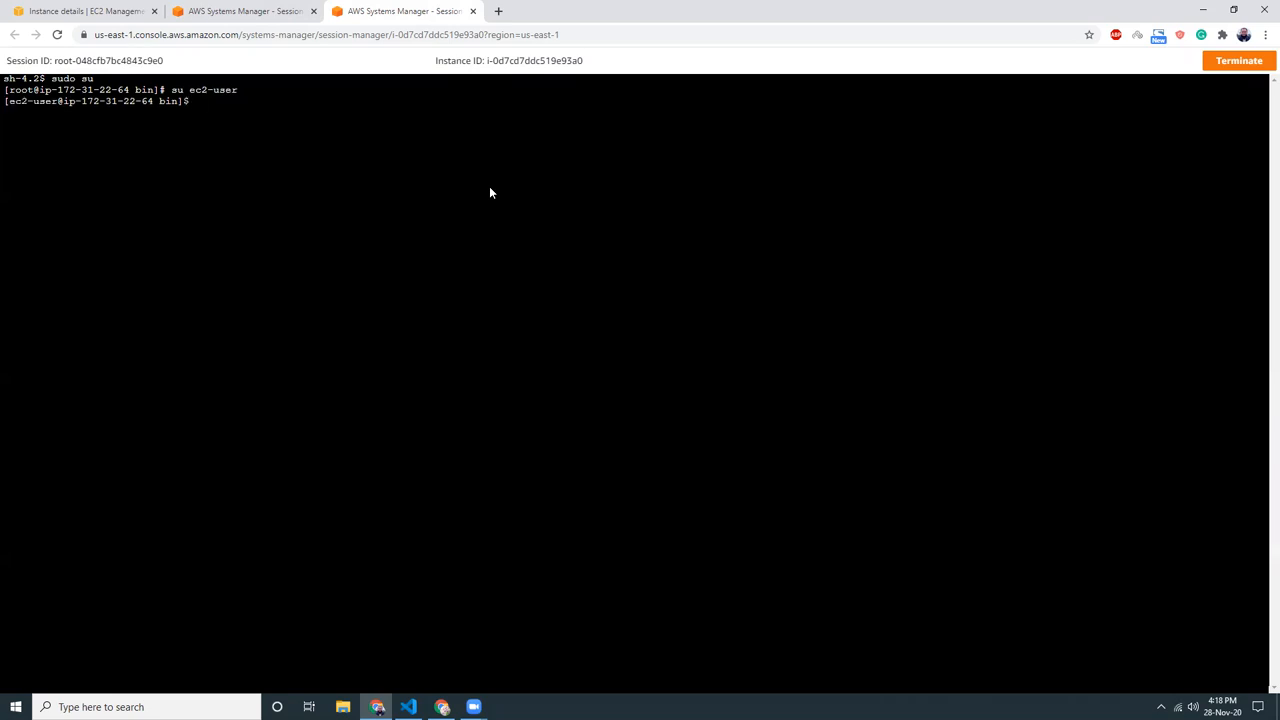